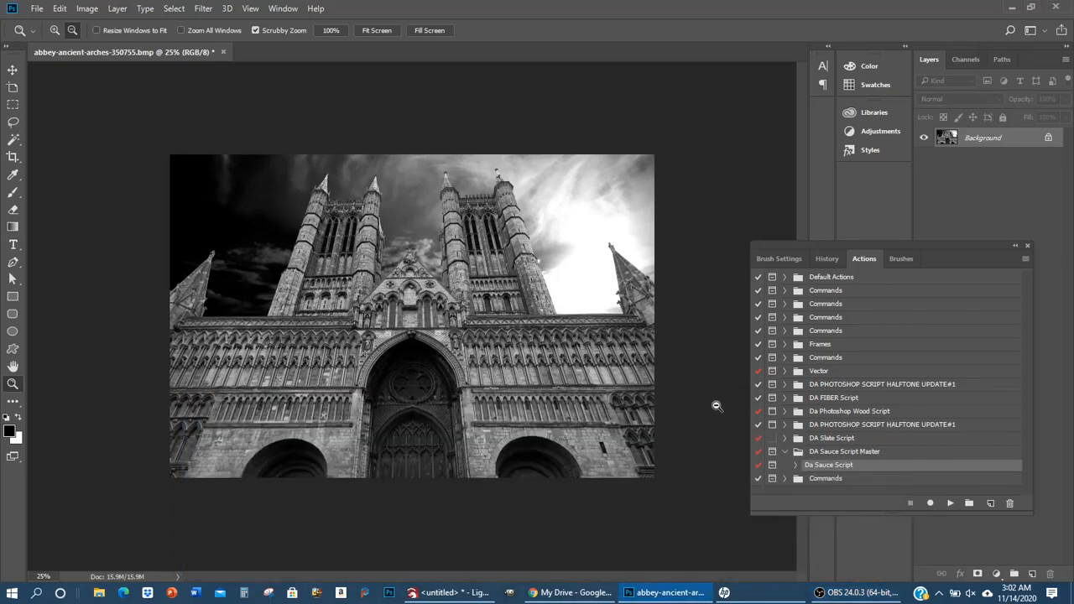
{"action": "mouse_move", "coordinate": [160, 100]}
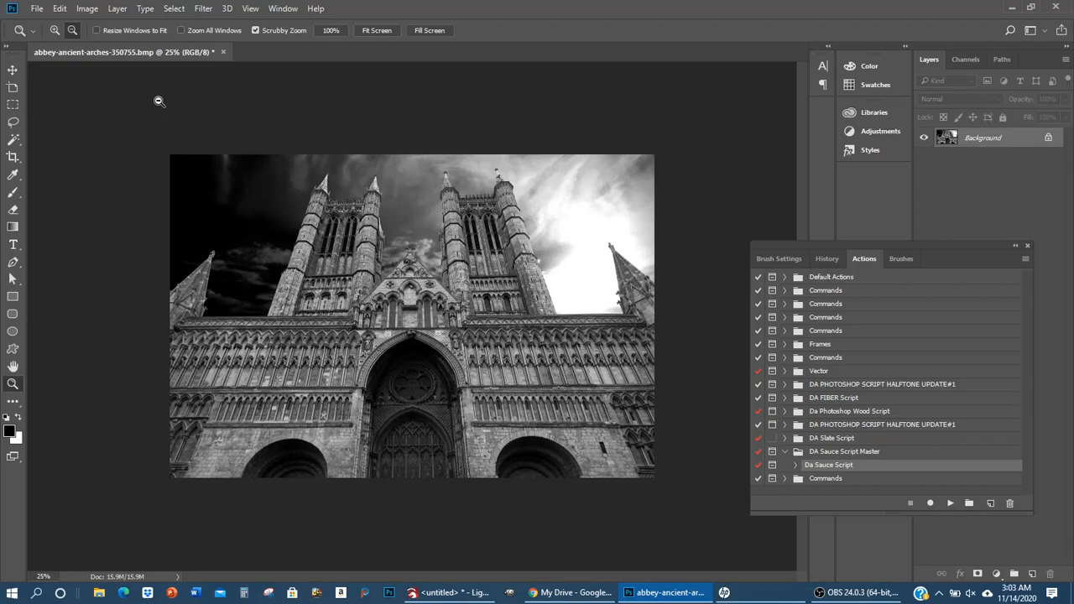
{"action": "mouse_move", "coordinate": [273, 179]}
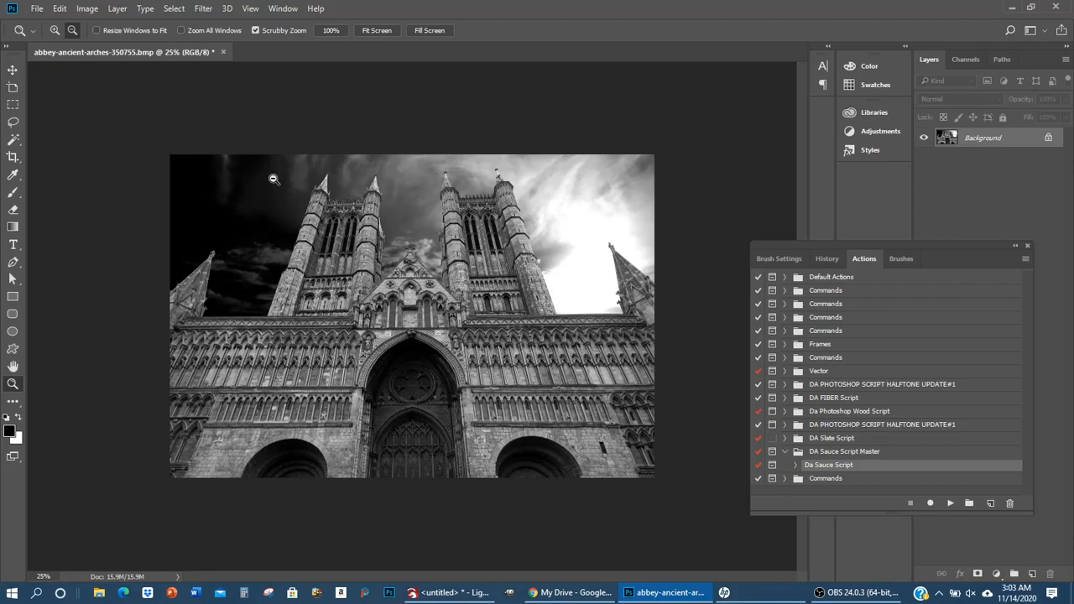
{"action": "mouse_move", "coordinate": [865, 273]}
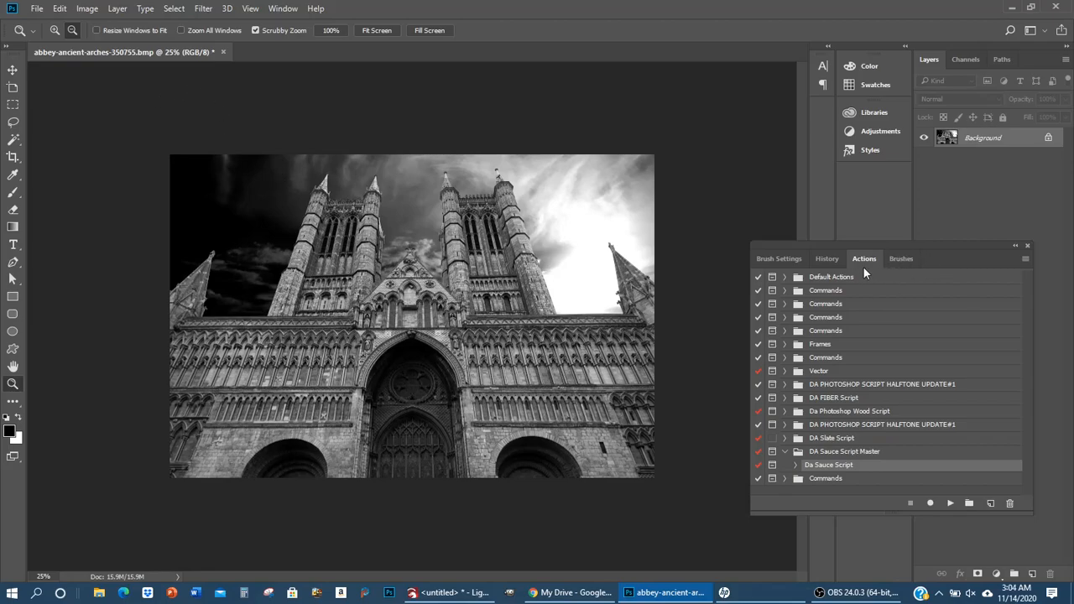
{"action": "mouse_move", "coordinate": [860, 272]}
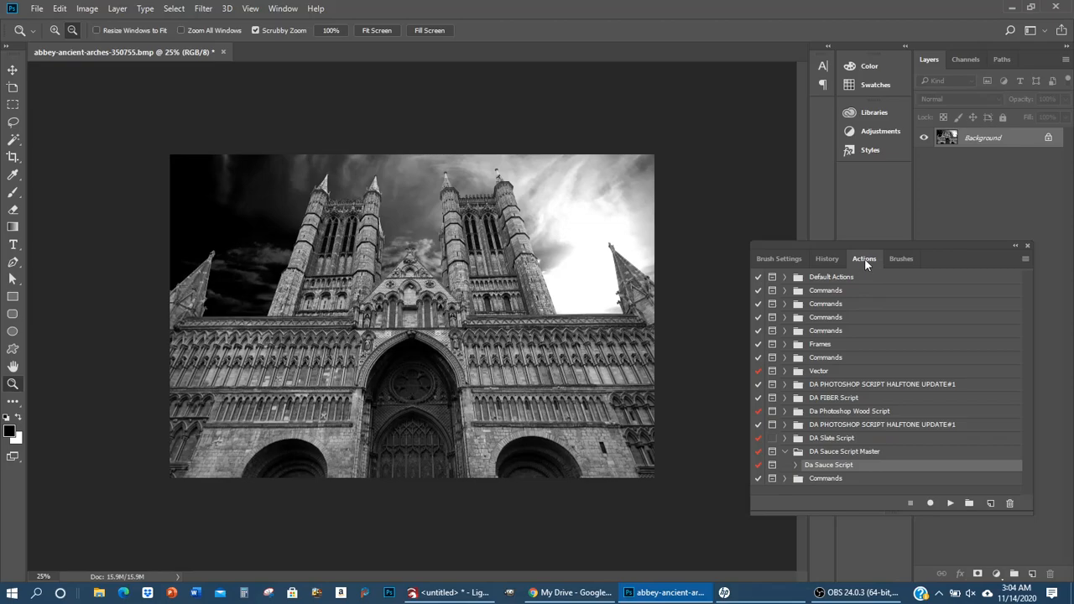
Step: Show the Actions panel and select the DA Sauce Script Master action set
{"action": "left_click", "coordinate": [282, 9]}
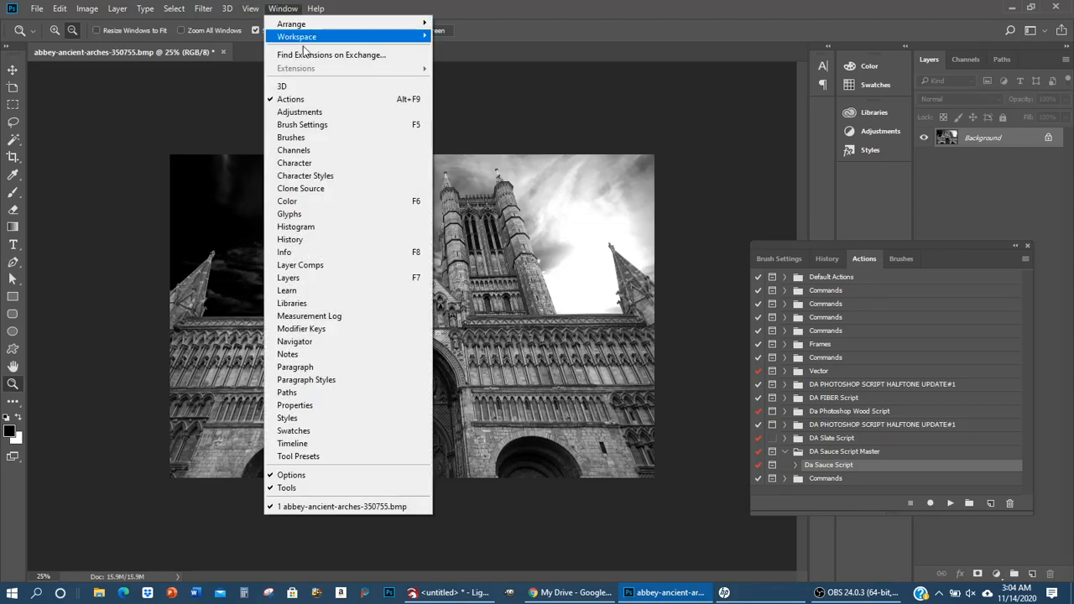
{"action": "mouse_move", "coordinate": [311, 99]}
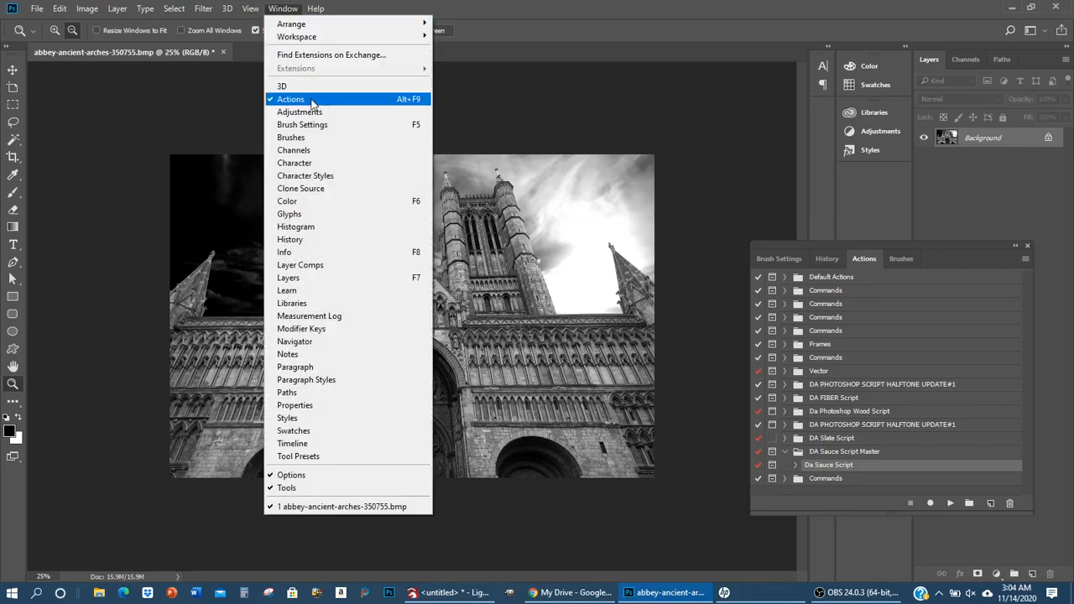
{"action": "mouse_move", "coordinate": [317, 101]}
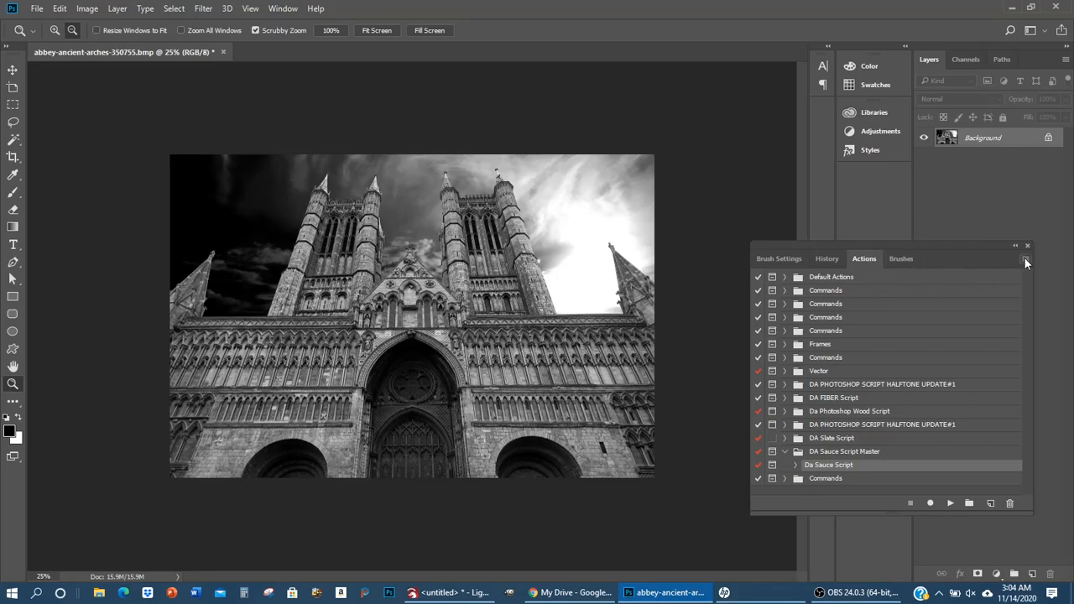
{"action": "left_click", "coordinate": [1026, 258]}
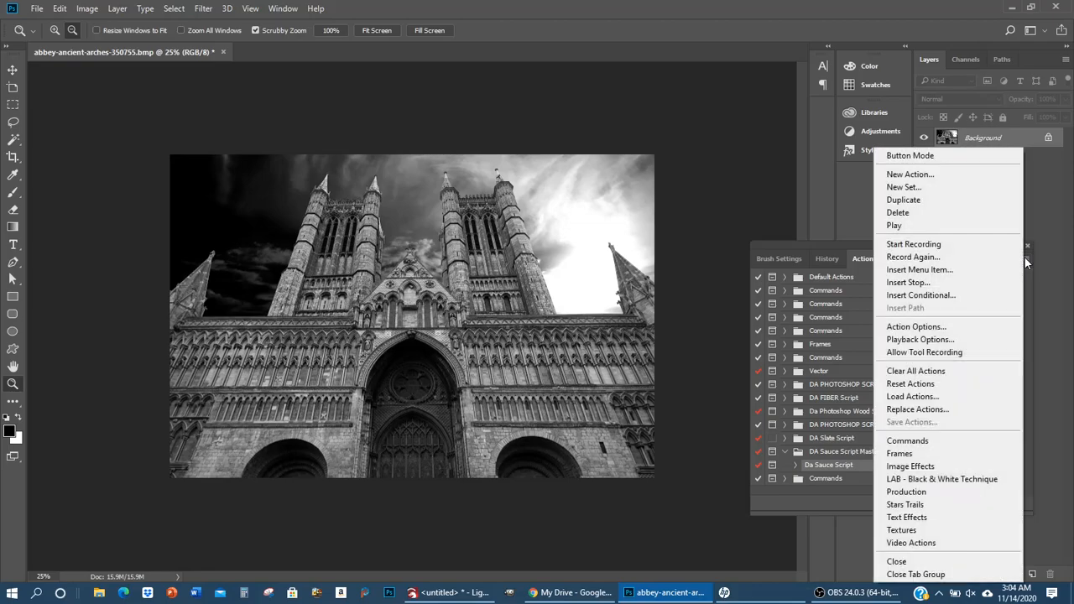
{"action": "mouse_move", "coordinate": [910, 396]}
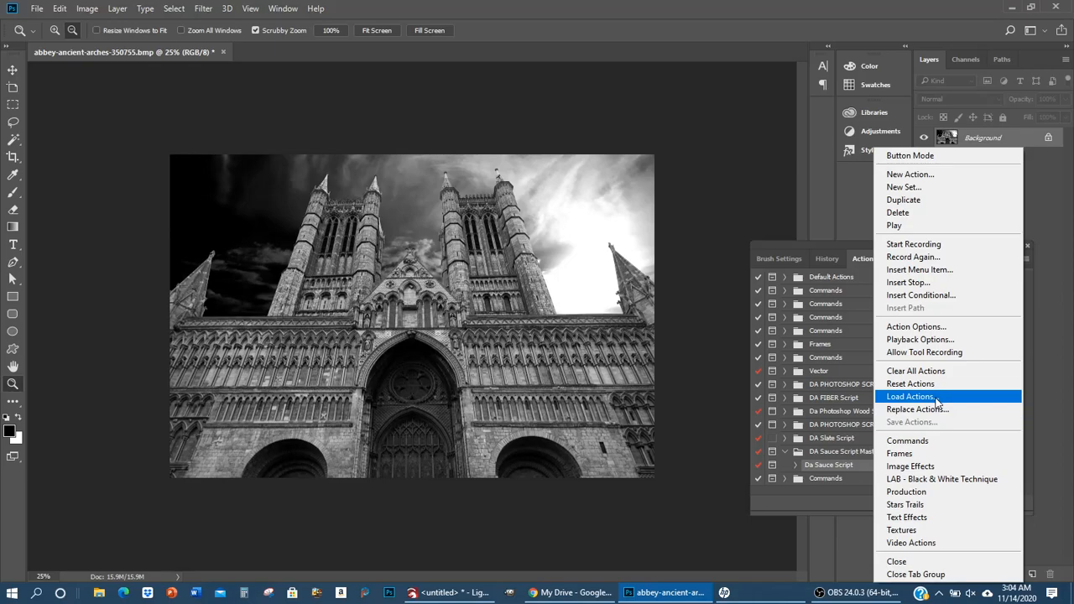
{"action": "mouse_move", "coordinate": [935, 404]}
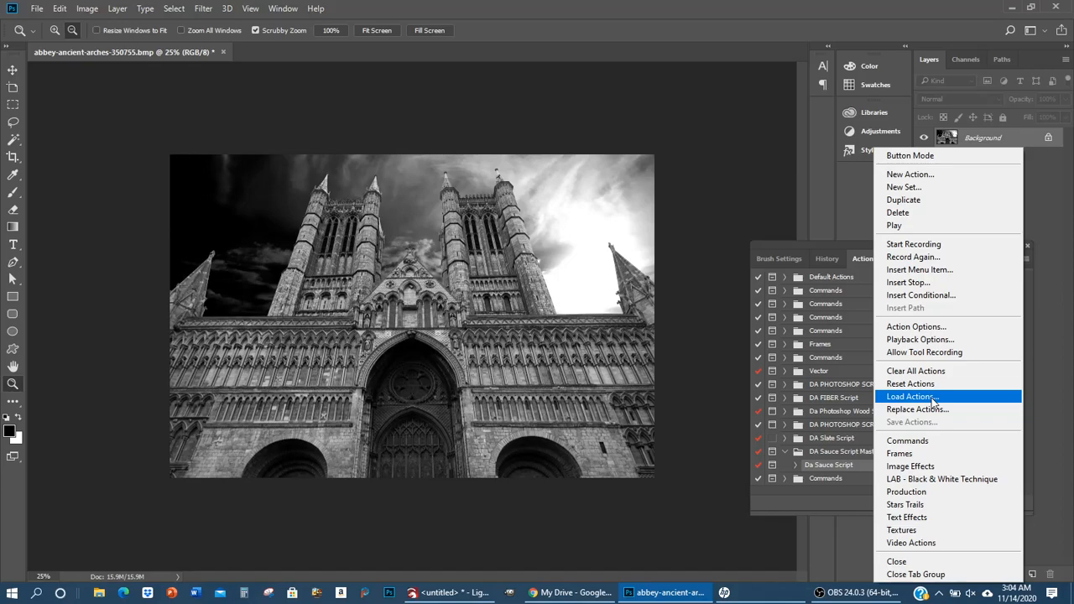
{"action": "mouse_move", "coordinate": [933, 403]}
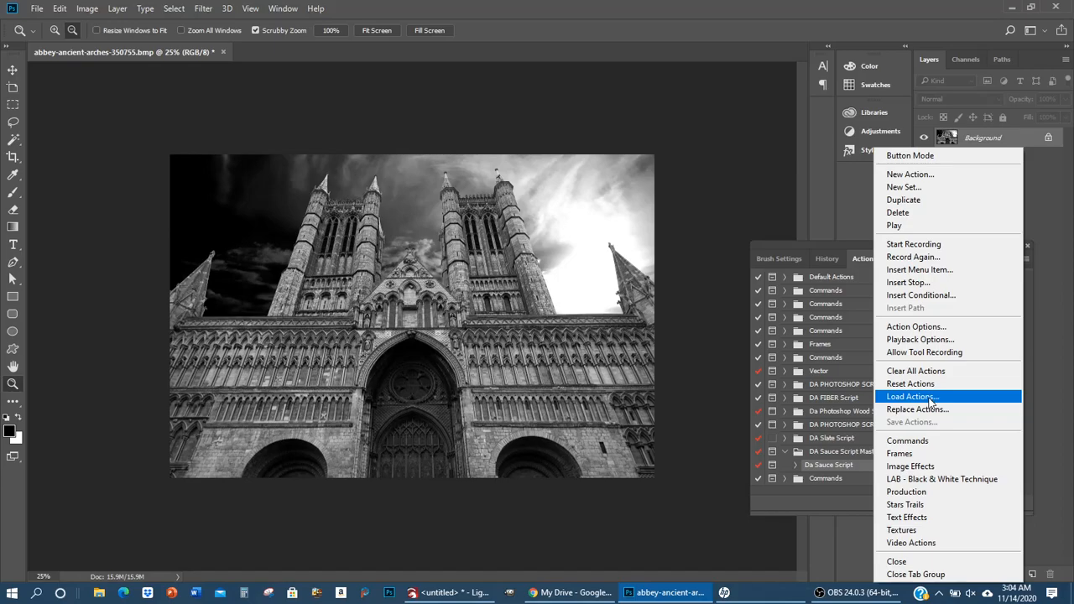
{"action": "mouse_move", "coordinate": [923, 401]}
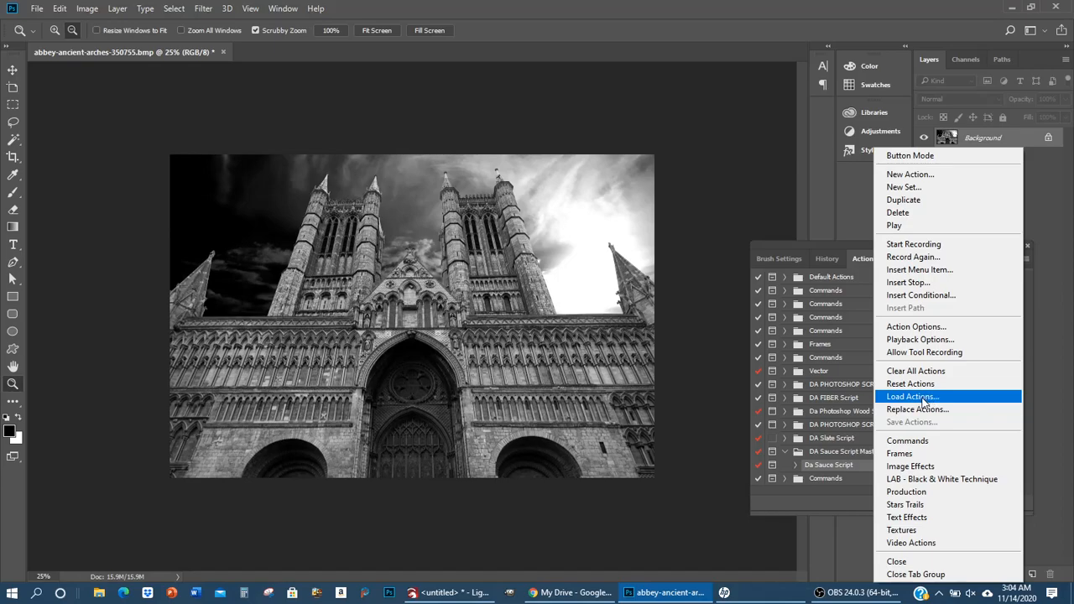
{"action": "mouse_move", "coordinate": [893, 404]}
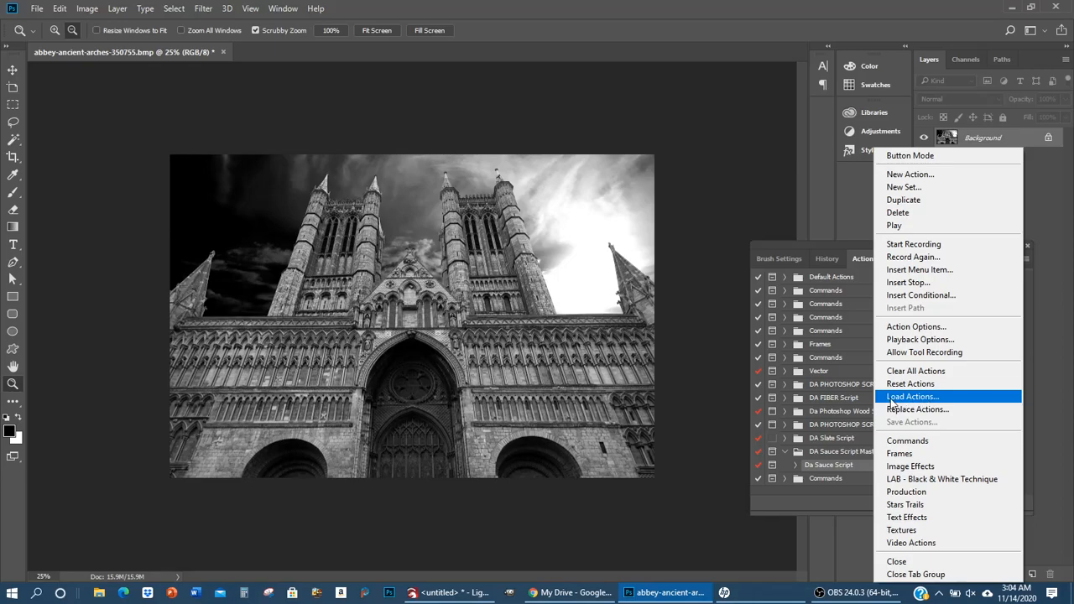
{"action": "mouse_move", "coordinate": [910, 397]}
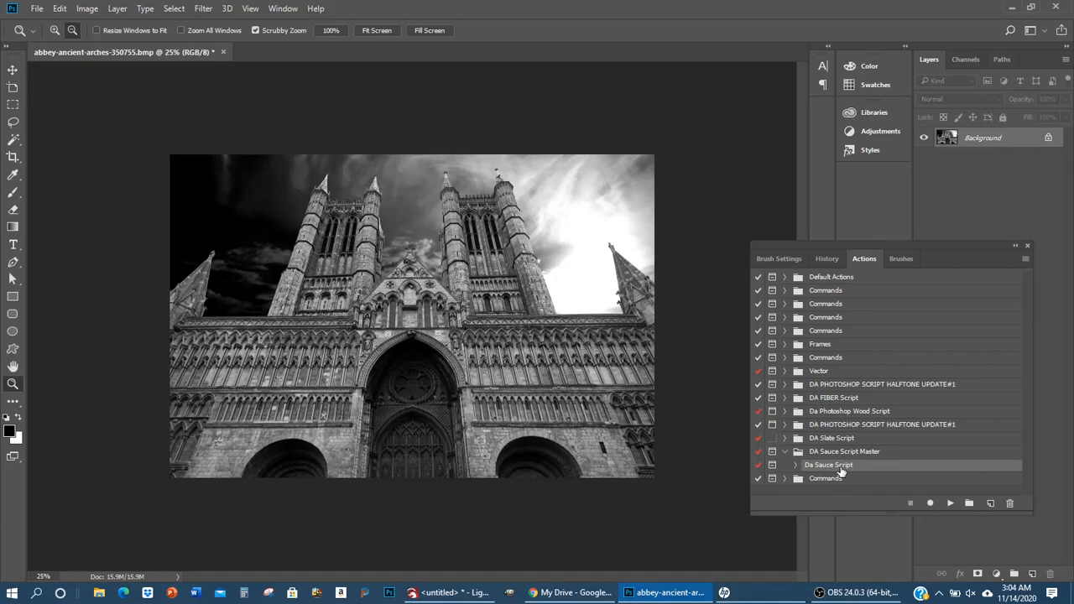
{"action": "mouse_move", "coordinate": [853, 467]}
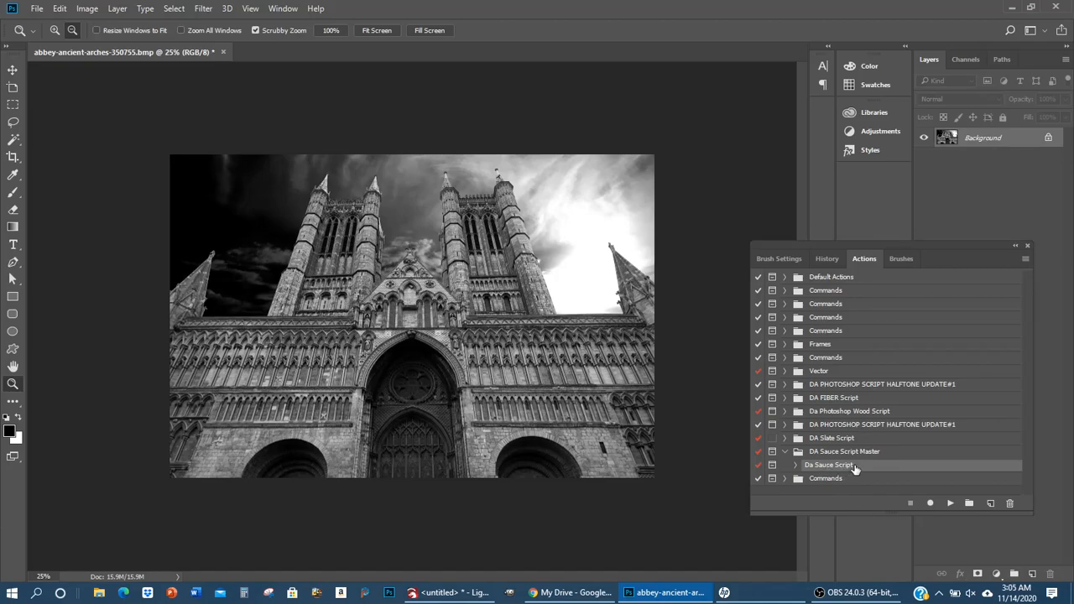
{"action": "mouse_move", "coordinate": [857, 473]}
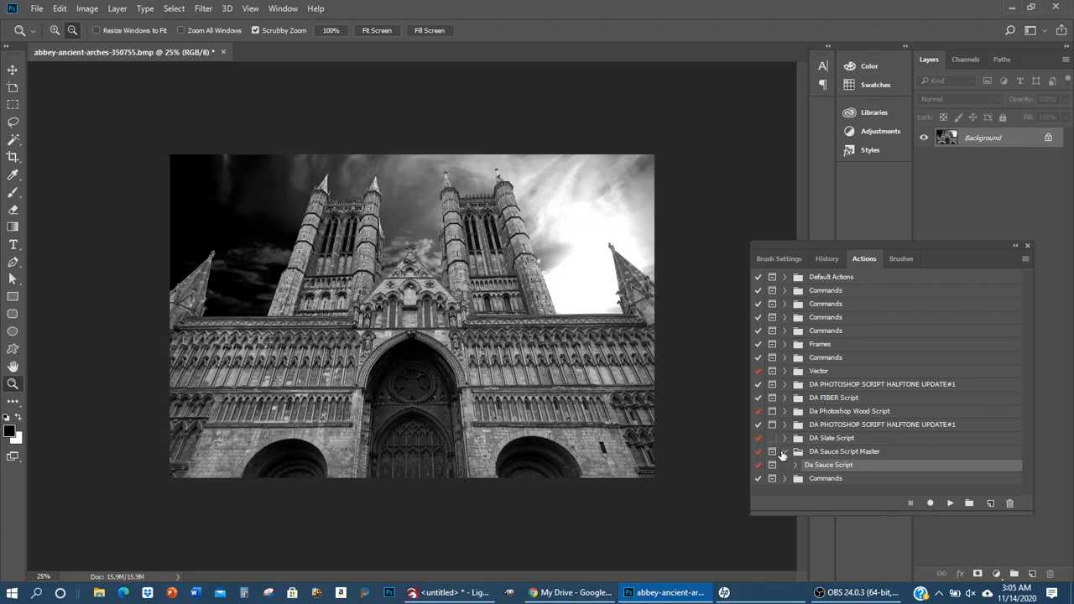
{"action": "left_click", "coordinate": [785, 452]}
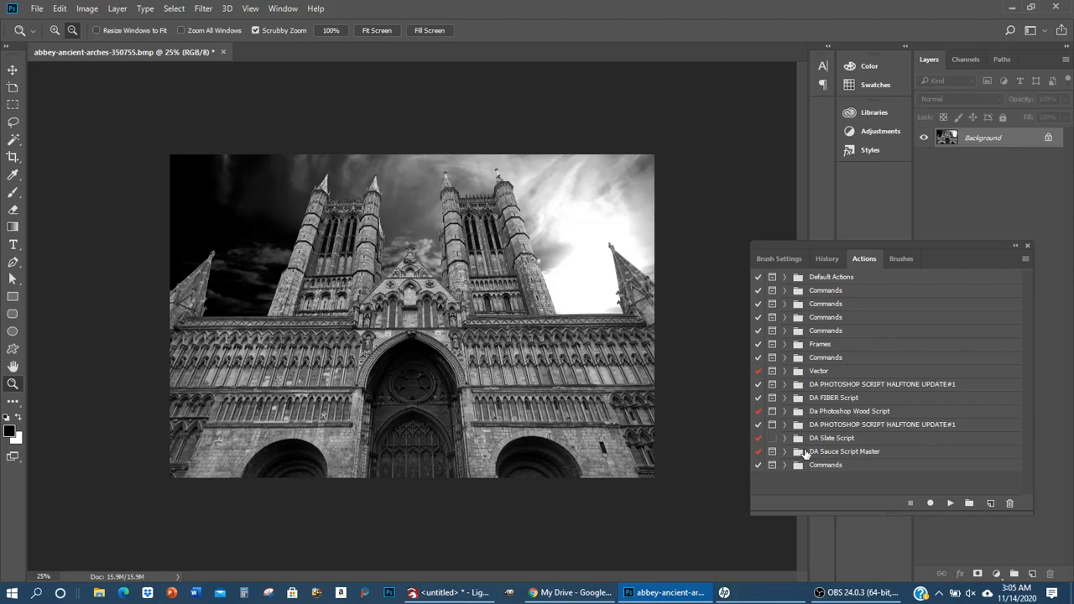
{"action": "left_click", "coordinate": [844, 452]}
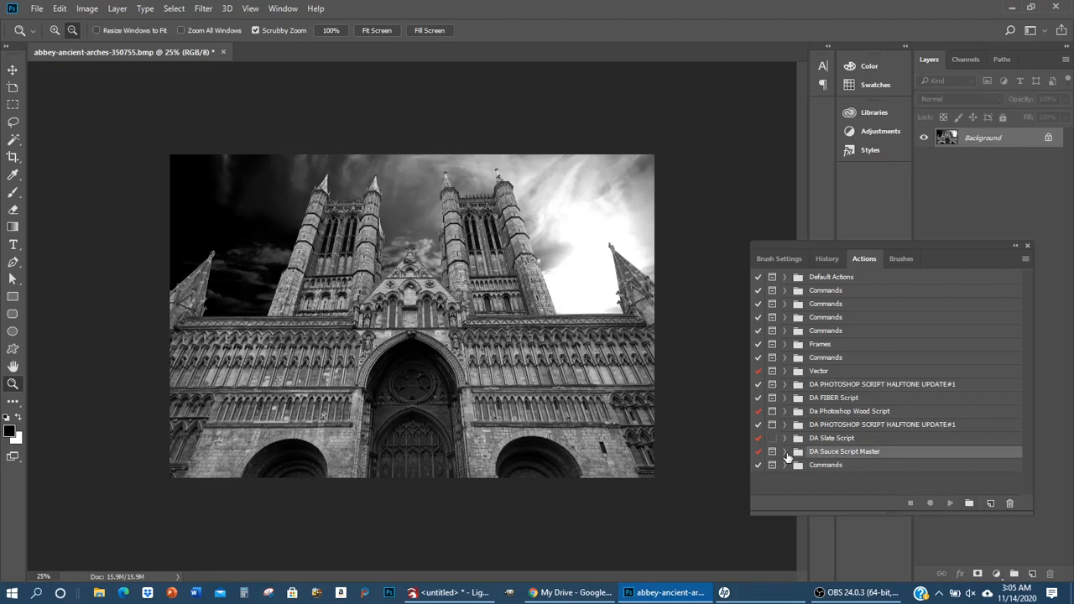
{"action": "left_click", "coordinate": [828, 465]}
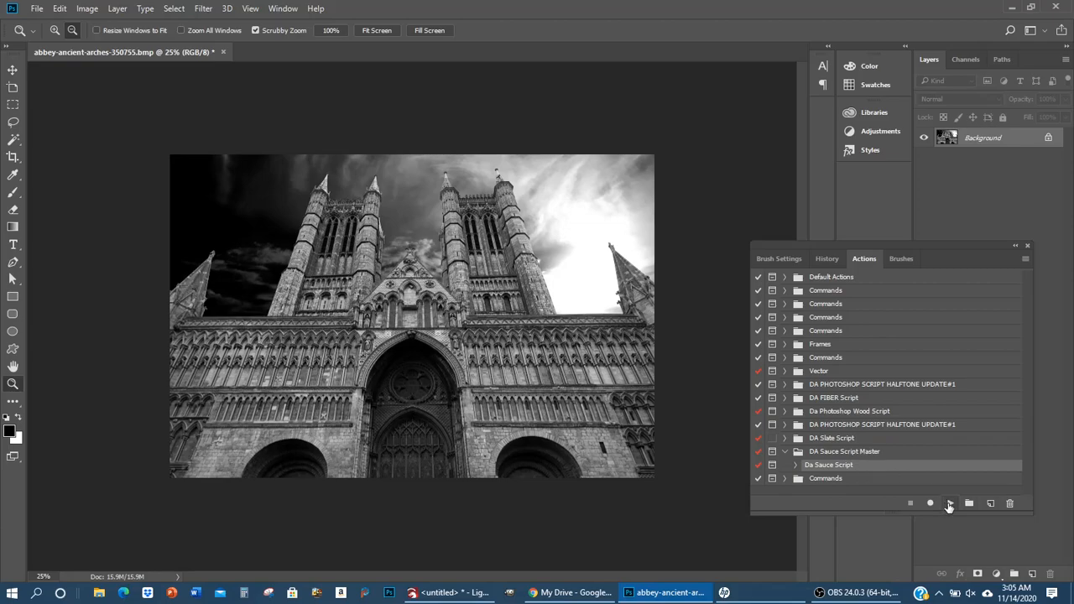
{"action": "mouse_move", "coordinate": [141, 100]}
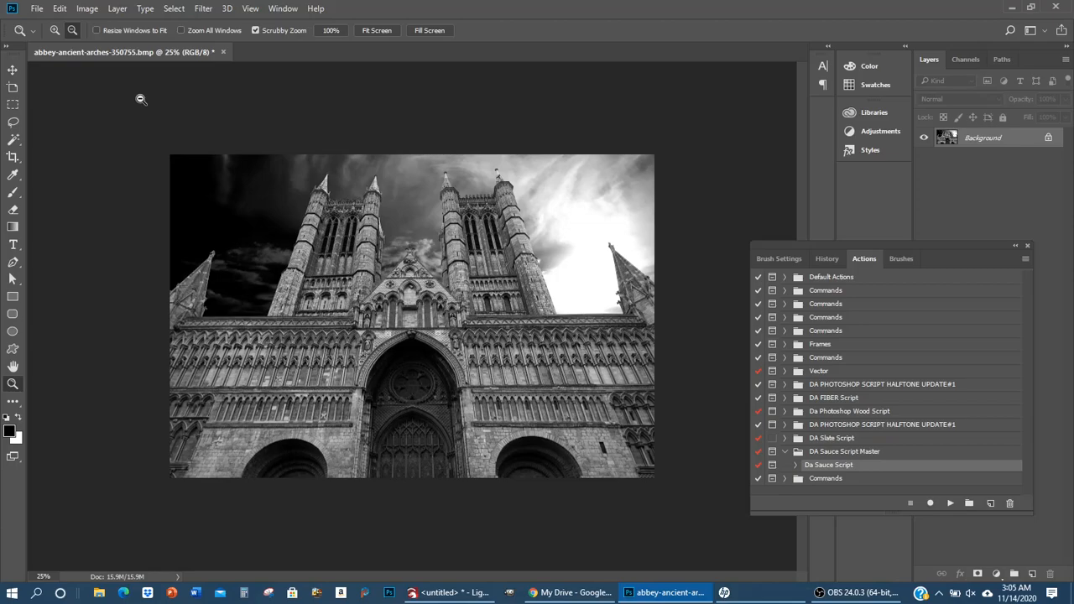
{"action": "mouse_move", "coordinate": [143, 91]}
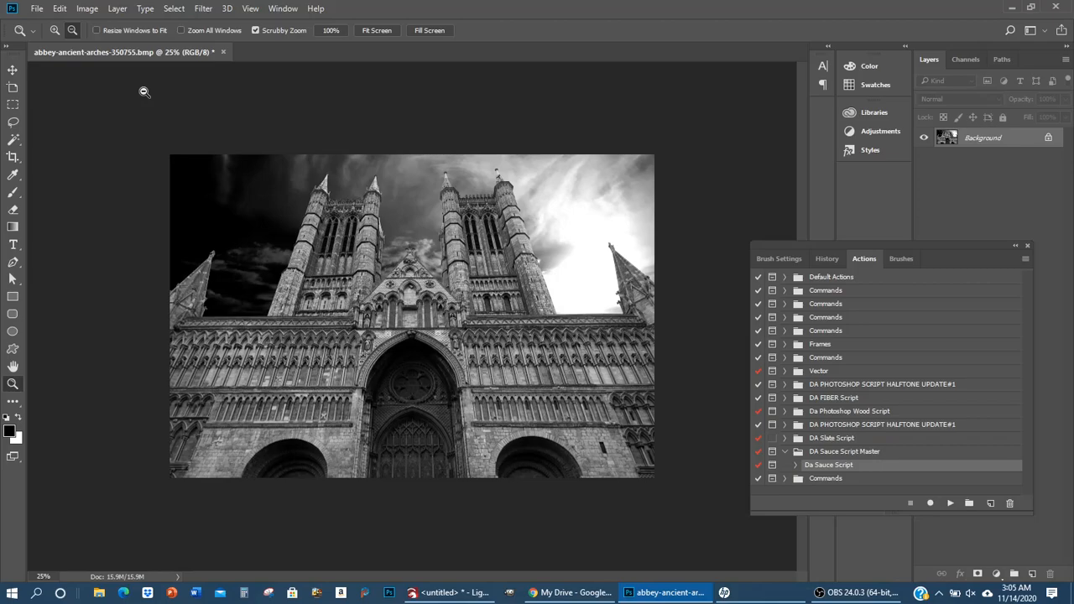
{"action": "mouse_move", "coordinate": [87, 9]}
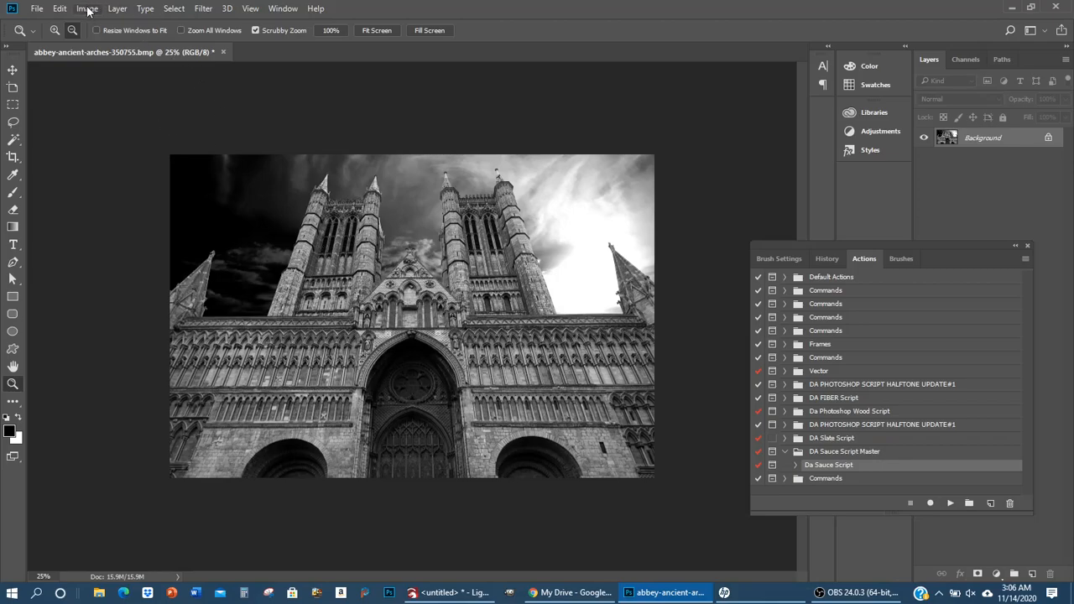
Step: Confirm the image size of 11.552 × 7.7 inches at 250 ppi
{"action": "left_click", "coordinate": [86, 8]}
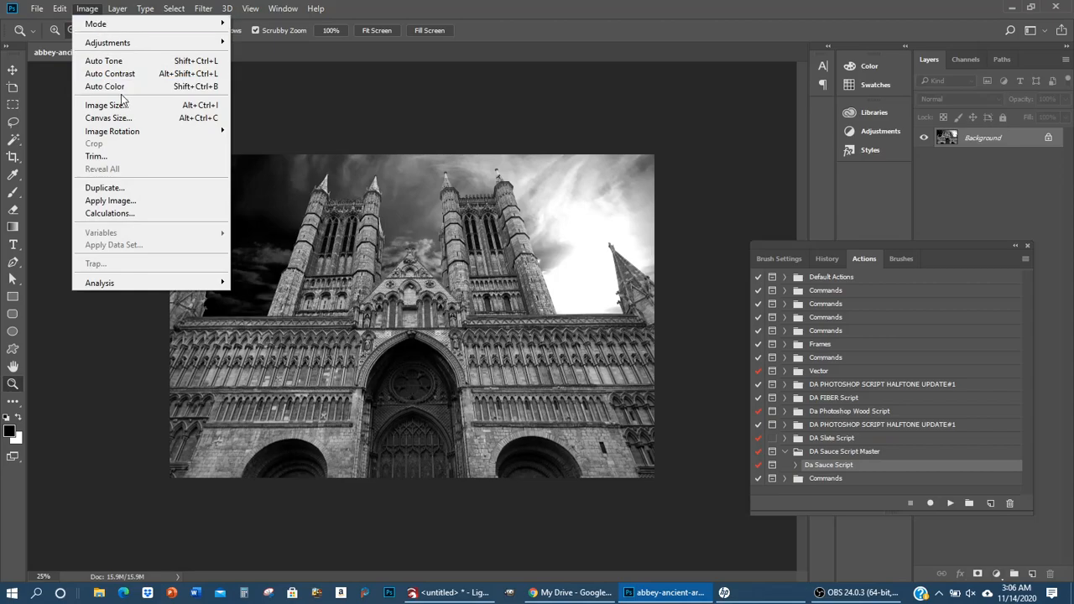
{"action": "left_click", "coordinate": [107, 104]}
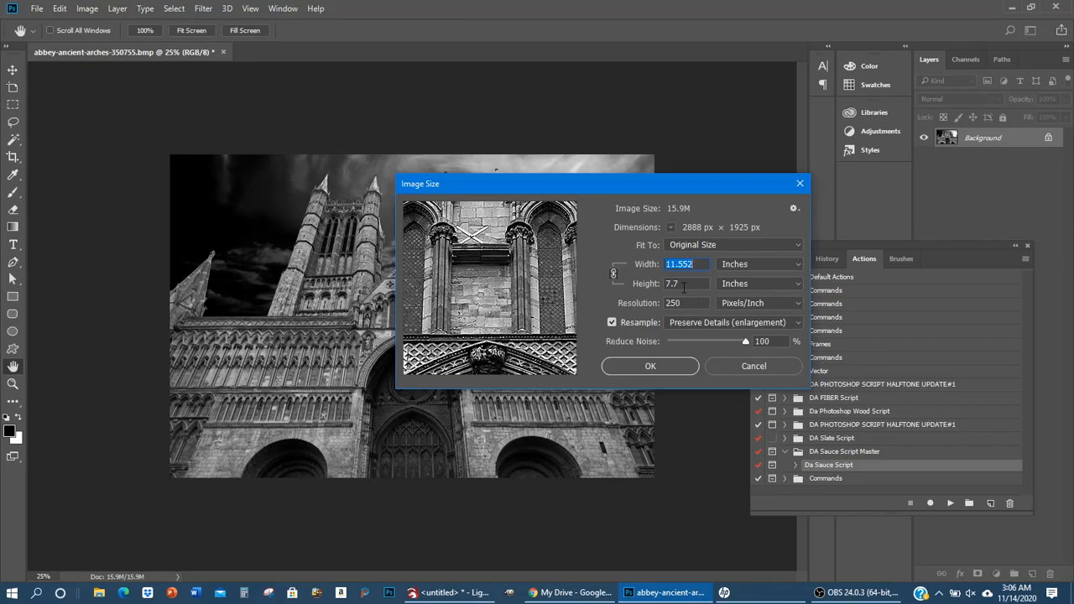
{"action": "mouse_move", "coordinate": [681, 287]}
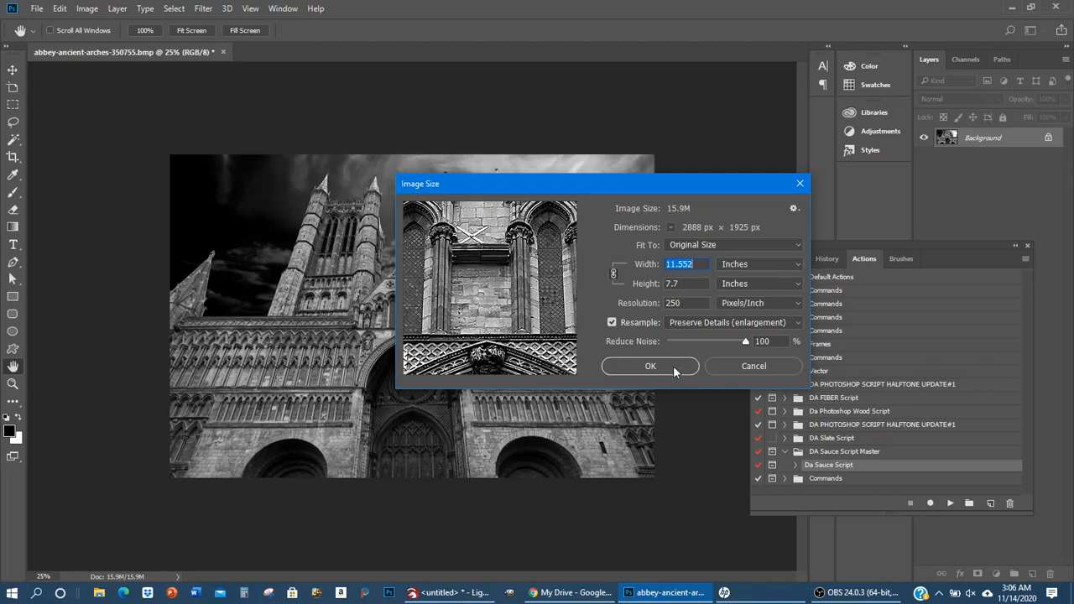
{"action": "left_click", "coordinate": [754, 365]}
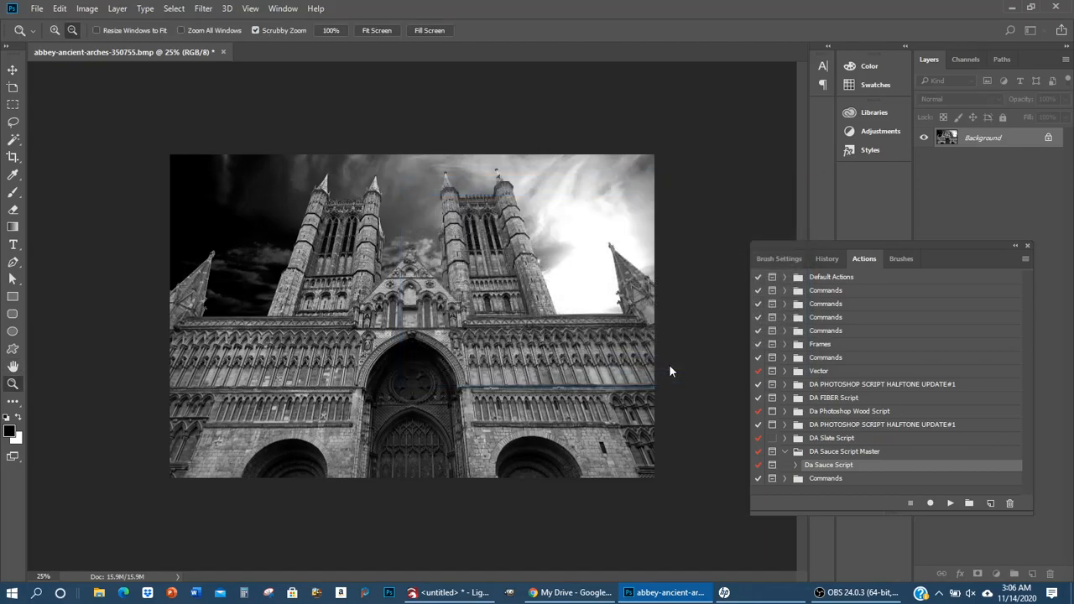
{"action": "mouse_move", "coordinate": [444, 296]}
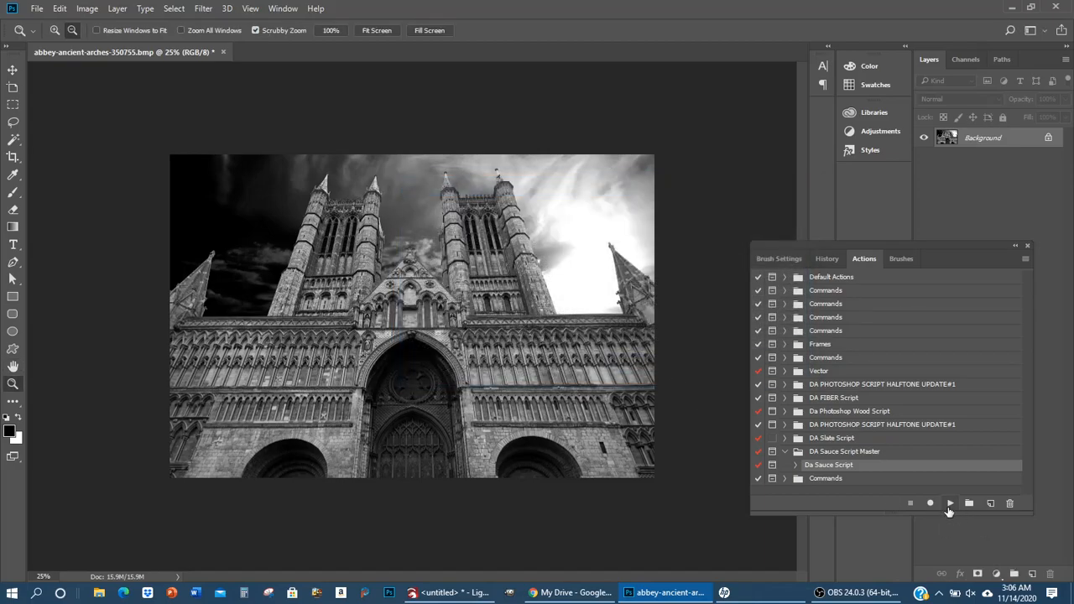
{"action": "mouse_move", "coordinate": [949, 503]}
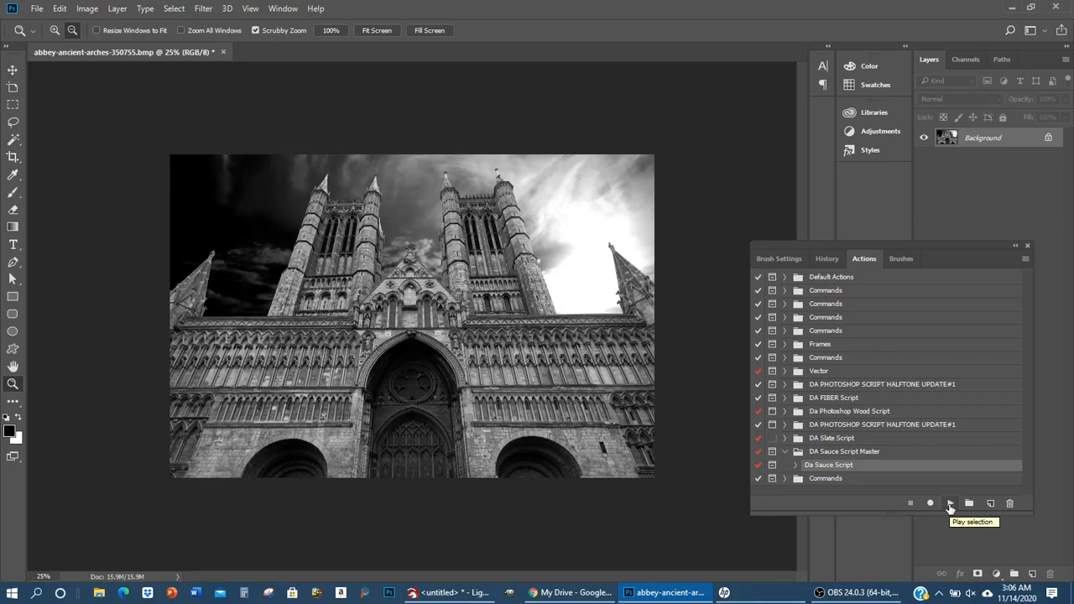
Step: Play the Da Sauce Script action from the Actions panel
{"action": "left_click", "coordinate": [949, 502]}
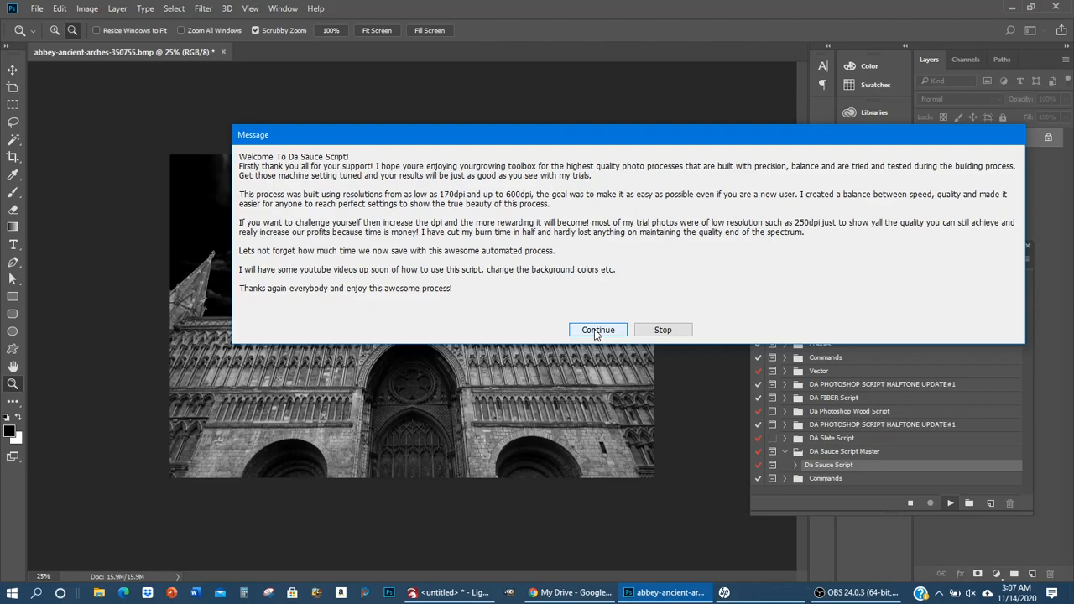
{"action": "mouse_move", "coordinate": [602, 333]}
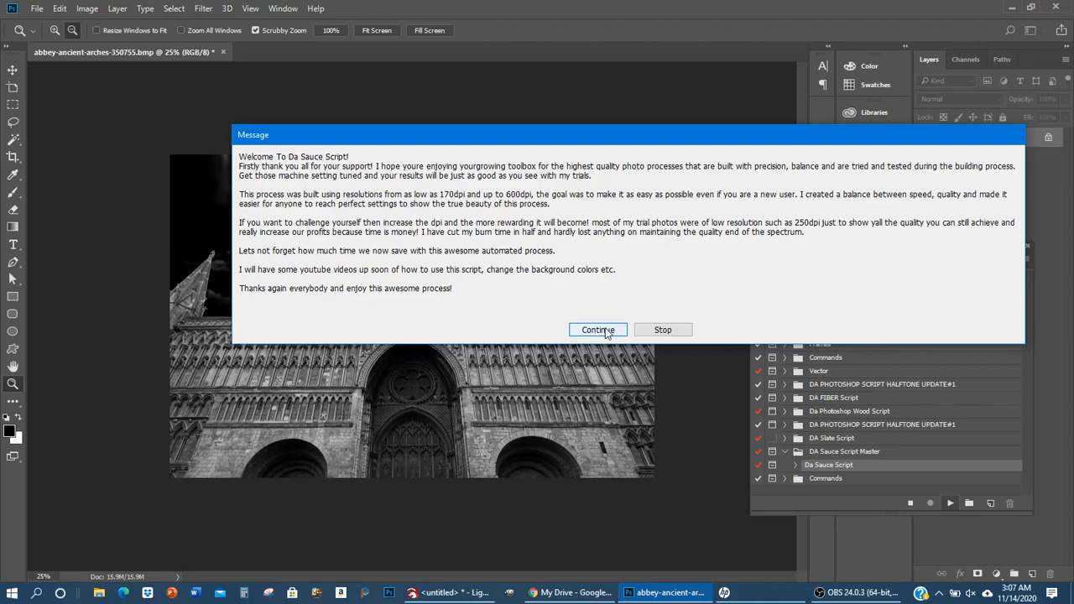
Step: Continue past the script's welcome message so it converts the photo to Bitmap mode
{"action": "left_click", "coordinate": [597, 329]}
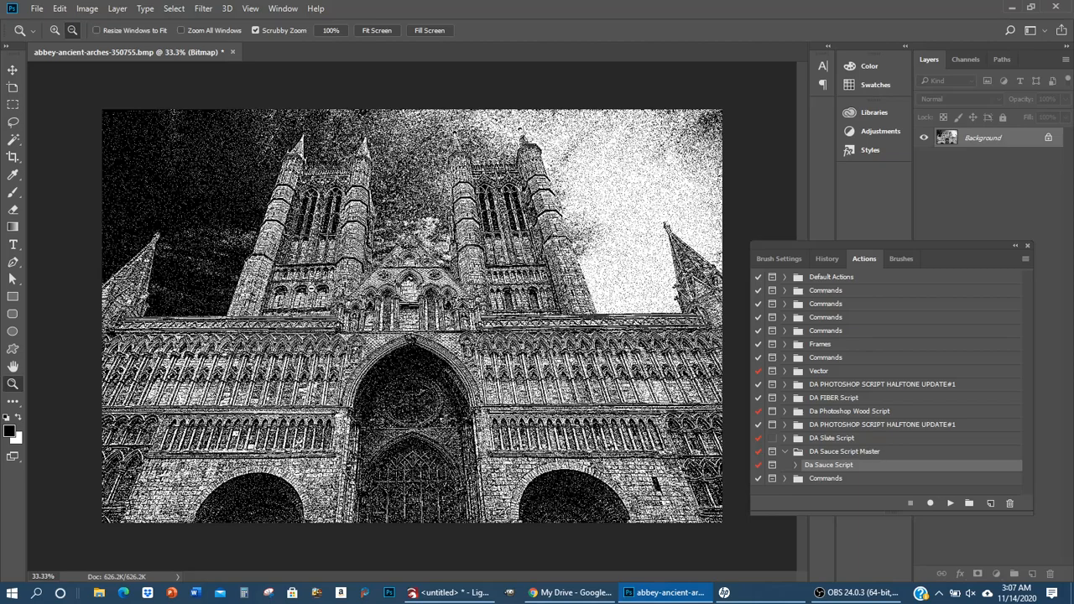
{"action": "mouse_move", "coordinate": [344, 316]}
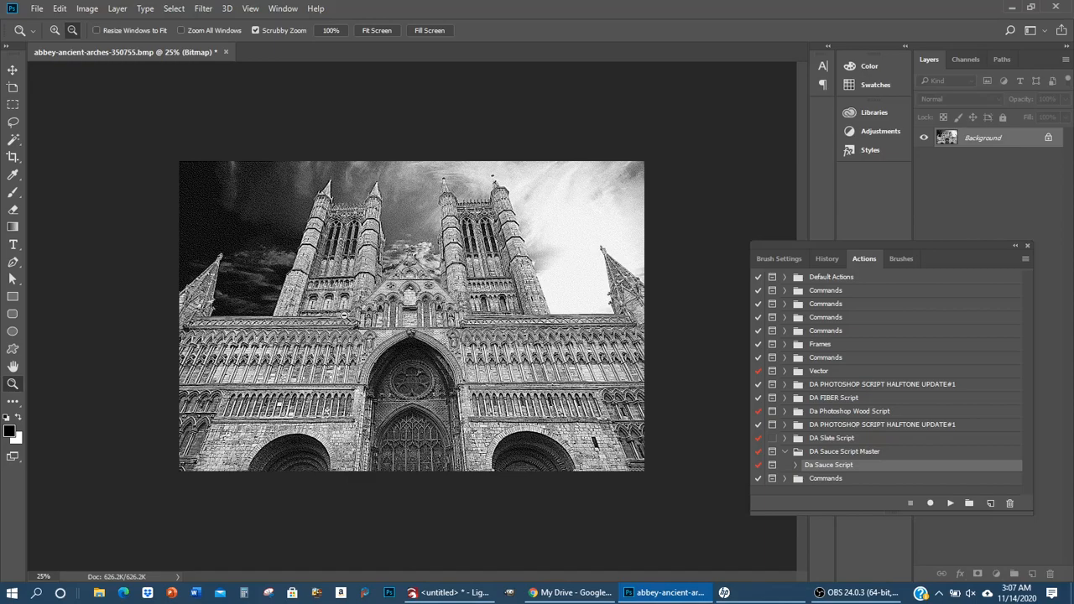
{"action": "mouse_move", "coordinate": [289, 218]}
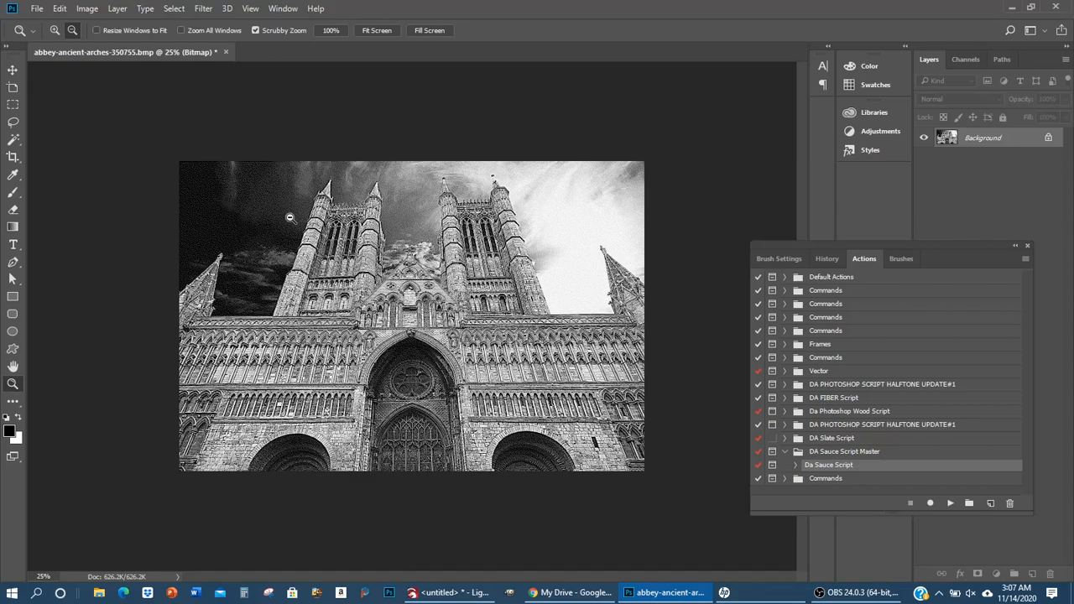
{"action": "mouse_move", "coordinate": [491, 336]}
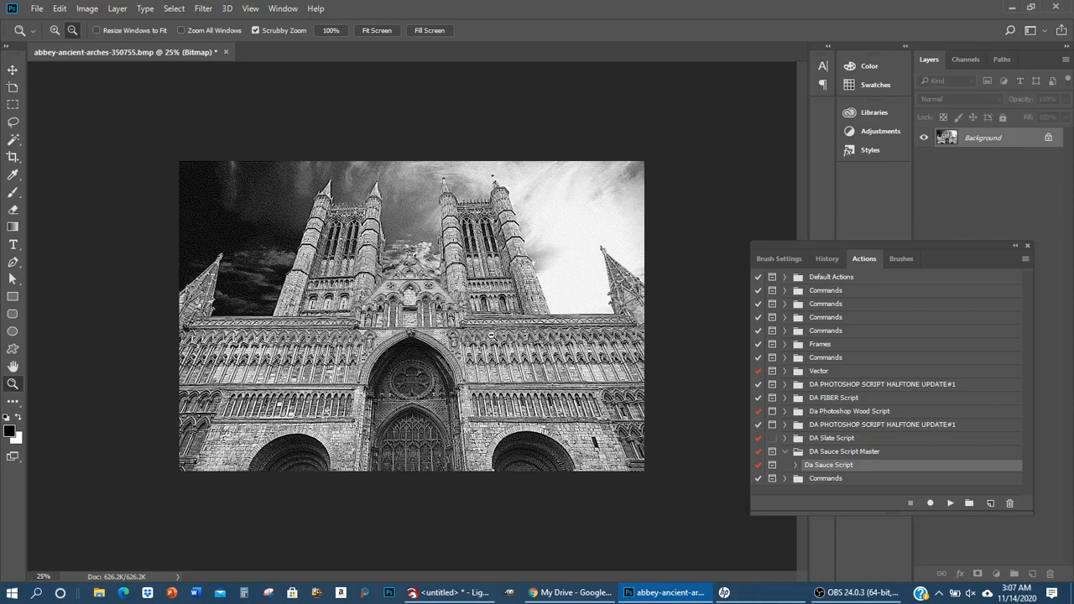
{"action": "mouse_move", "coordinate": [583, 229]}
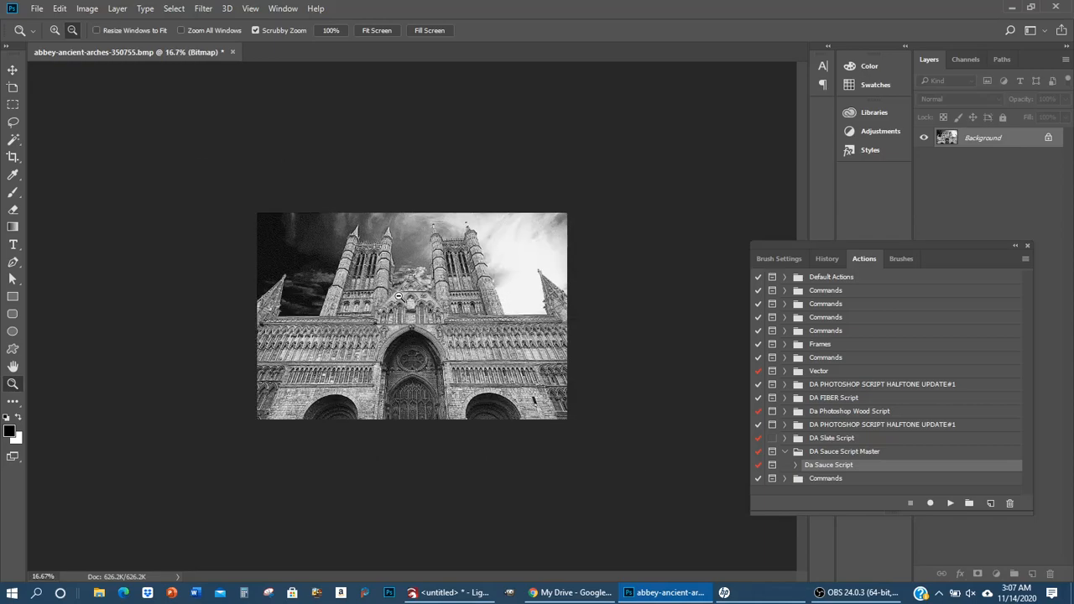
{"action": "right_click", "coordinate": [399, 298]}
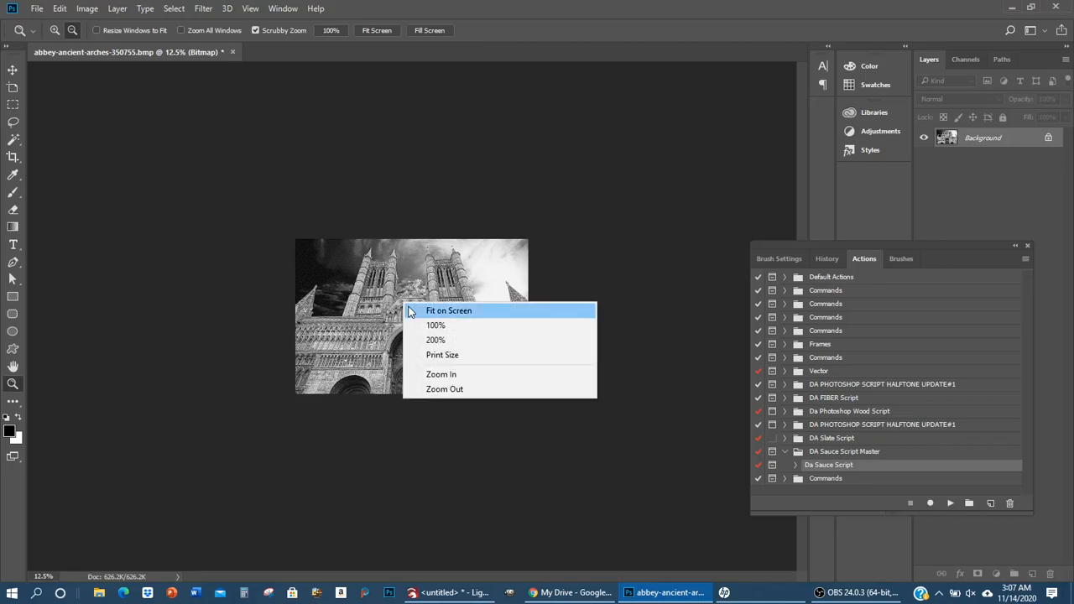
{"action": "left_click", "coordinate": [448, 311]}
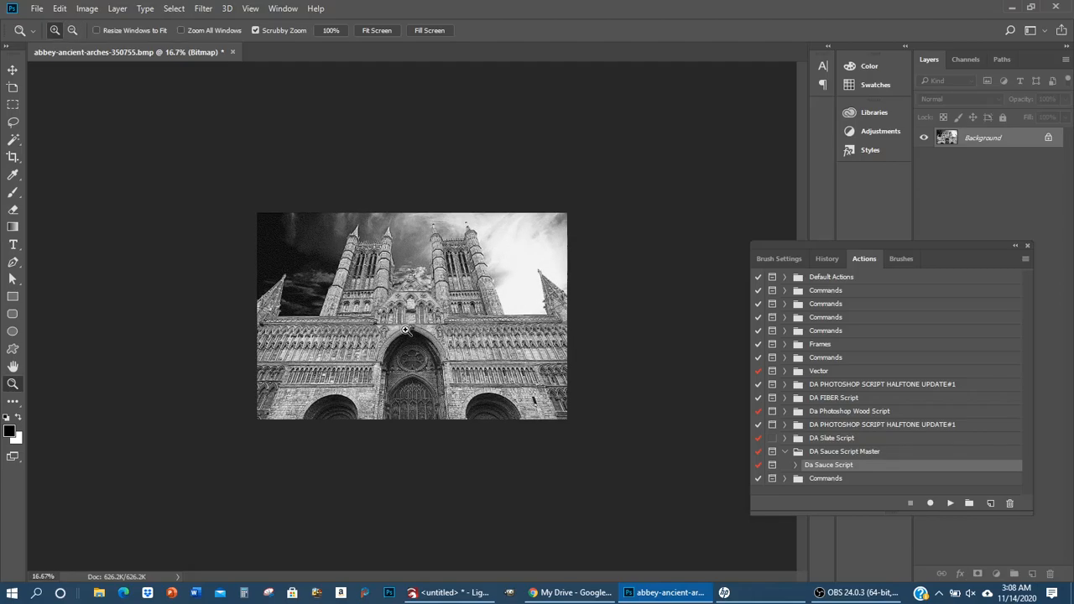
{"action": "right_click", "coordinate": [406, 330]}
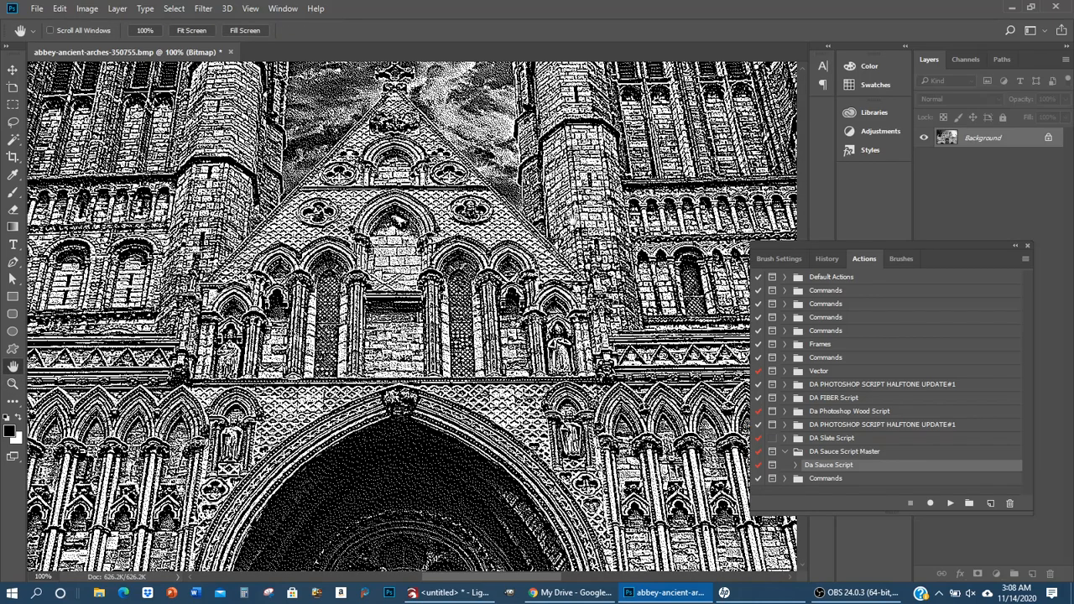
{"action": "mouse_move", "coordinate": [381, 455]}
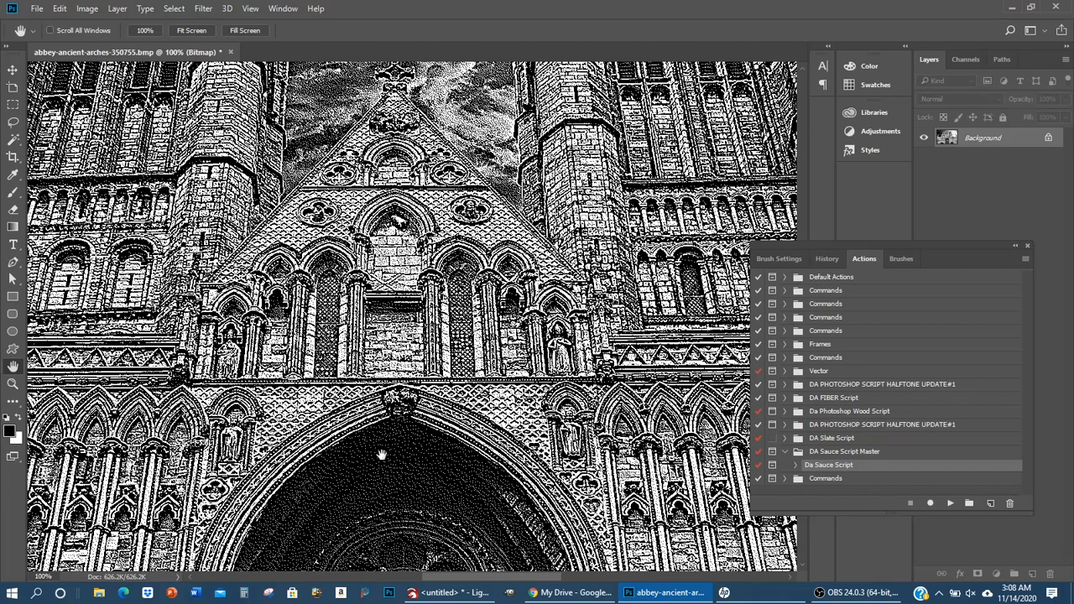
{"action": "mouse_move", "coordinate": [344, 478]}
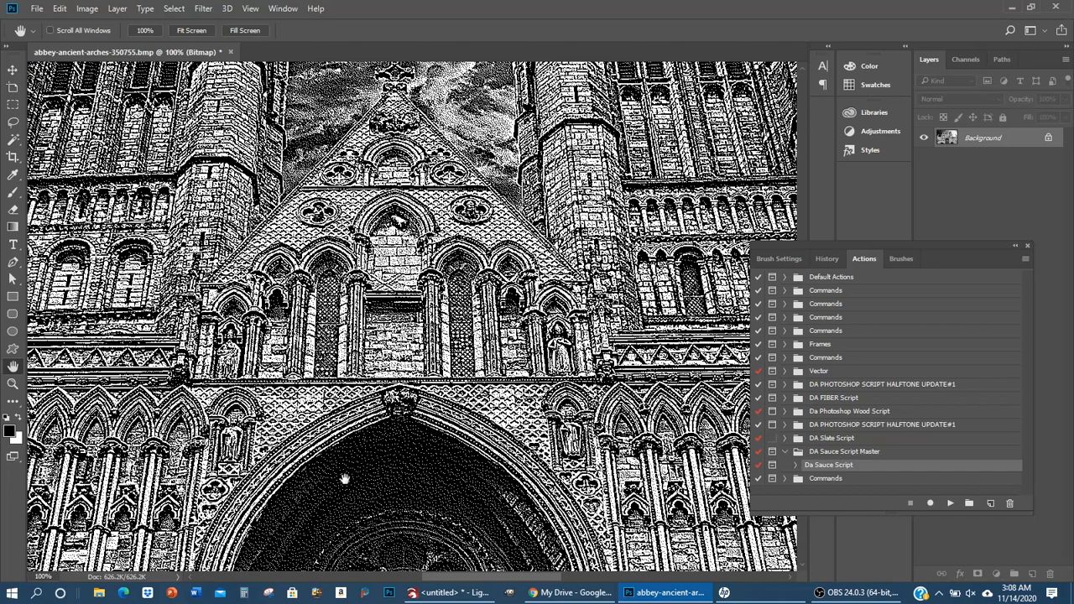
{"action": "mouse_move", "coordinate": [367, 459]}
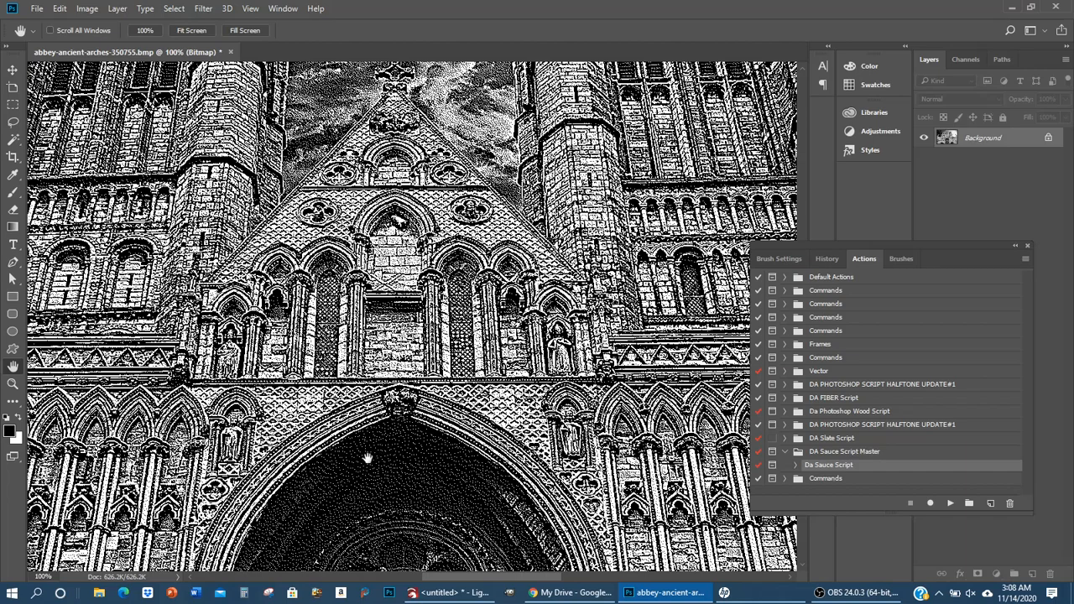
{"action": "mouse_move", "coordinate": [384, 449]}
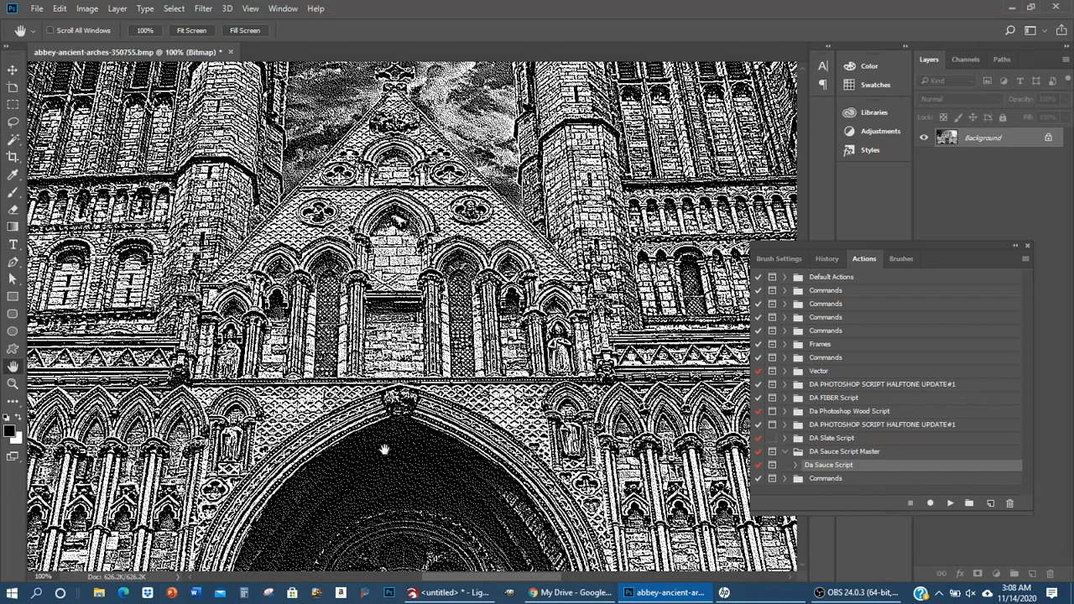
{"action": "mouse_move", "coordinate": [388, 451]}
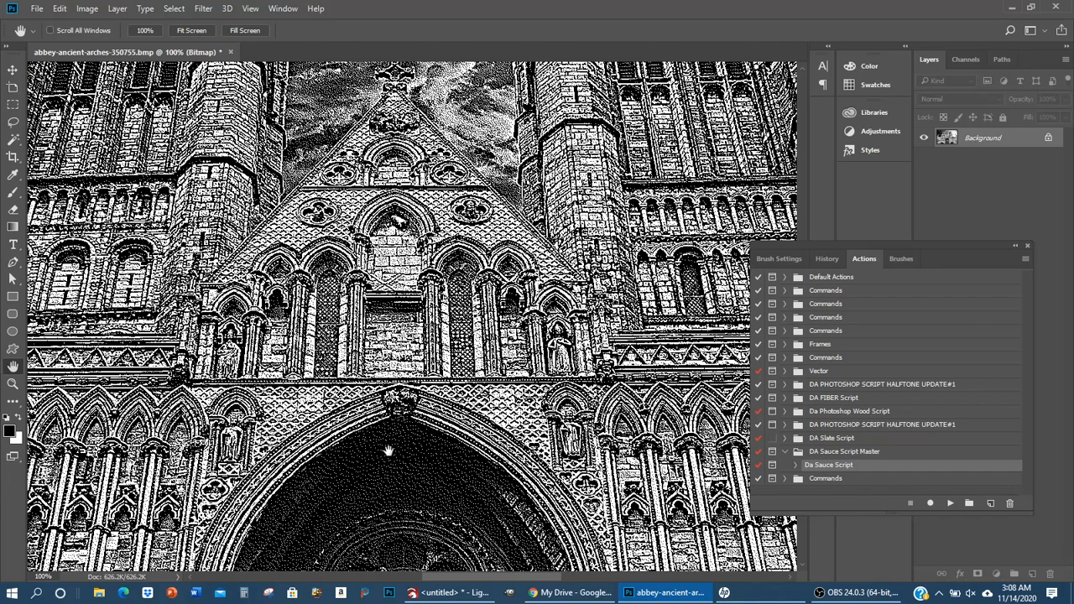
{"action": "mouse_move", "coordinate": [376, 454]}
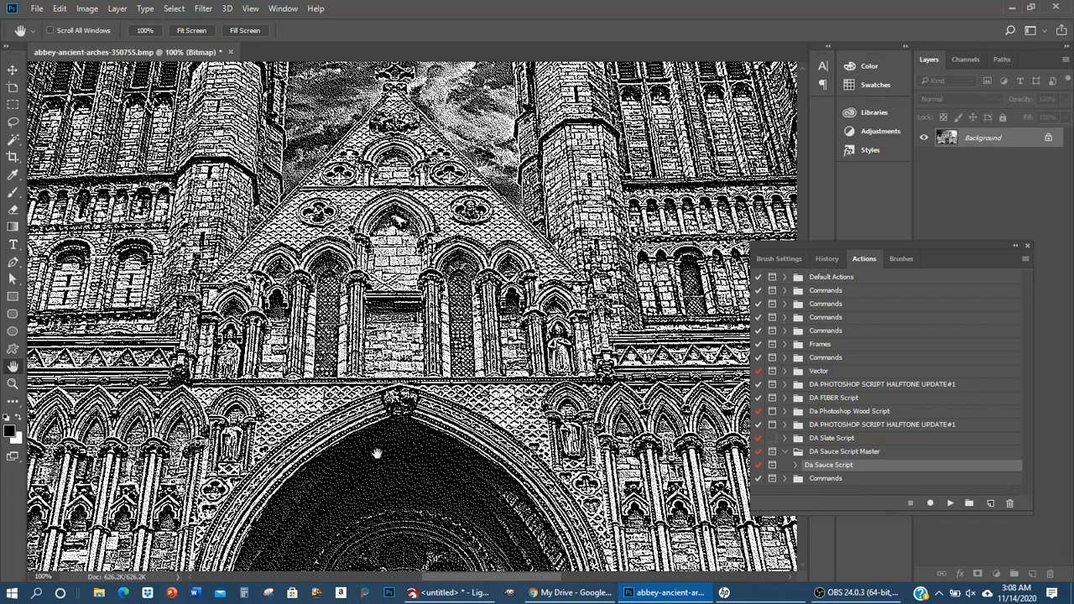
{"action": "mouse_move", "coordinate": [374, 451]}
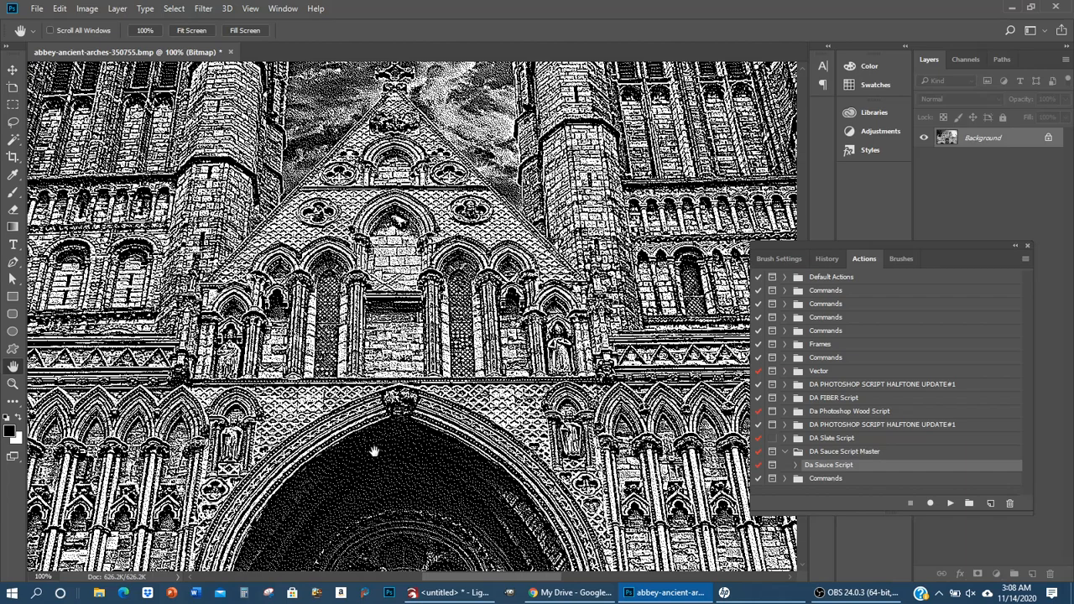
{"action": "mouse_move", "coordinate": [342, 464]}
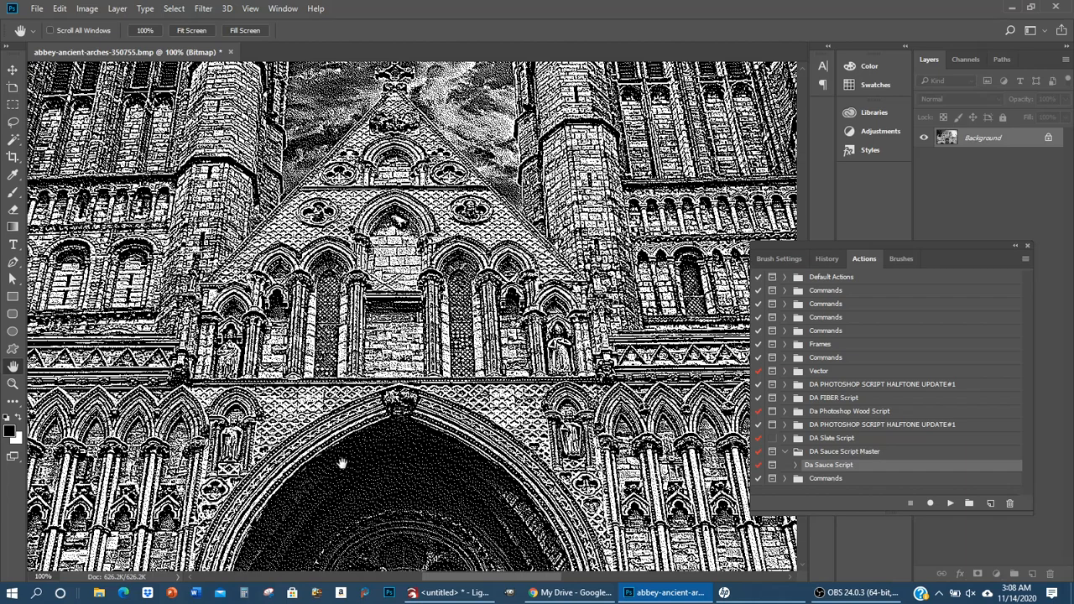
{"action": "mouse_move", "coordinate": [377, 453]}
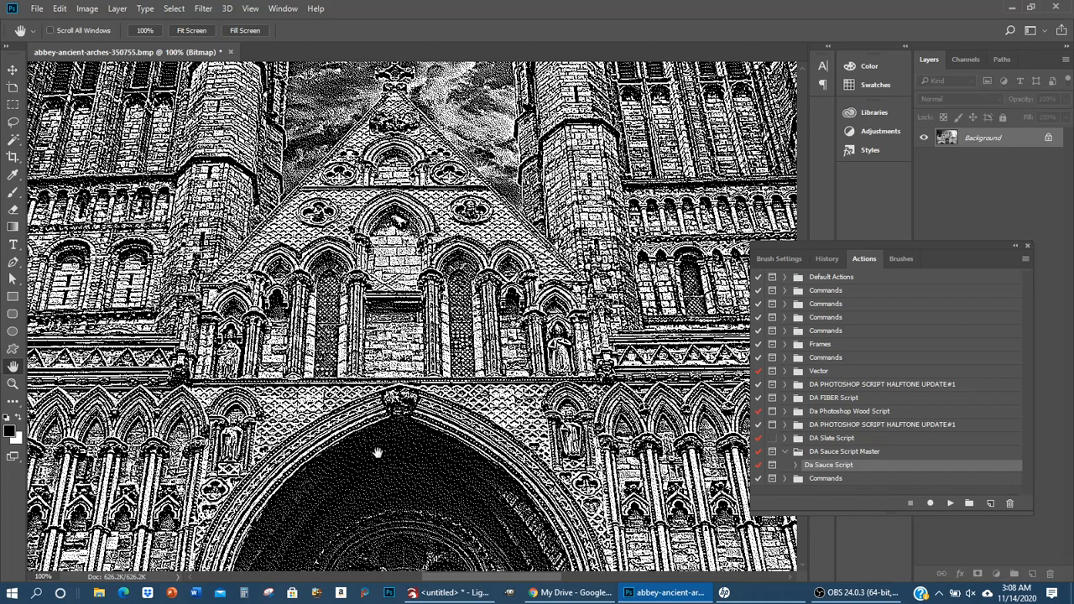
{"action": "mouse_move", "coordinate": [380, 442]}
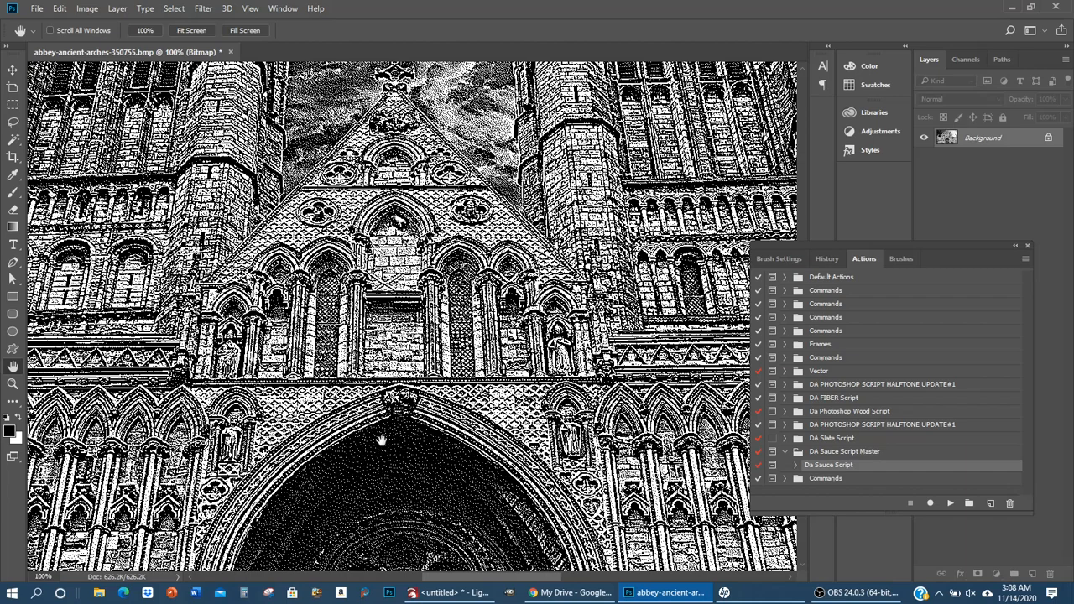
{"action": "mouse_move", "coordinate": [365, 447]}
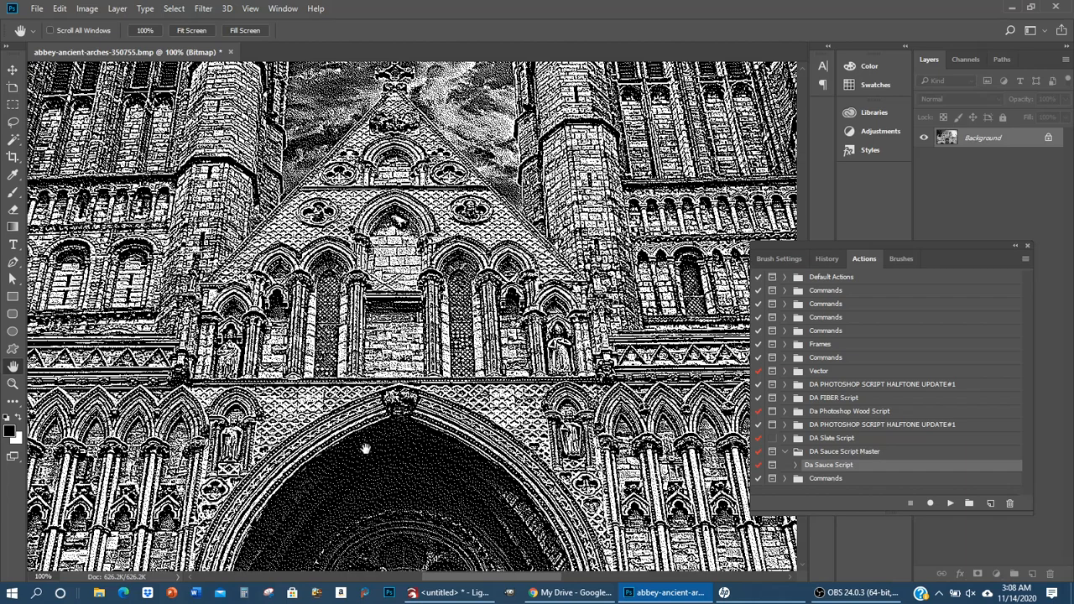
{"action": "mouse_move", "coordinate": [377, 447]}
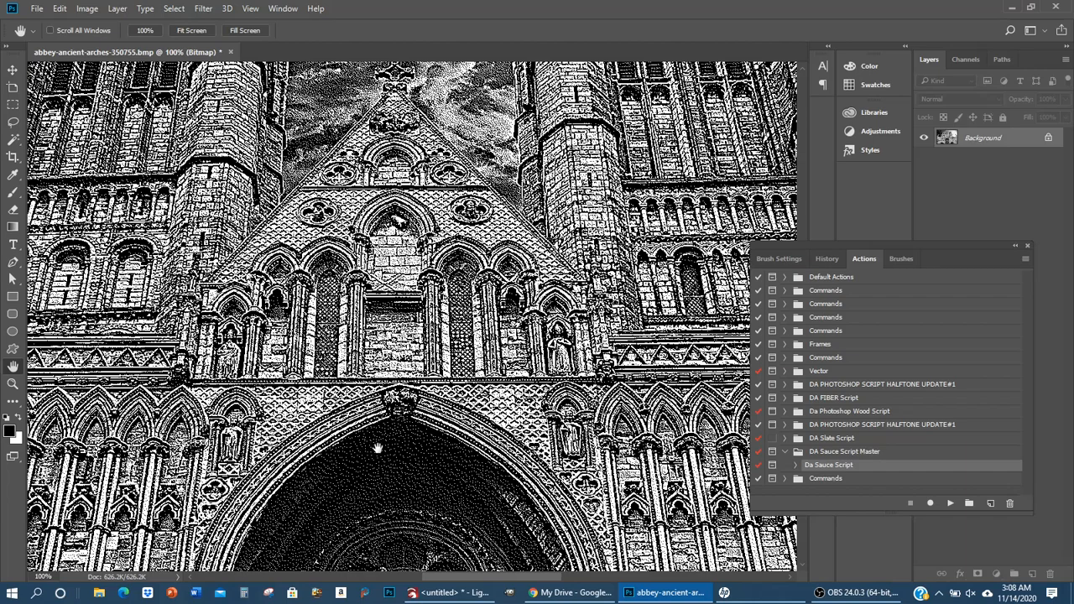
{"action": "mouse_move", "coordinate": [365, 457]}
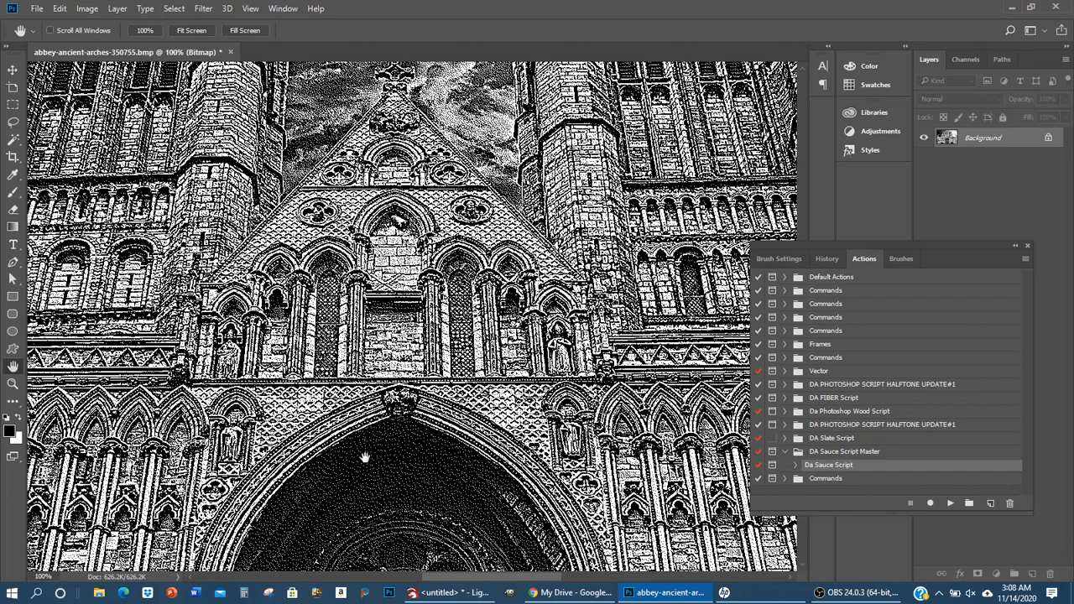
{"action": "mouse_move", "coordinate": [362, 479]}
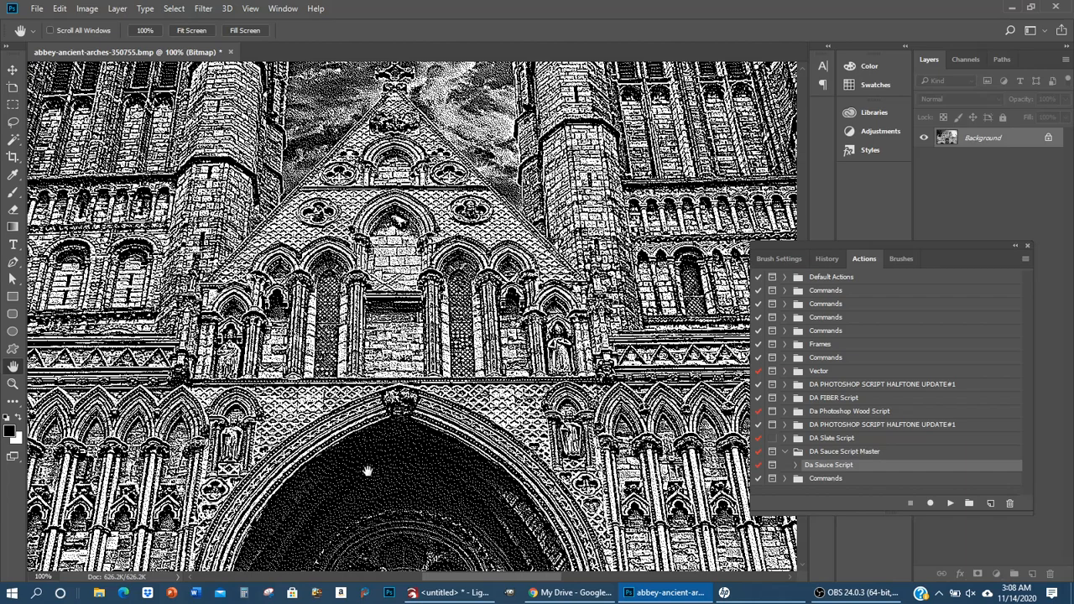
{"action": "mouse_move", "coordinate": [376, 445]}
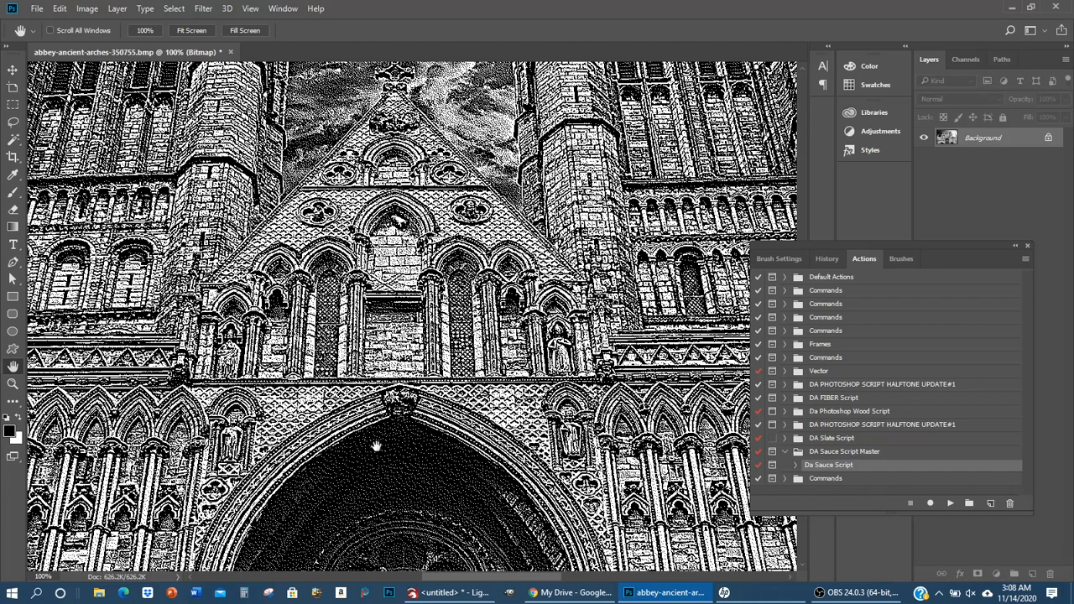
{"action": "mouse_move", "coordinate": [353, 442]}
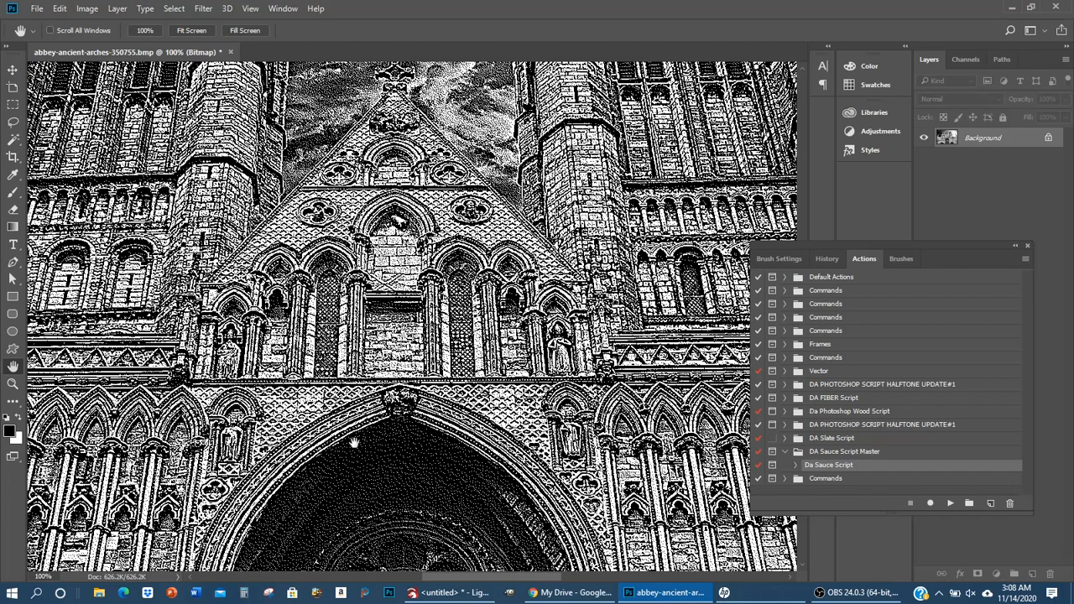
{"action": "mouse_move", "coordinate": [294, 344]}
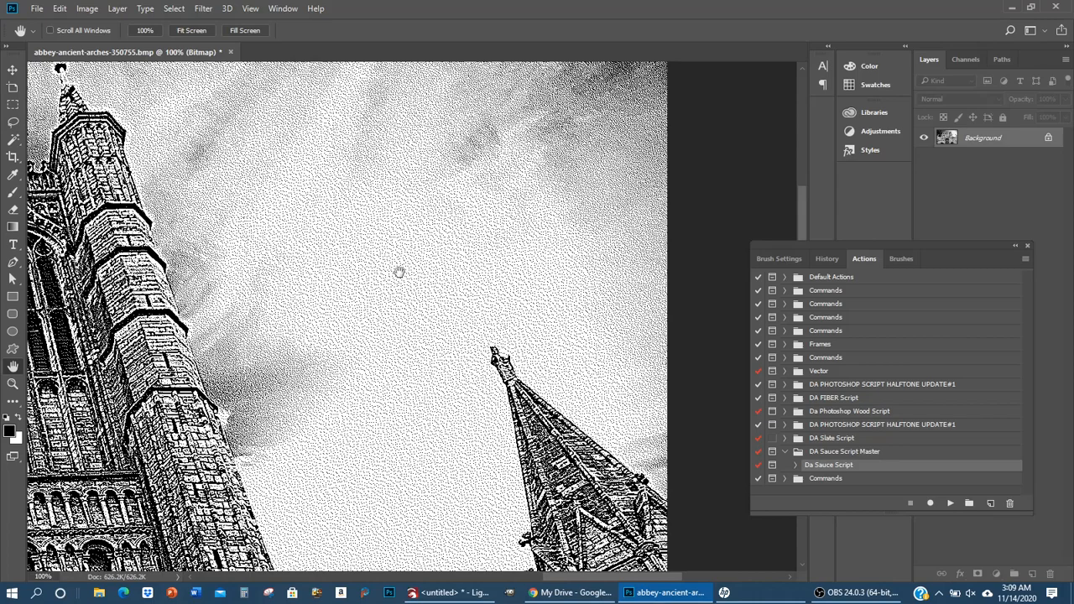
{"action": "mouse_move", "coordinate": [374, 385]}
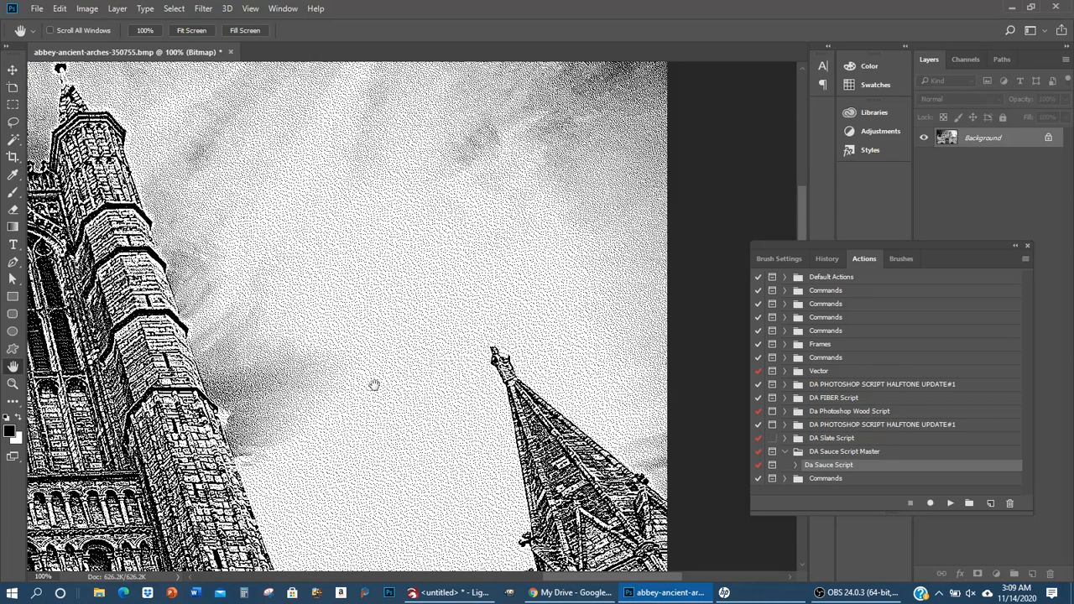
{"action": "mouse_move", "coordinate": [421, 338]}
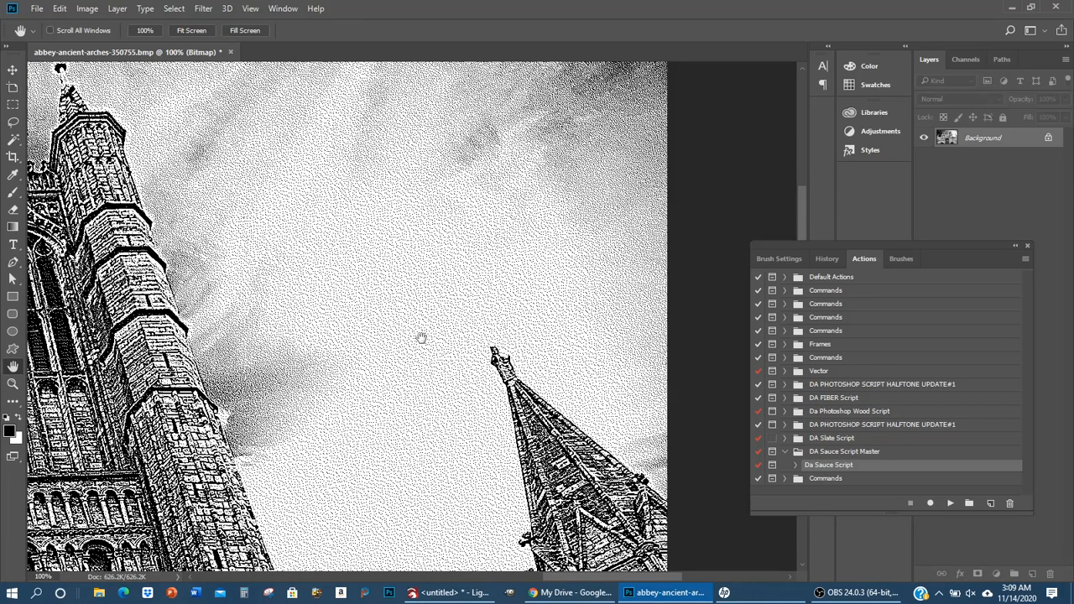
{"action": "mouse_move", "coordinate": [457, 392]}
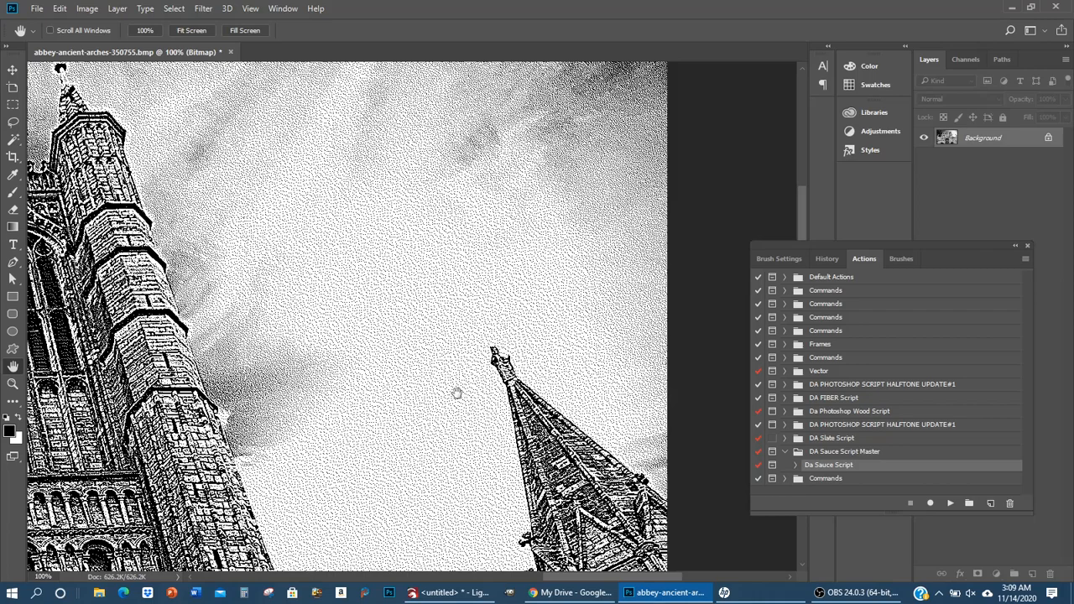
{"action": "mouse_move", "coordinate": [357, 444]}
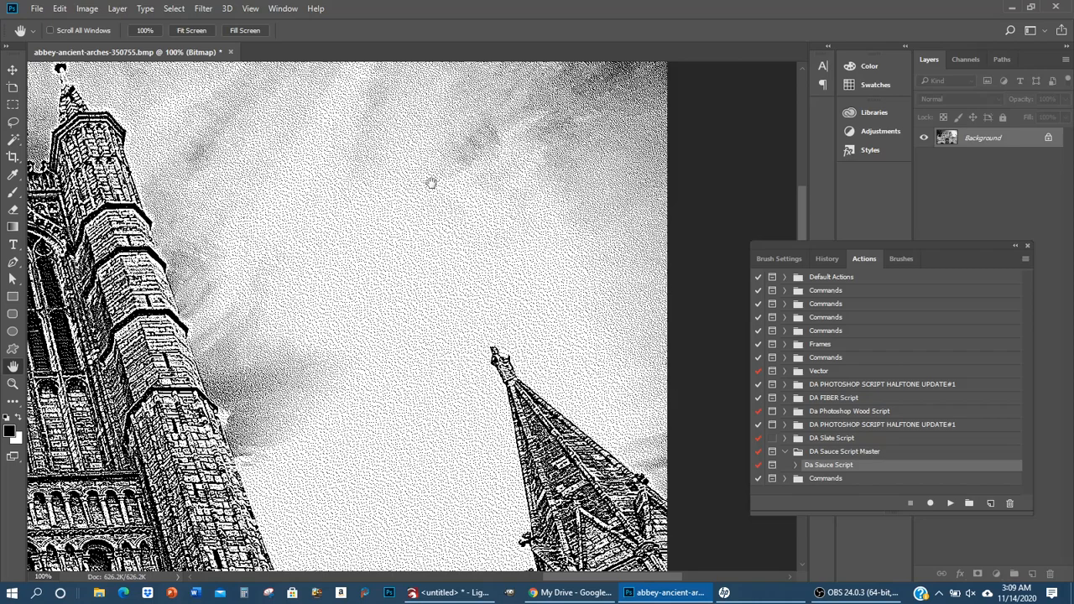
{"action": "mouse_move", "coordinate": [317, 513]}
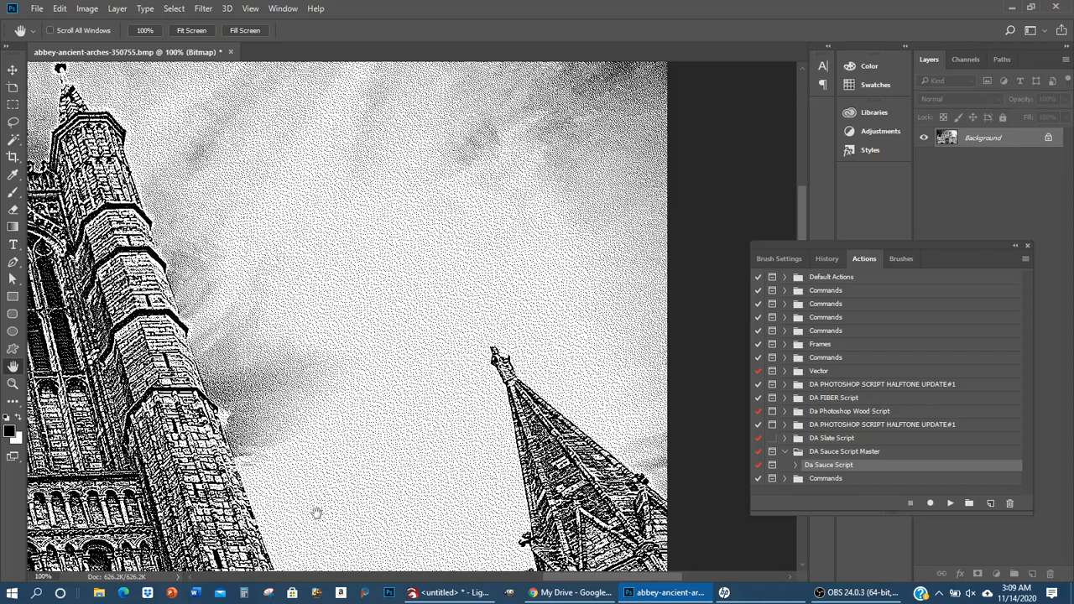
{"action": "mouse_move", "coordinate": [356, 254]}
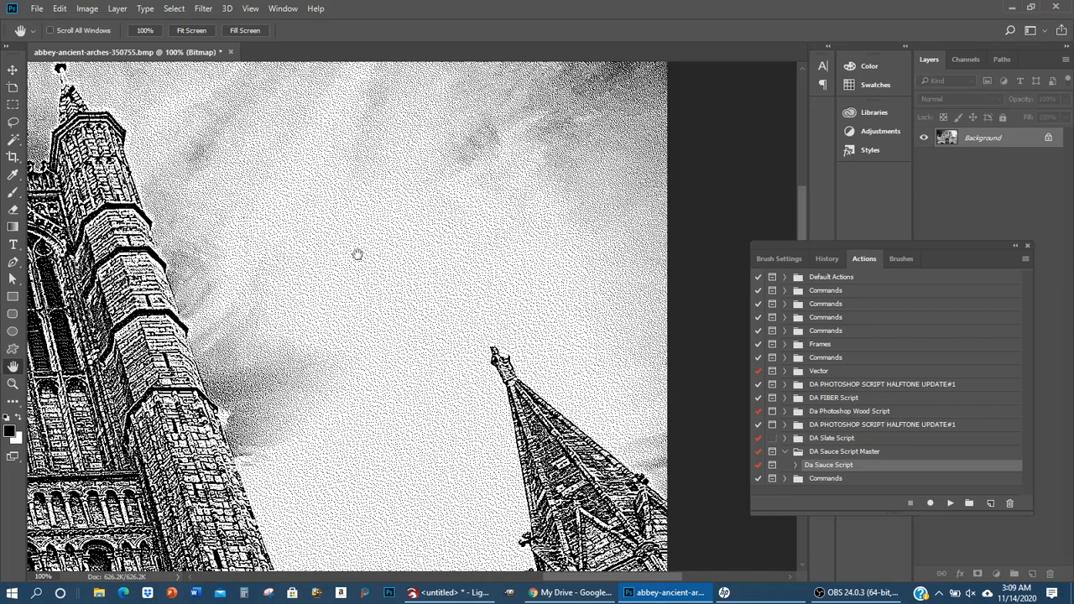
{"action": "mouse_move", "coordinate": [489, 296]}
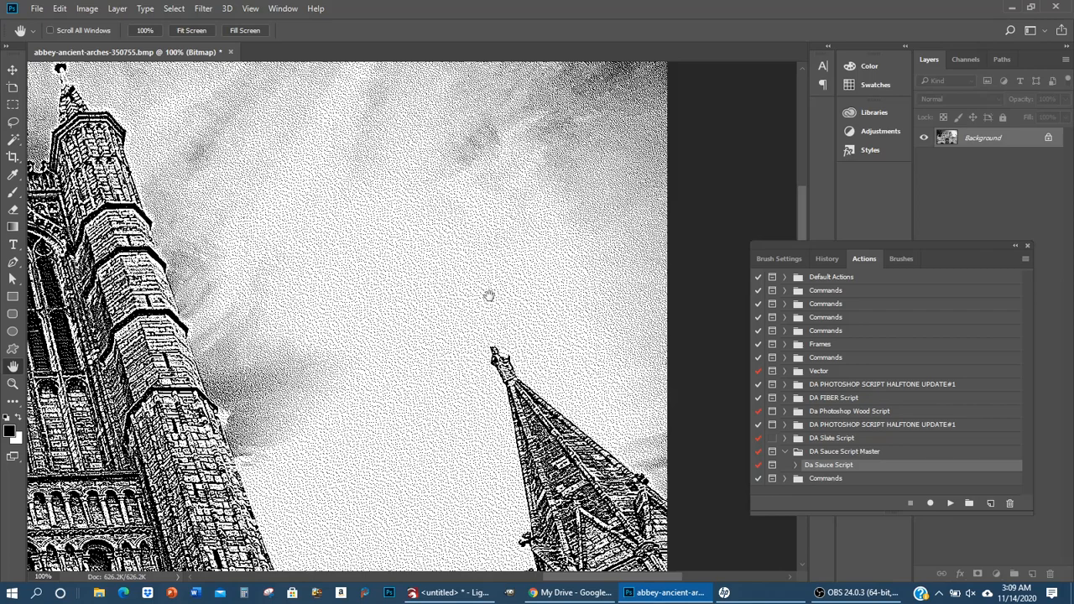
{"action": "mouse_move", "coordinate": [510, 401]}
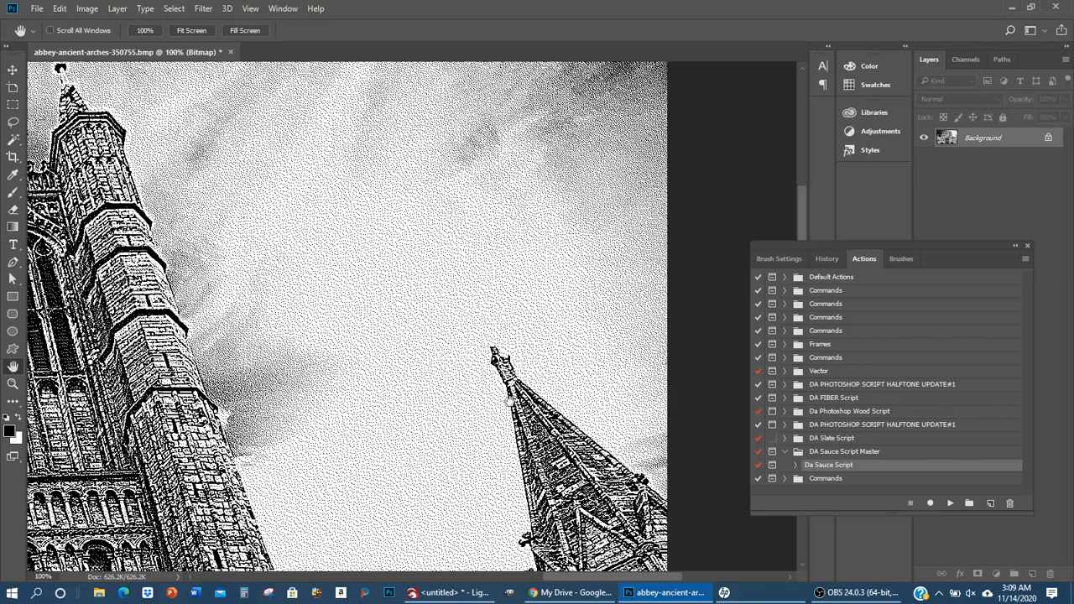
{"action": "mouse_move", "coordinate": [379, 273]}
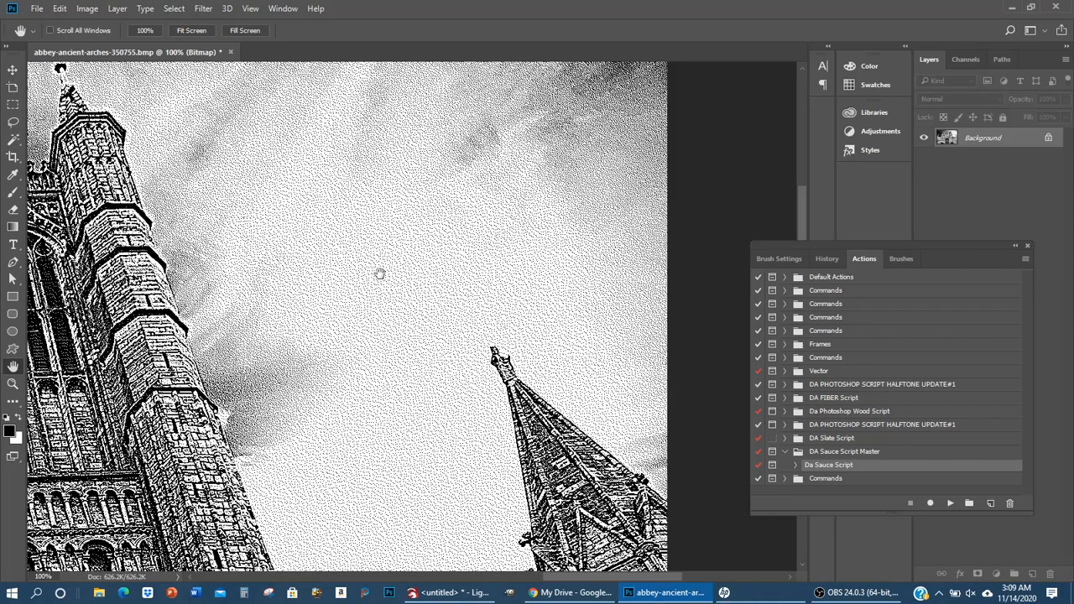
{"action": "mouse_move", "coordinate": [529, 251]}
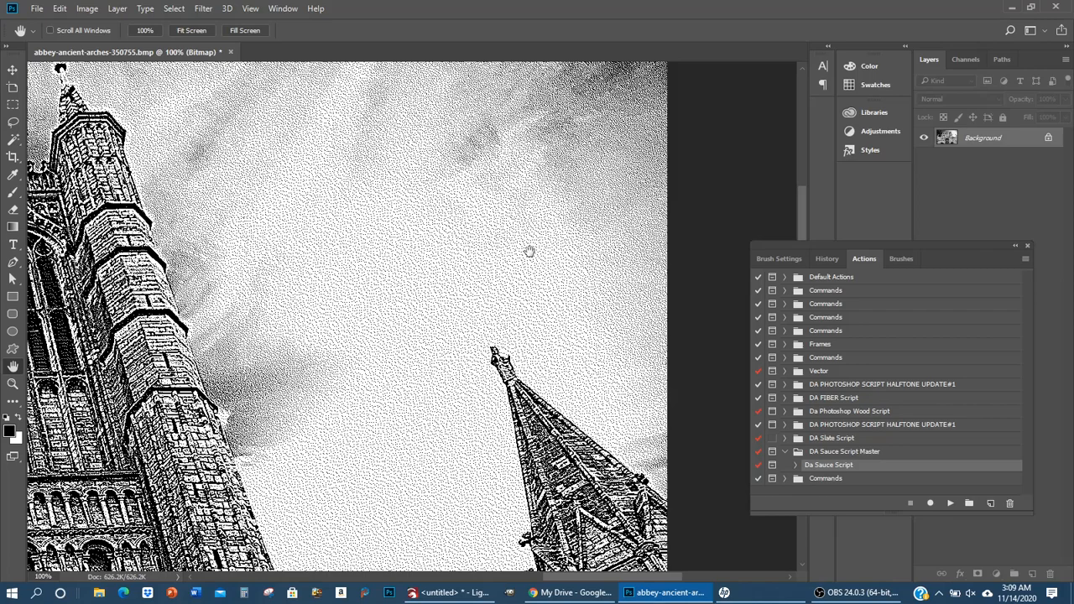
{"action": "mouse_move", "coordinate": [63, 340]}
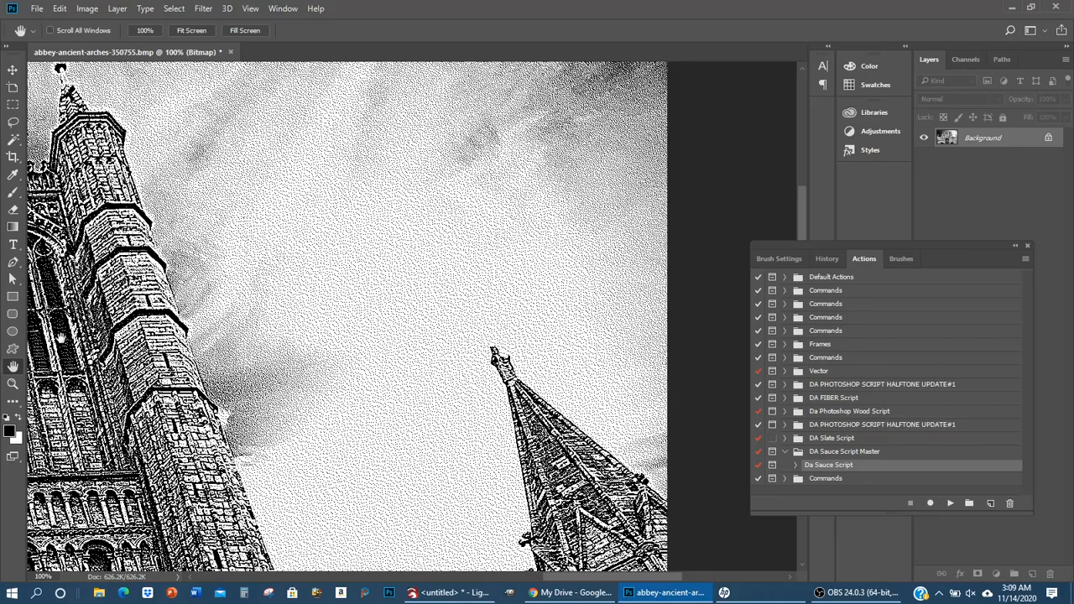
{"action": "mouse_move", "coordinate": [184, 269]}
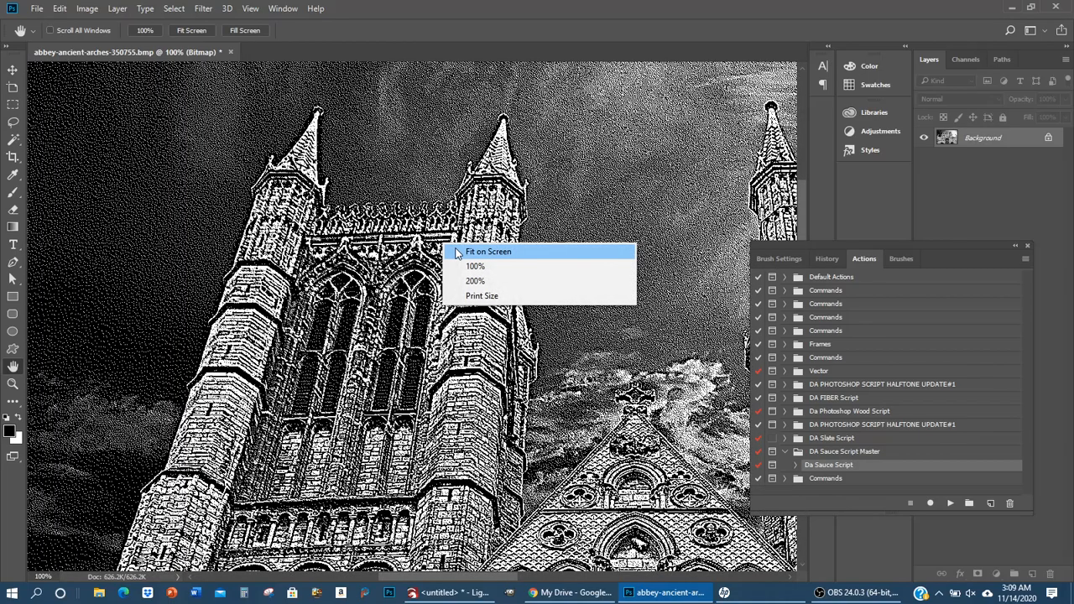
Step: Fit the halftone cathedral on screen, then switch to the LightBurn window
{"action": "left_click", "coordinate": [488, 252]}
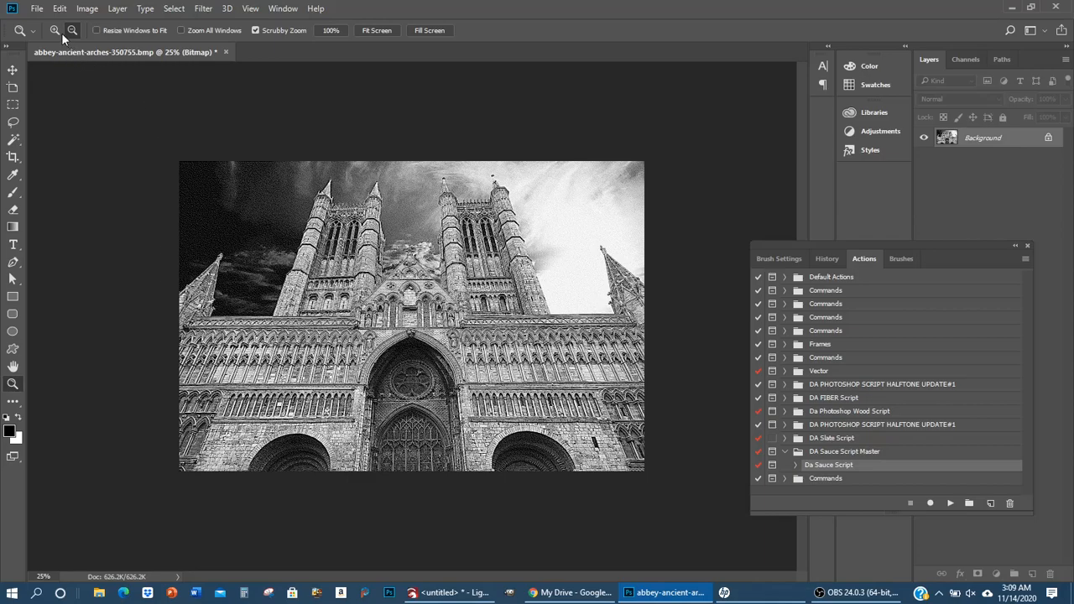
{"action": "left_click", "coordinate": [37, 8]}
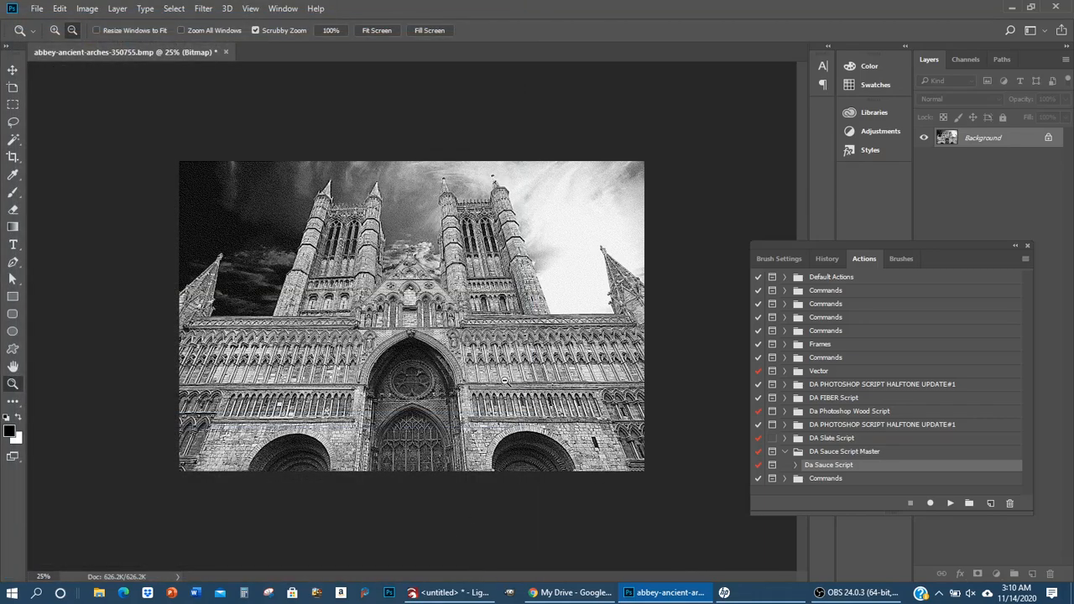
{"action": "mouse_move", "coordinate": [448, 593]}
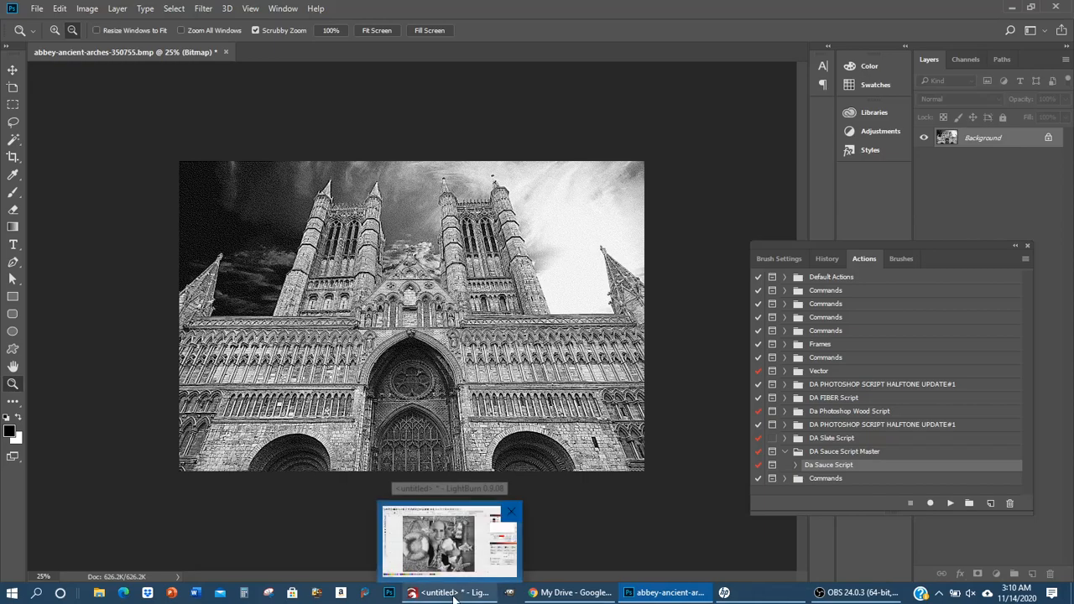
{"action": "left_click", "coordinate": [449, 541]}
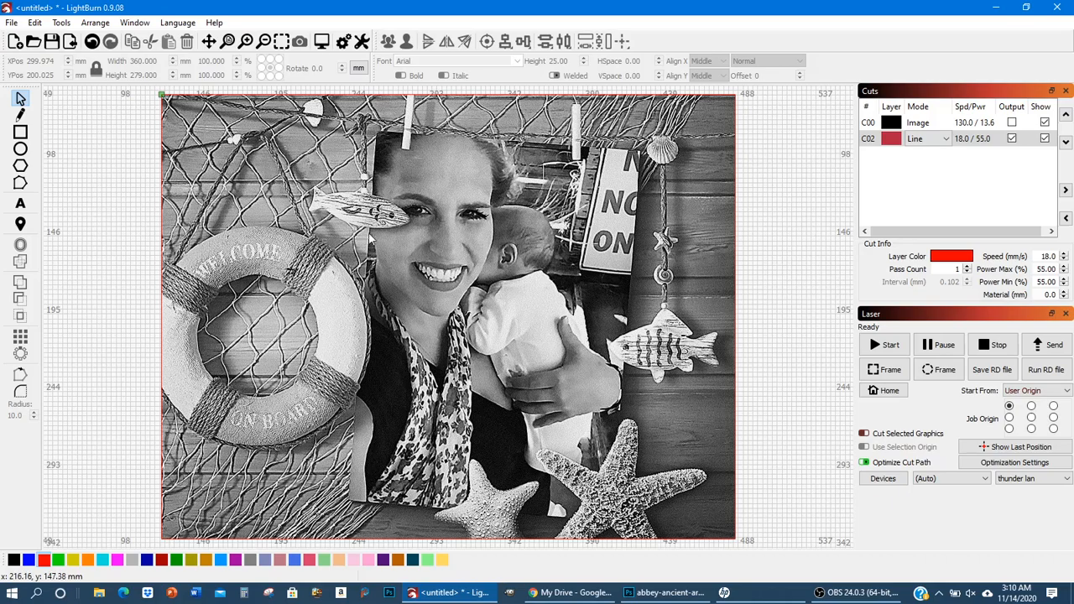
{"action": "mouse_move", "coordinate": [317, 285]}
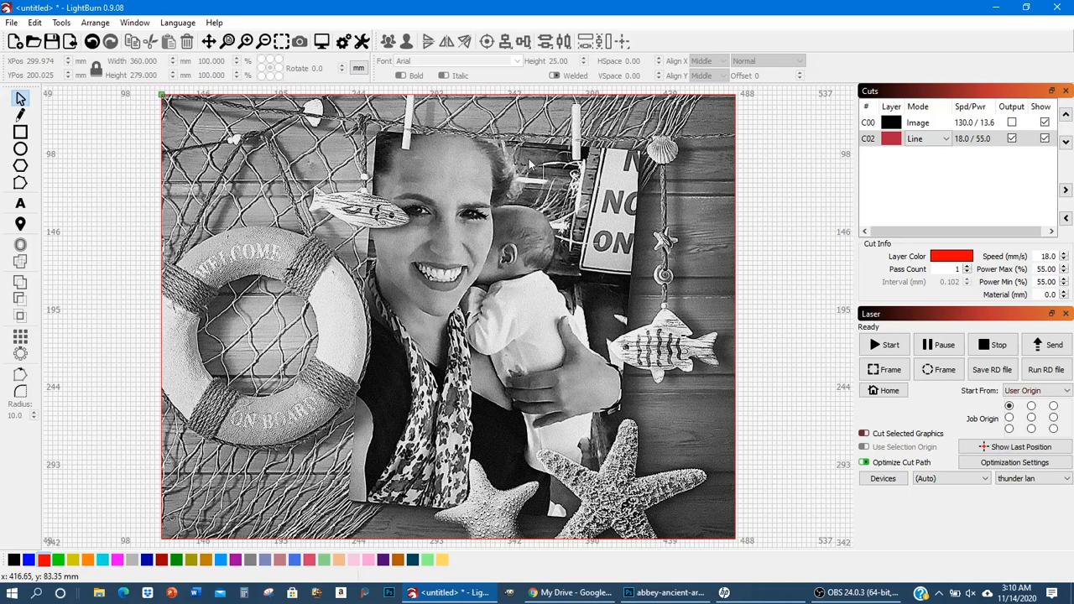
Step: Toggle pass-through off and back on for layer C00, keeping 130 mm/s and 13.6% power
{"action": "left_click", "coordinate": [917, 122]}
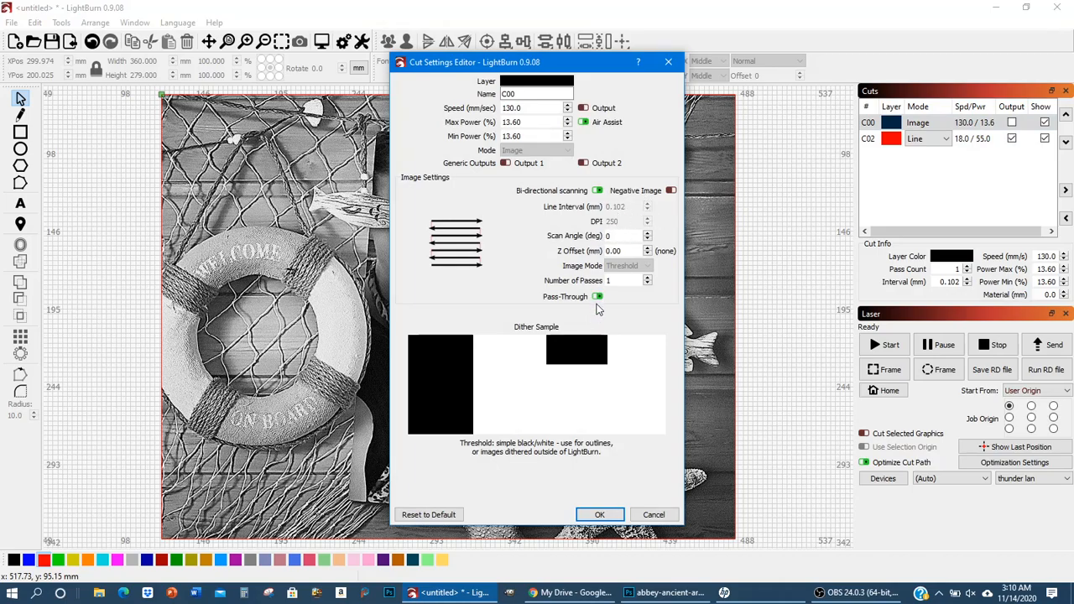
{"action": "left_click", "coordinate": [596, 296]}
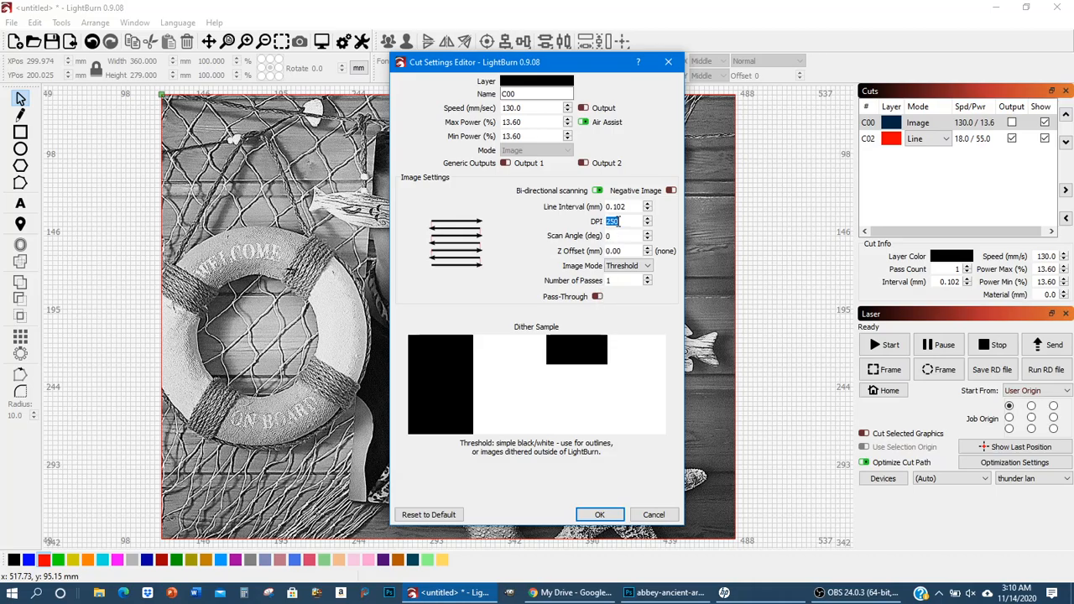
{"action": "type", "text": "2"}
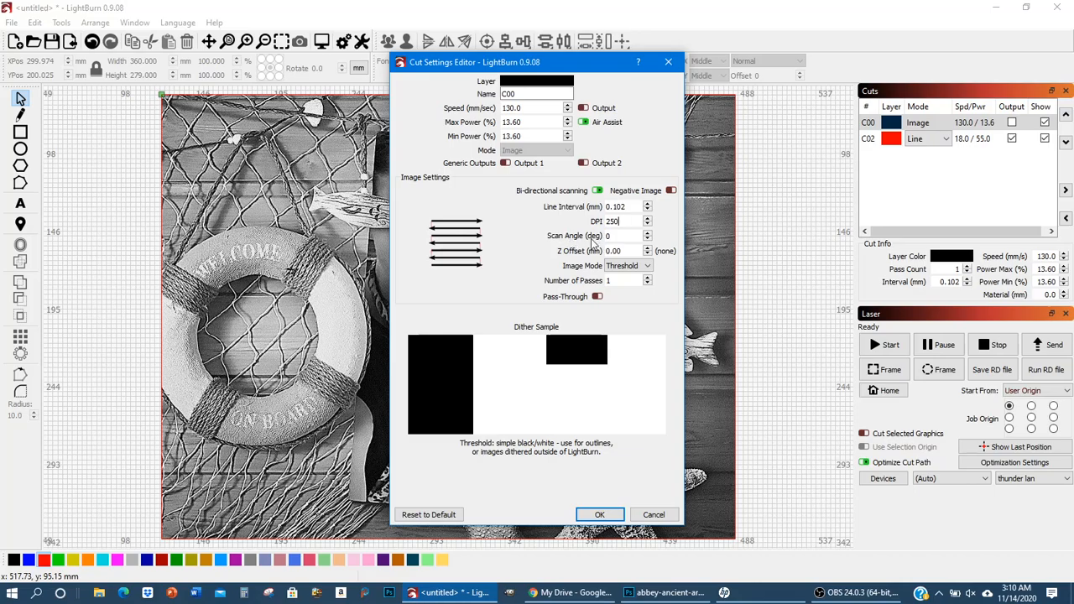
{"action": "left_click", "coordinate": [596, 296]}
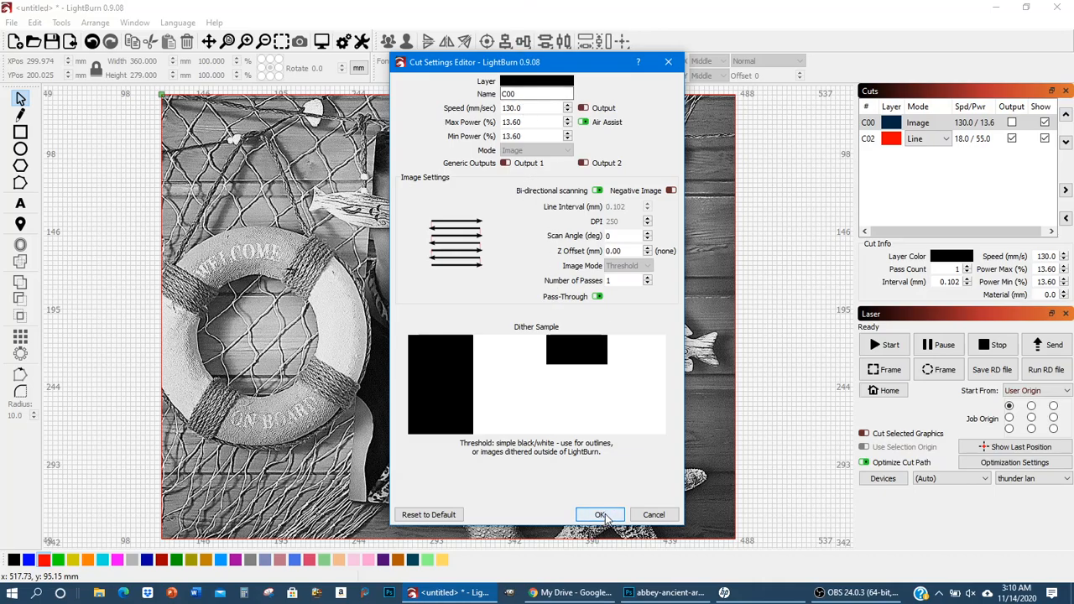
{"action": "left_click", "coordinate": [600, 515]}
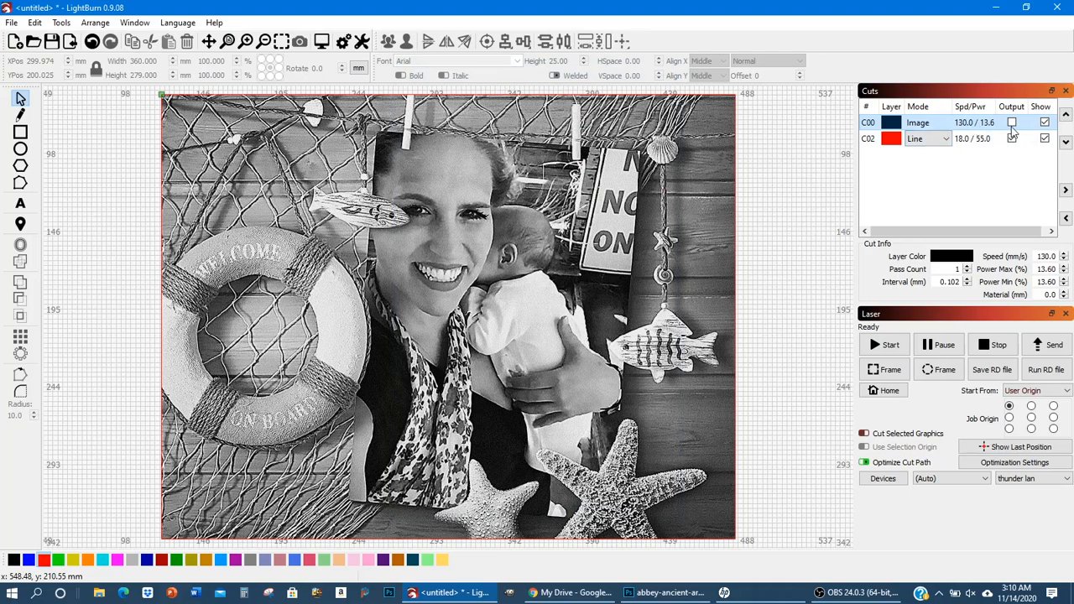
Step: Select image layer C00 in the layer list
{"action": "left_click", "coordinate": [1011, 123]}
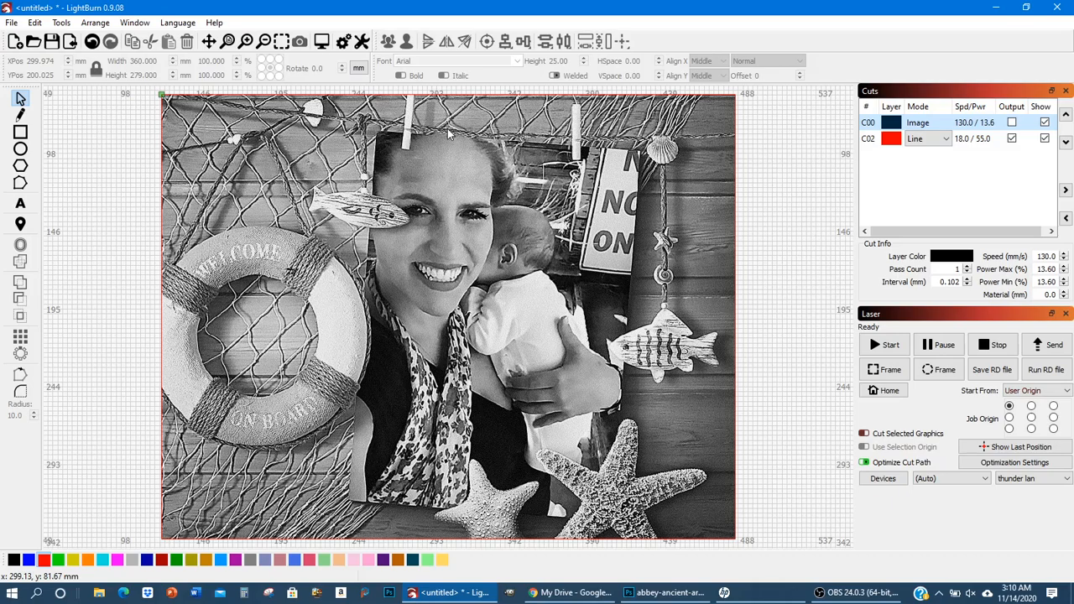
{"action": "mouse_move", "coordinate": [172, 137]}
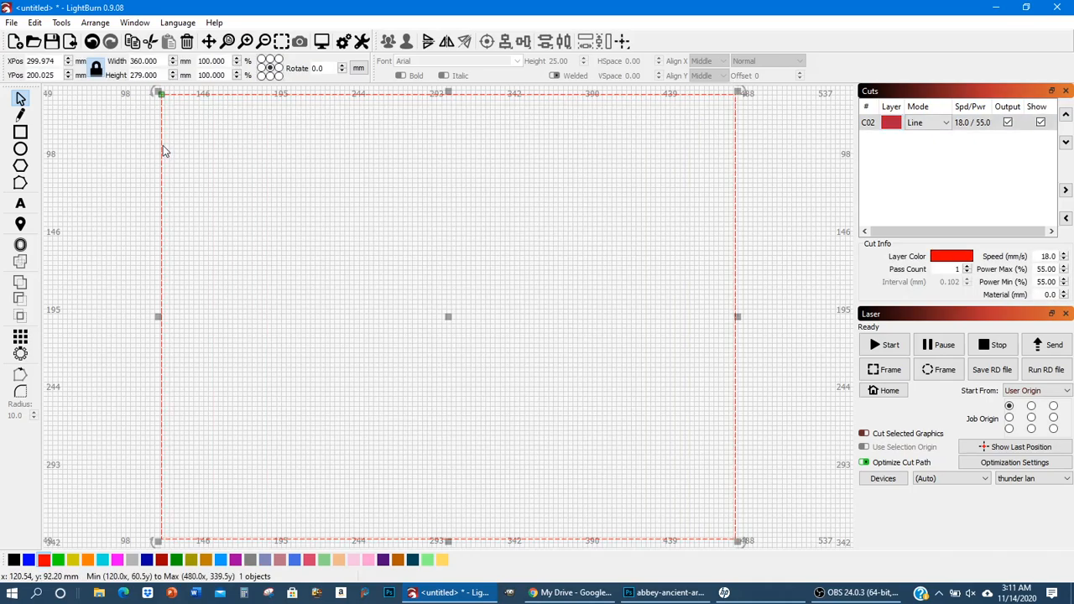
{"action": "mouse_move", "coordinate": [759, 130]}
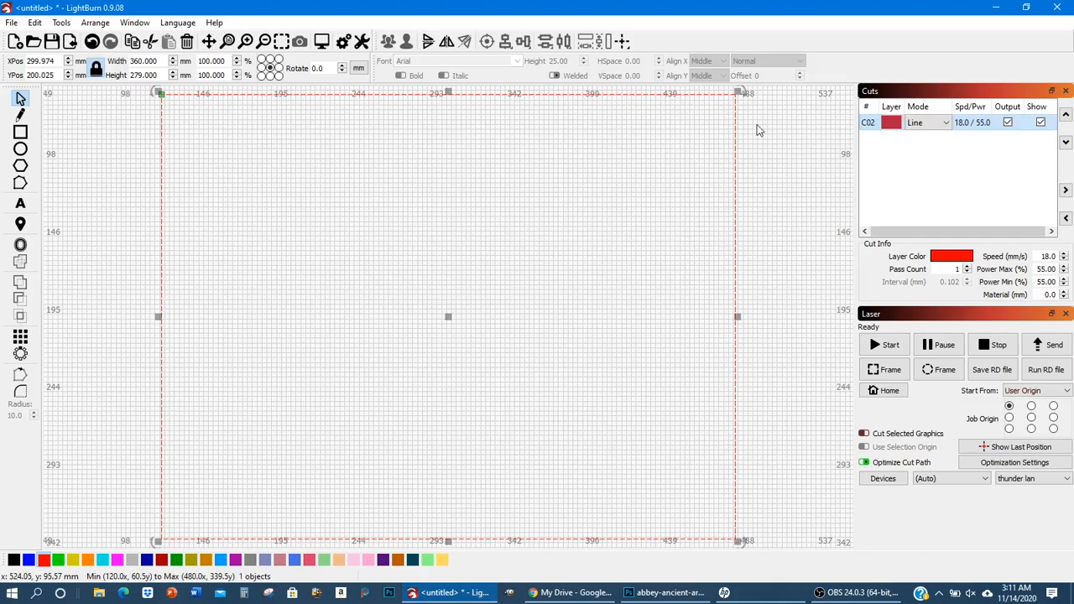
{"action": "mouse_move", "coordinate": [839, 283]}
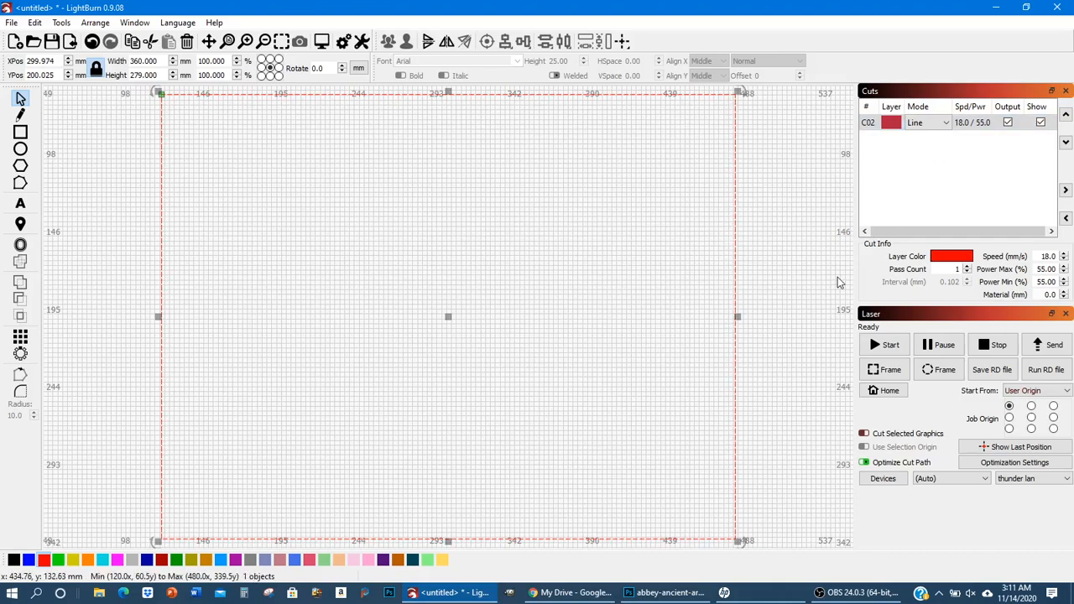
{"action": "mouse_move", "coordinate": [34, 151]}
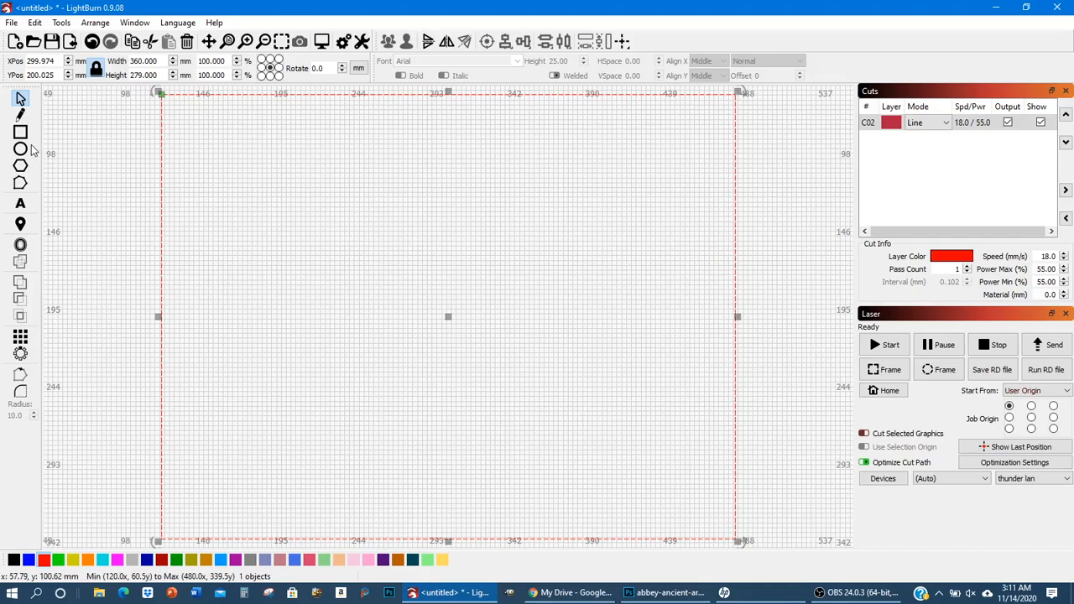
{"action": "mouse_move", "coordinate": [91, 195]}
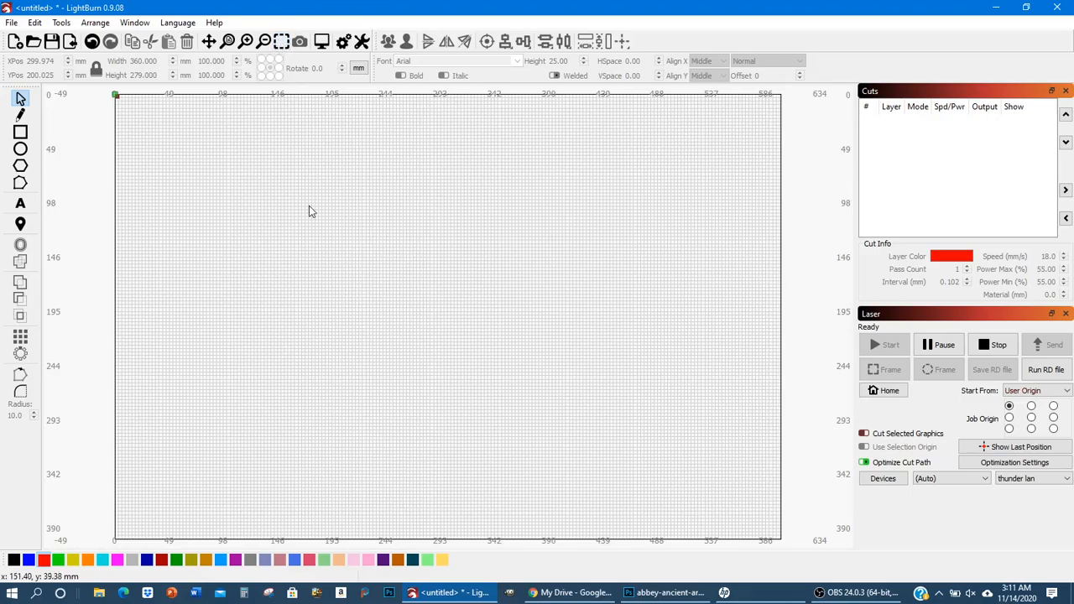
{"action": "mouse_move", "coordinate": [351, 248]}
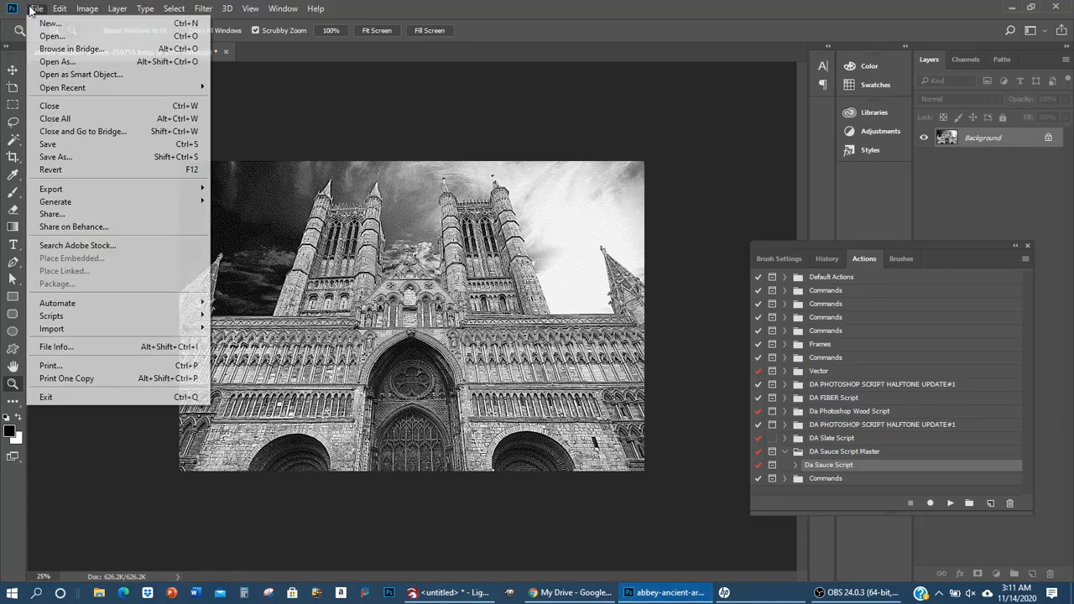
{"action": "mouse_move", "coordinate": [56, 157]}
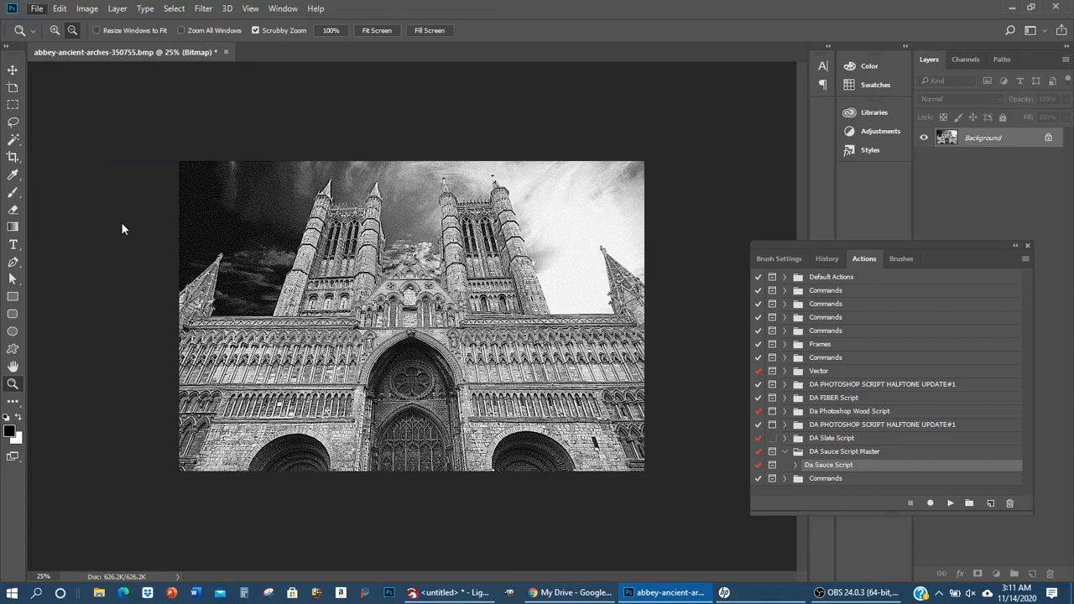
Step: Save the bitmap as 1-bit BMP 'abbey-ancient-arches-350755-script-tutorial.bmp'
{"action": "left_click", "coordinate": [36, 8]}
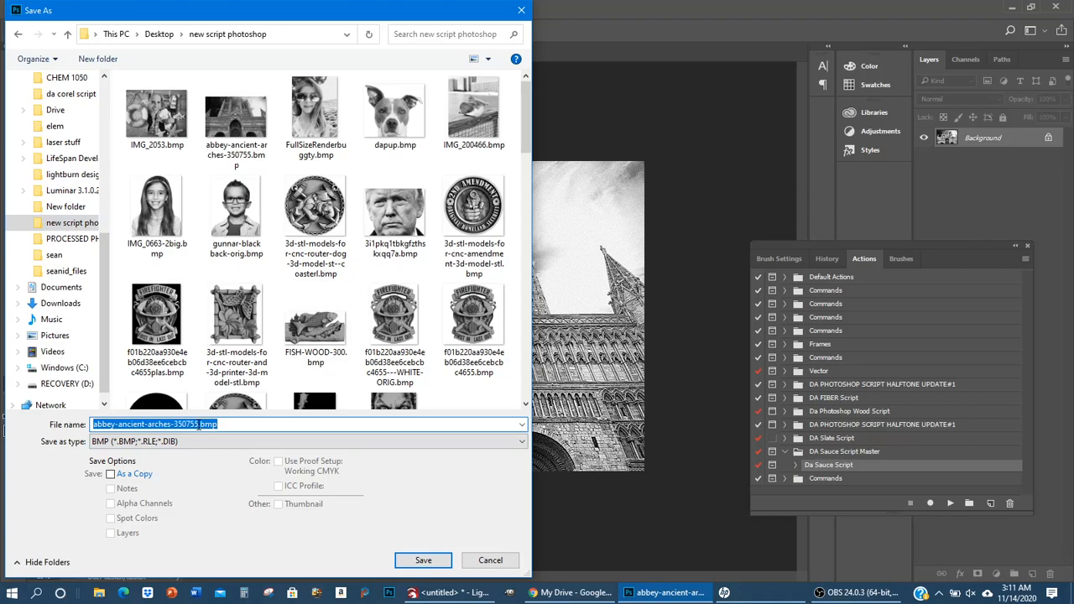
{"action": "left_click", "coordinate": [155, 423]}
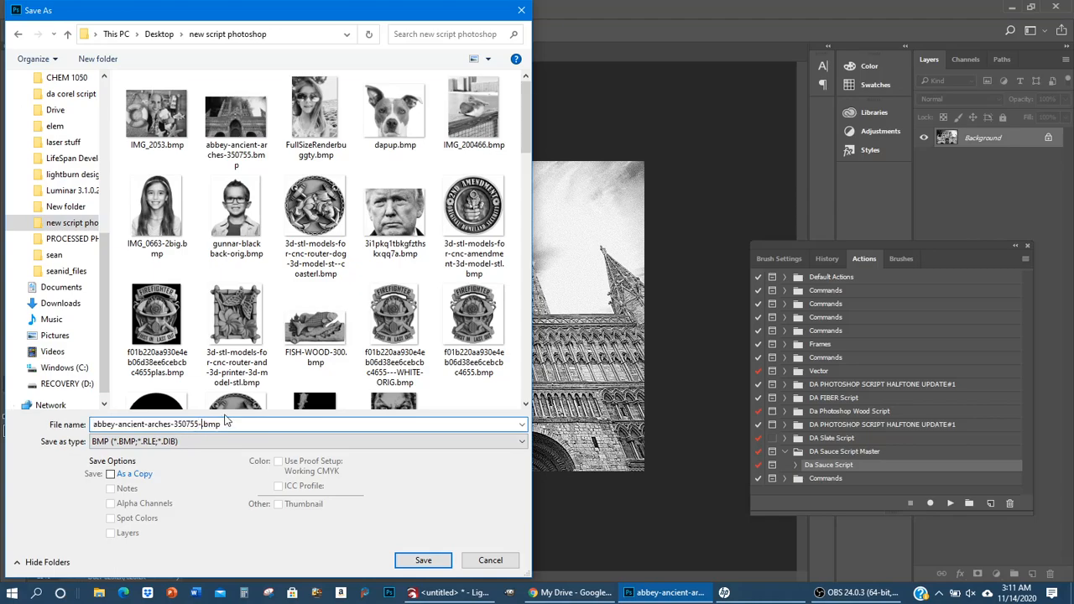
{"action": "type", "text": "script-tutorial"}
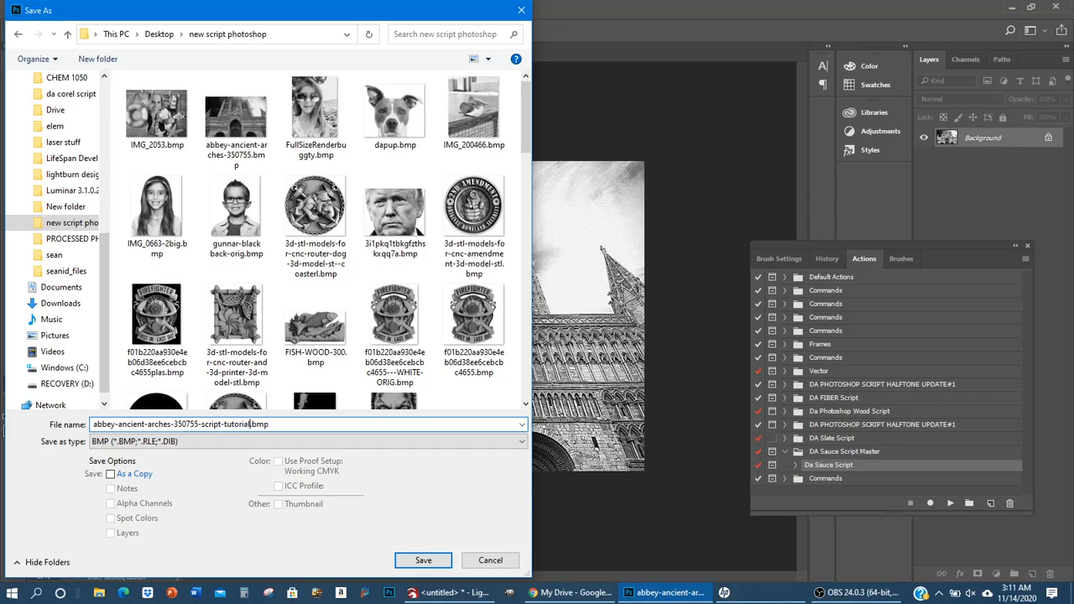
{"action": "left_click", "coordinate": [423, 560]}
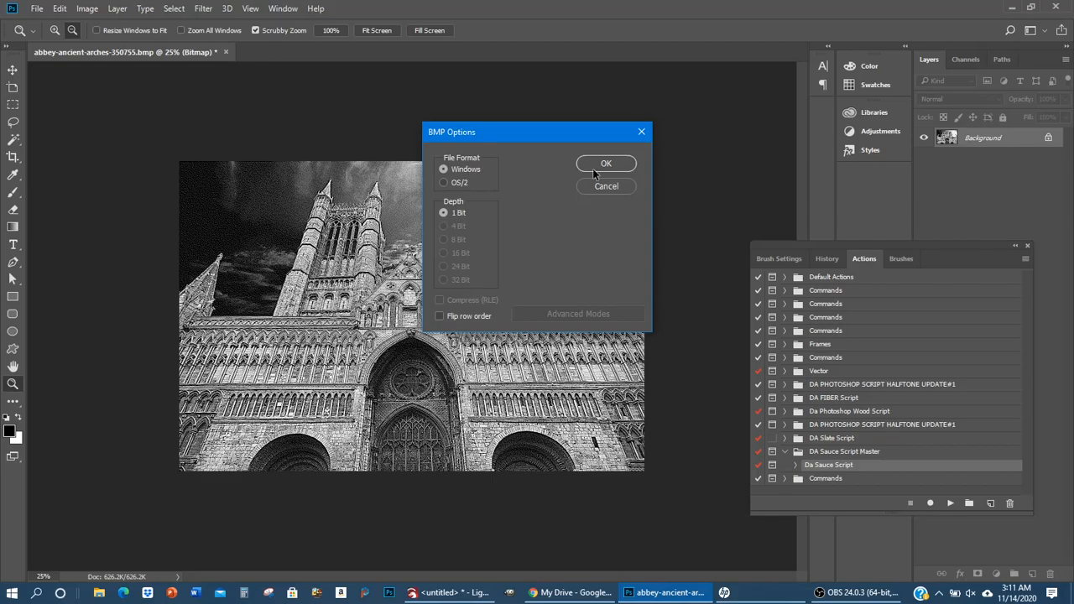
{"action": "left_click", "coordinate": [606, 163]}
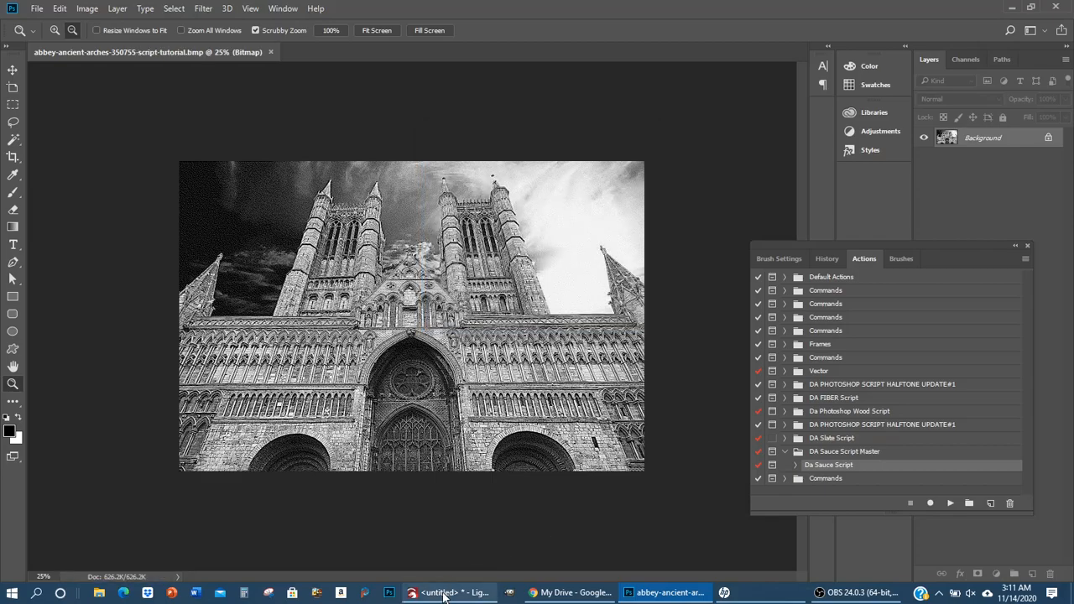
Step: Return to LightBurn and enable output for the cathedral image layer C00
{"action": "left_click", "coordinate": [437, 593]}
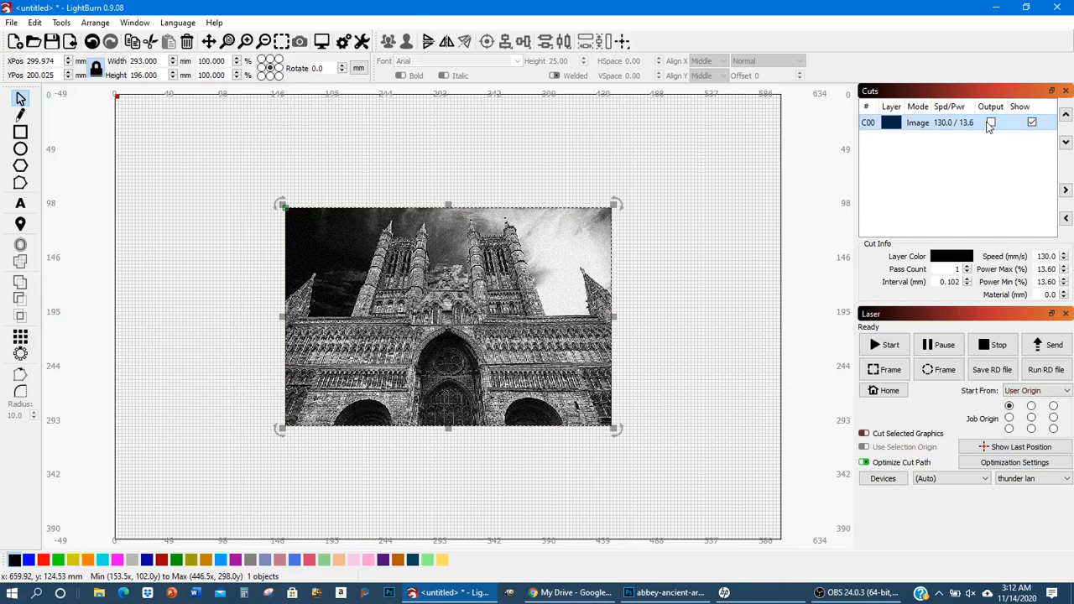
{"action": "left_click", "coordinate": [991, 123]}
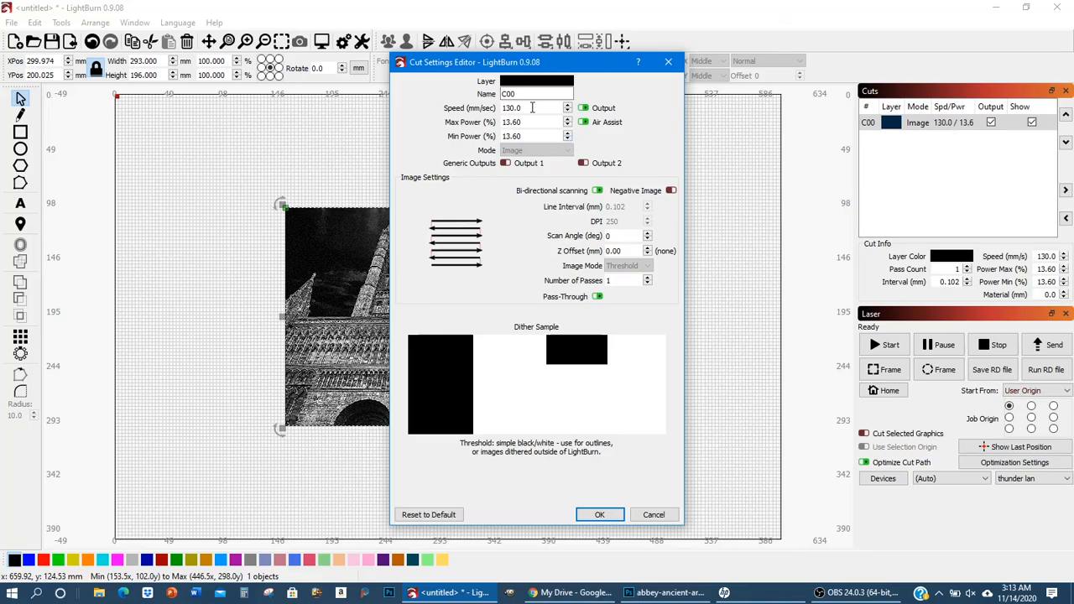
Step: Enter 121 mm/s speed and 11.1% power for layer C00 and confirm
{"action": "type", "text": "121"}
{"action": "type", "text": "11.1"}
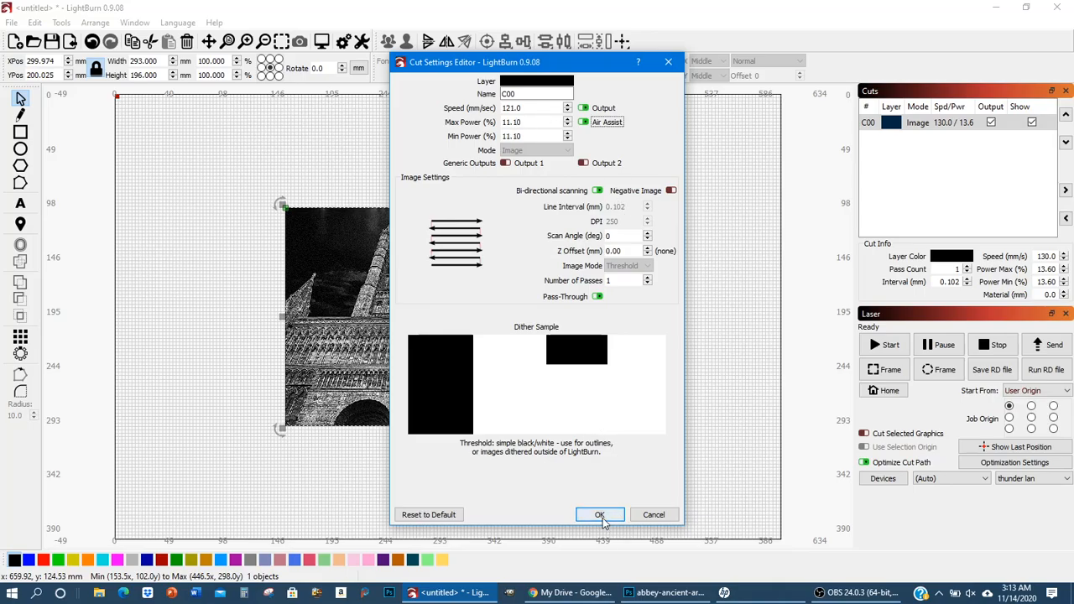
{"action": "left_click", "coordinate": [598, 515]}
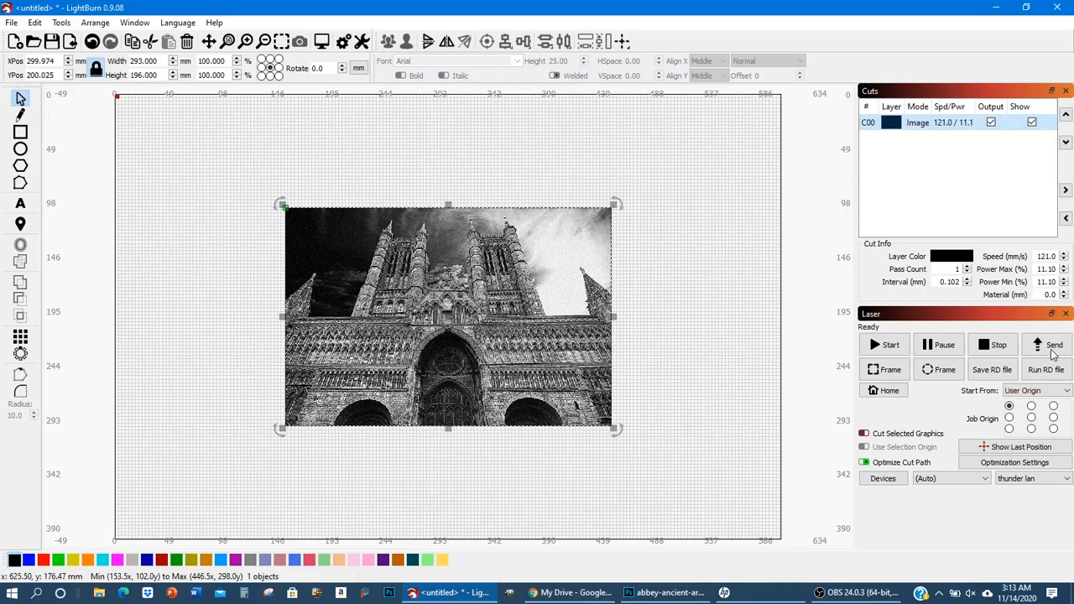
{"action": "mouse_move", "coordinate": [1054, 344]}
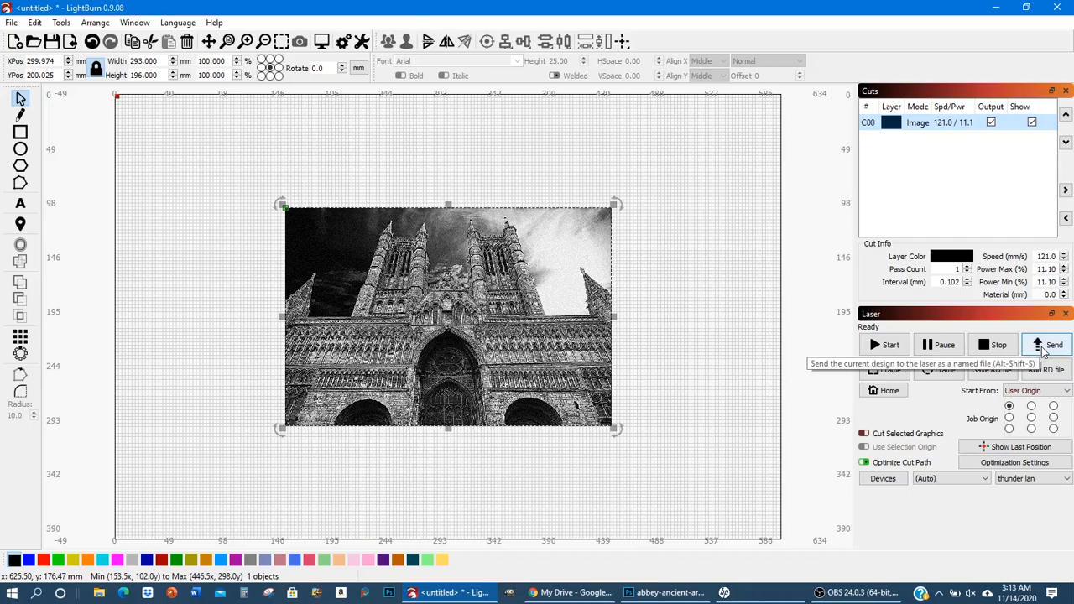
Step: Send the cathedral job to the laser as file 'Da-Sauce'
{"action": "left_click", "coordinate": [1053, 344]}
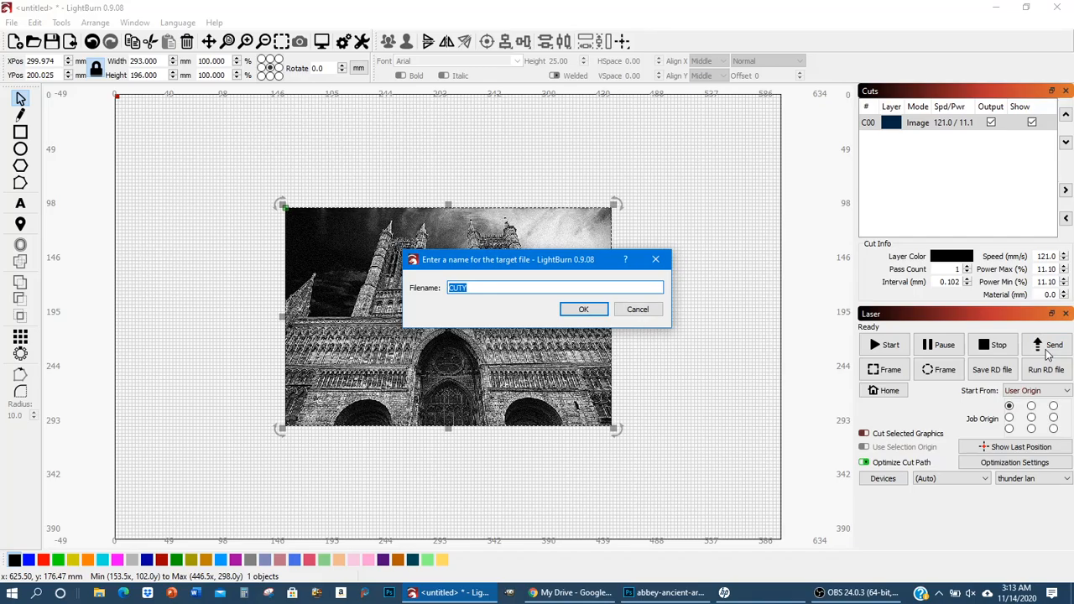
{"action": "type", "text": "Da"}
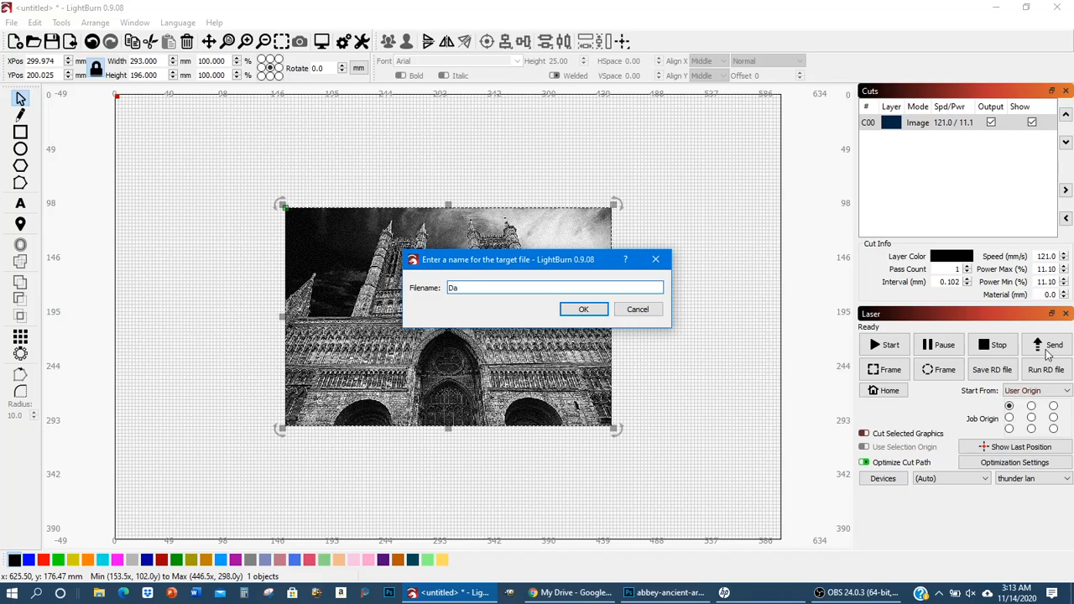
{"action": "type", "text": "-s"}
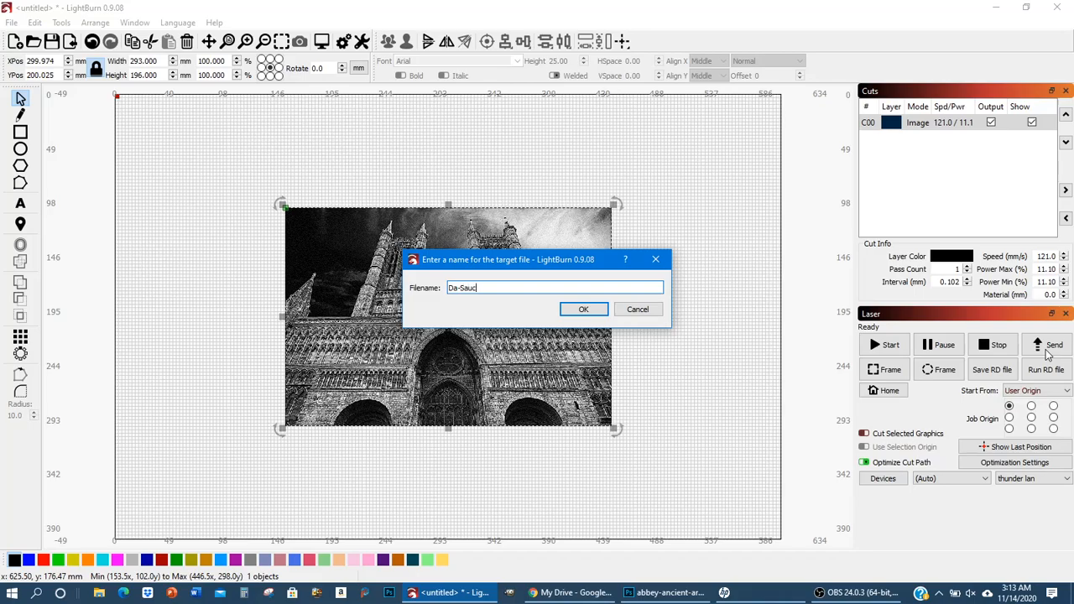
{"action": "left_click", "coordinate": [583, 309]}
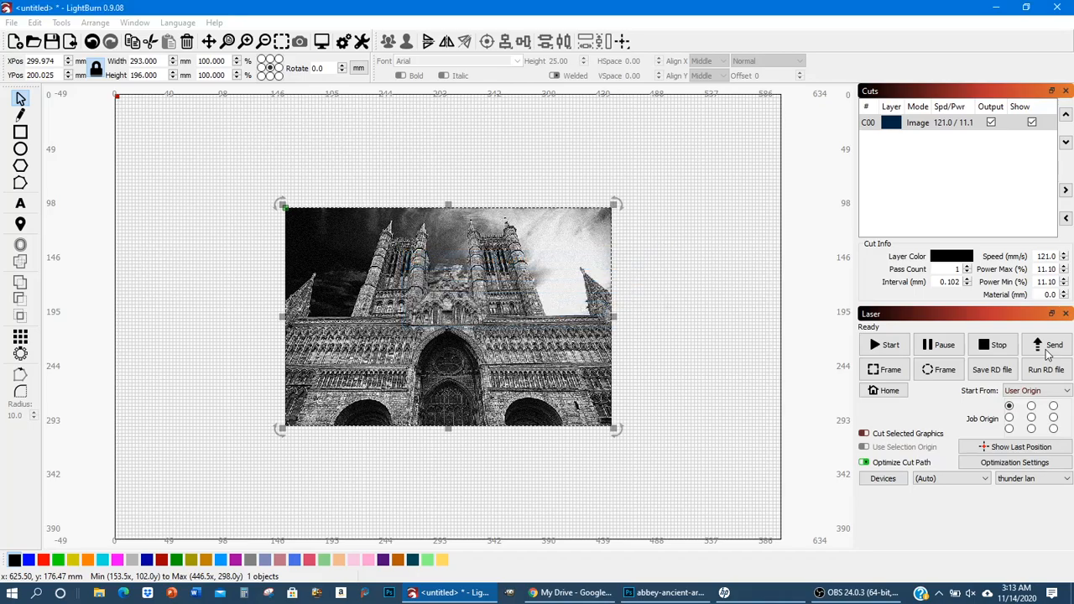
{"action": "left_click", "coordinate": [1047, 345]}
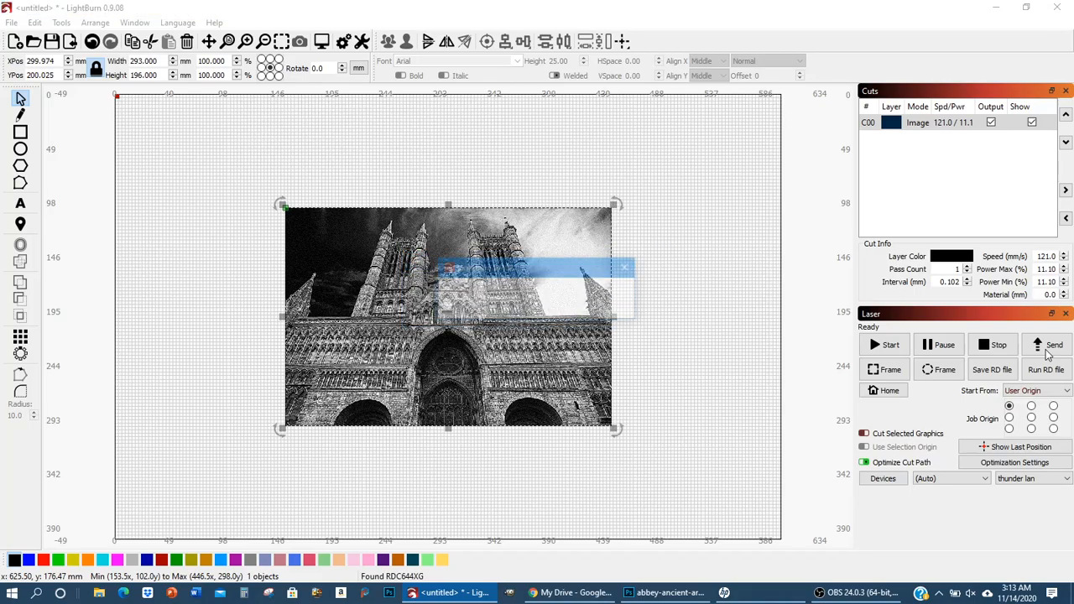
{"action": "left_click", "coordinate": [1053, 345]}
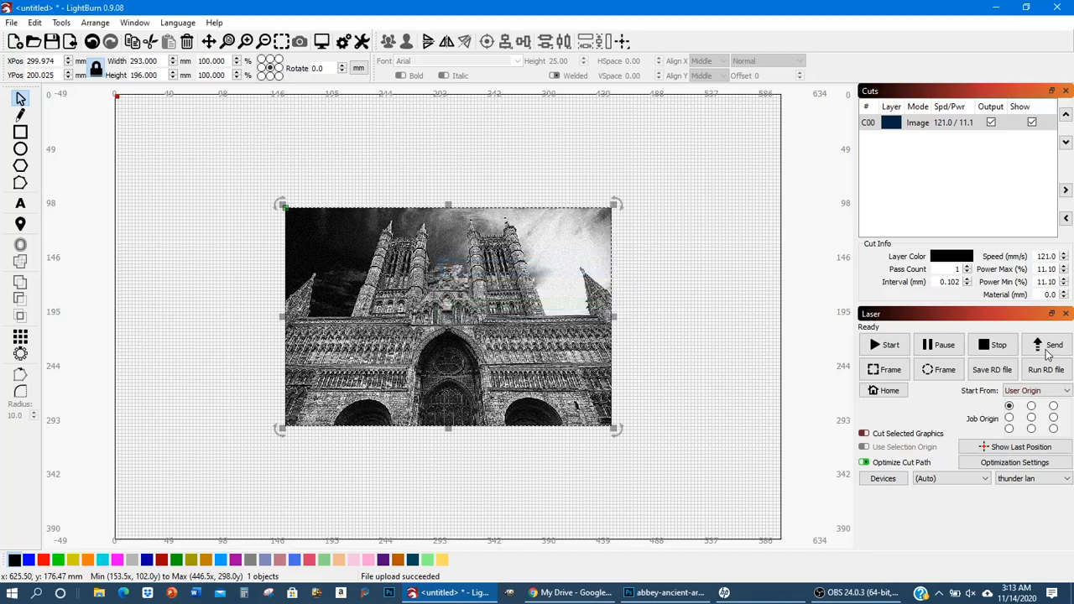
{"action": "mouse_move", "coordinate": [1053, 345]}
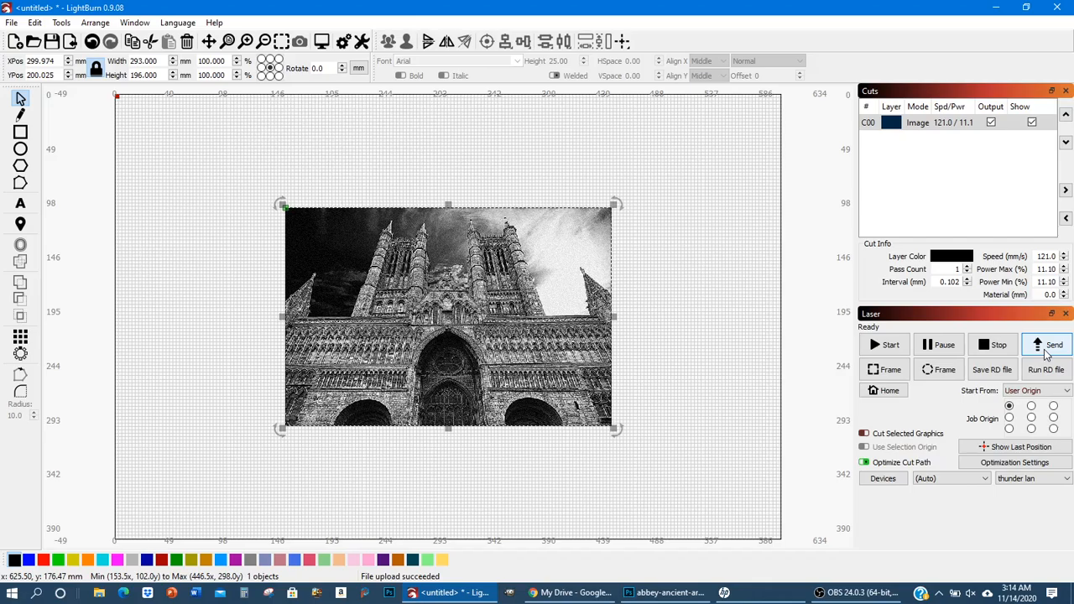
{"action": "mouse_move", "coordinate": [1053, 345]}
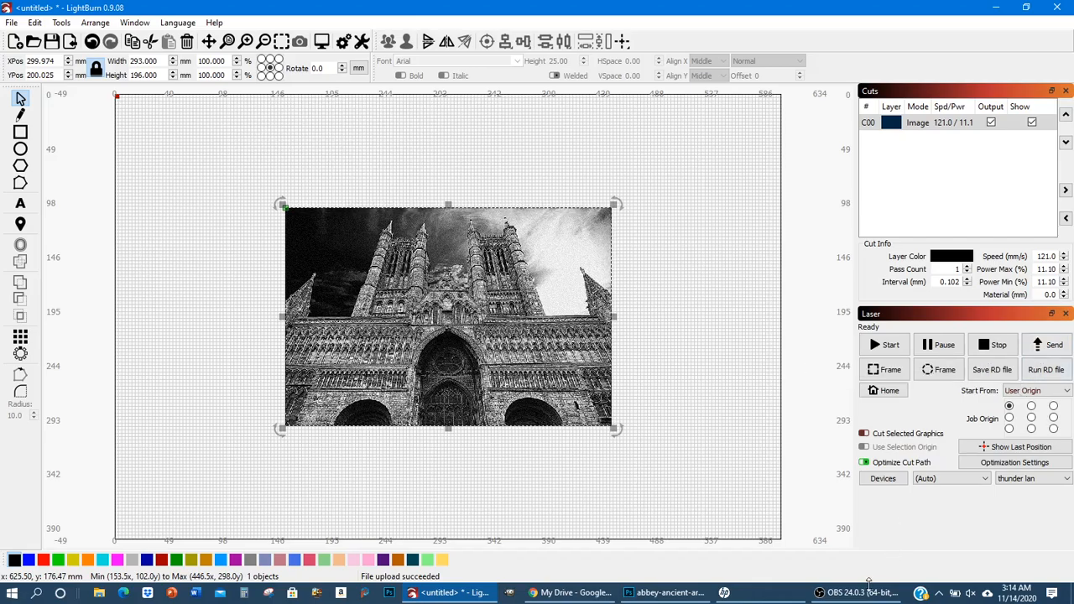
{"action": "mouse_move", "coordinate": [863, 592]}
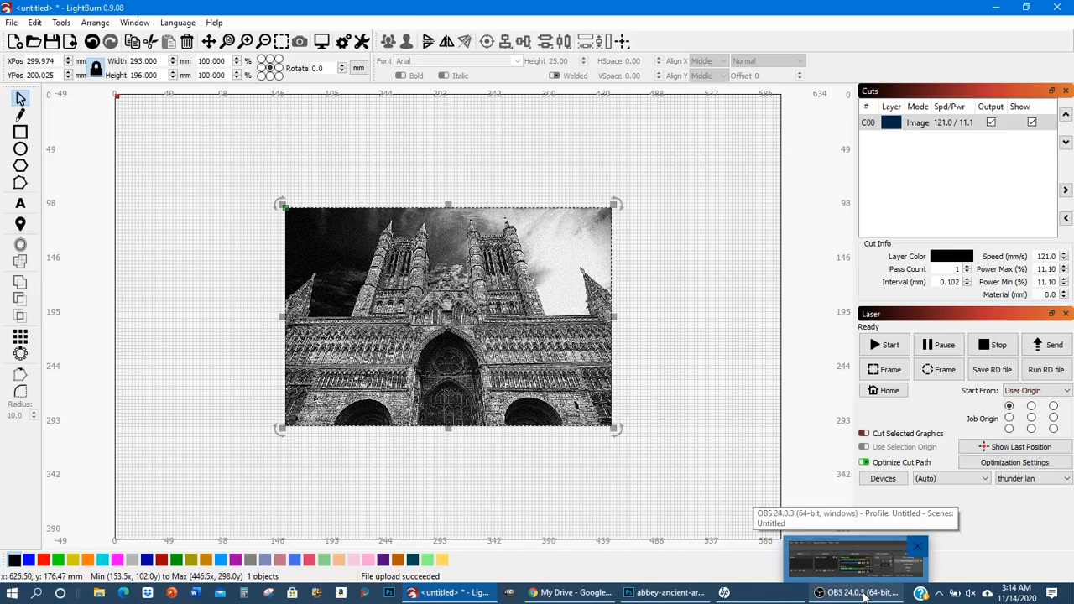
{"action": "left_click", "coordinate": [855, 558]}
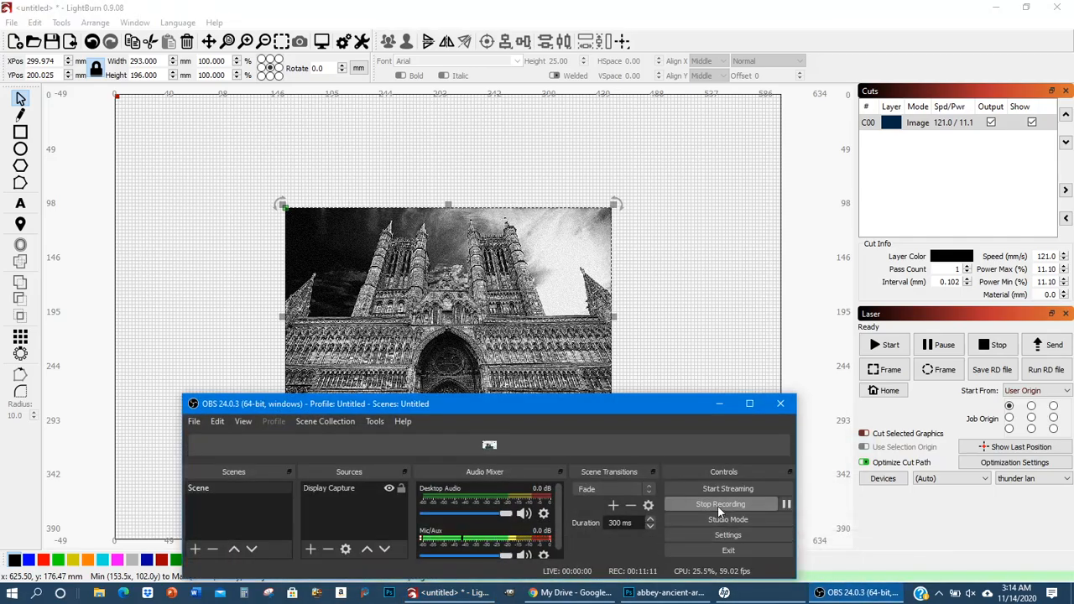